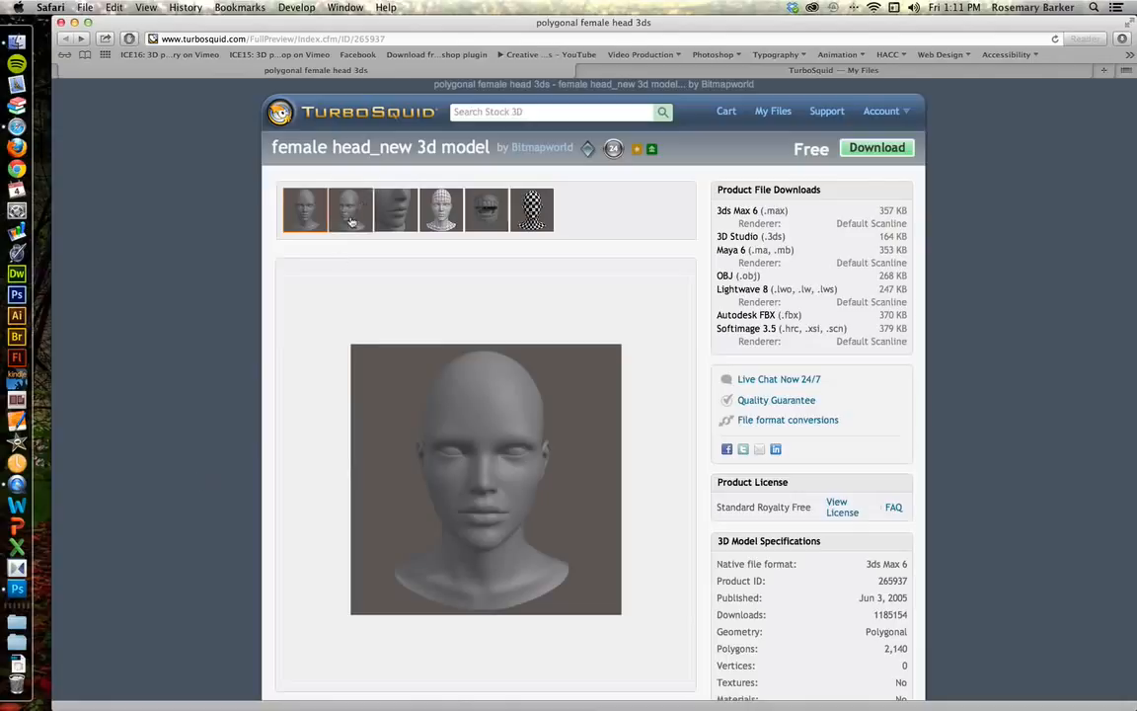
- Browse the head model's preview renders through to the teeth and jaw close-up
left_click(395, 209)
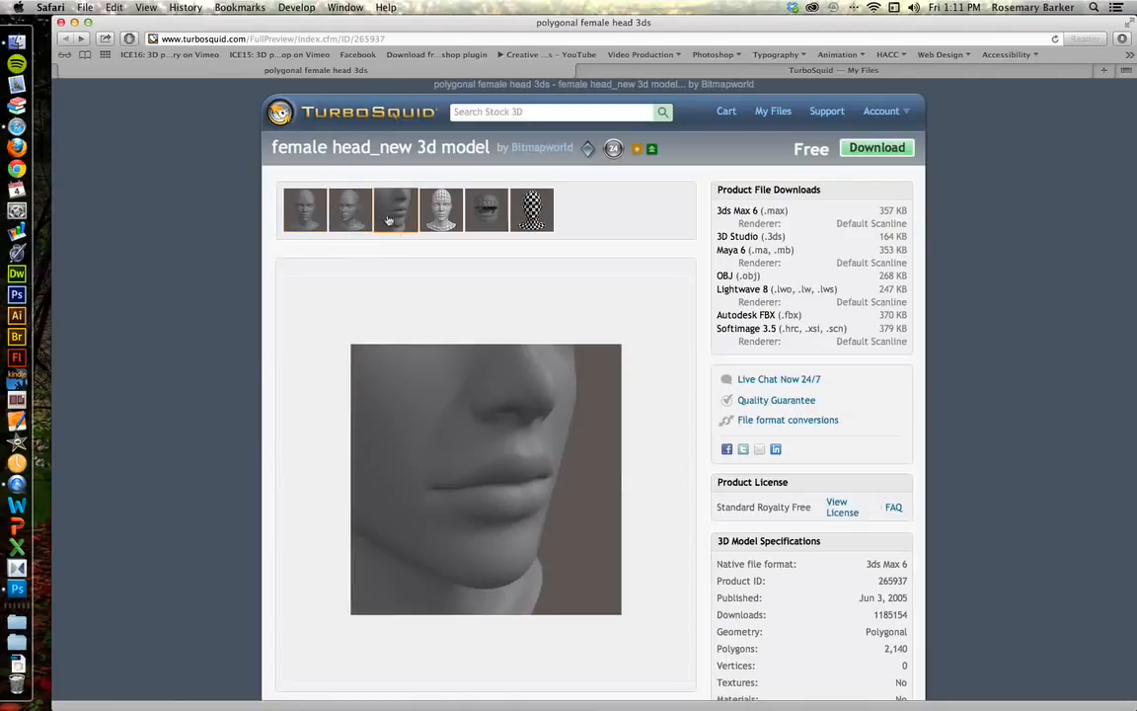
left_click(485, 210)
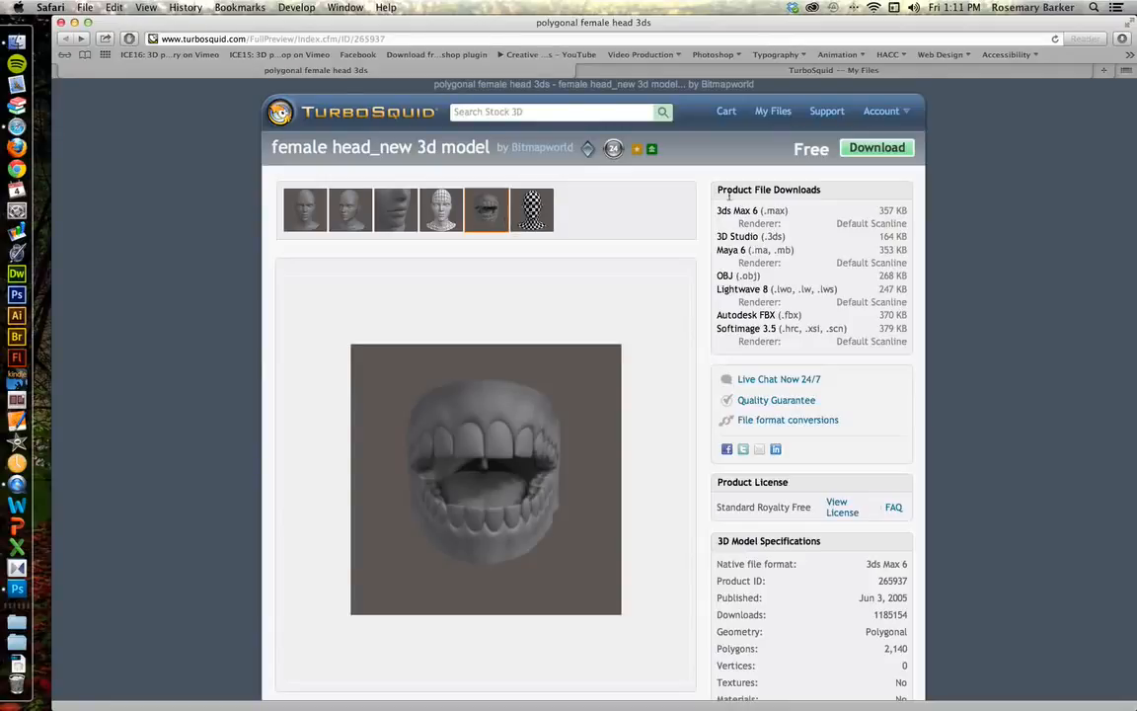
- Download the free female head model and show all its available file formats
left_click(877, 148)
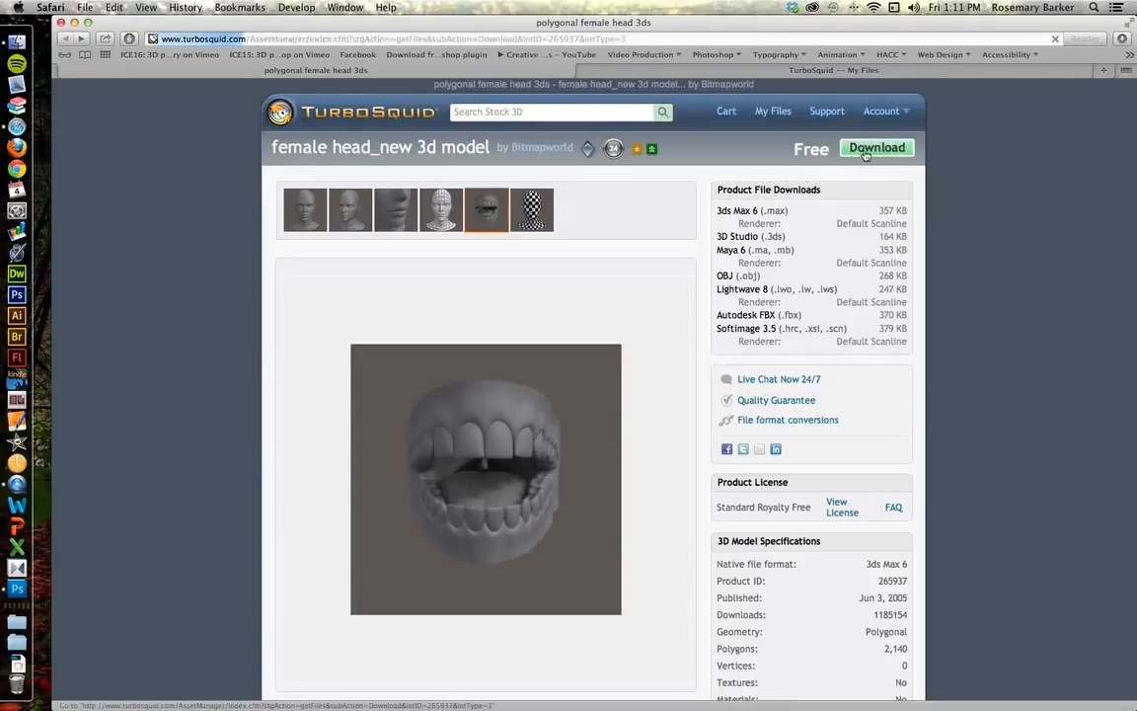
left_click(878, 147)
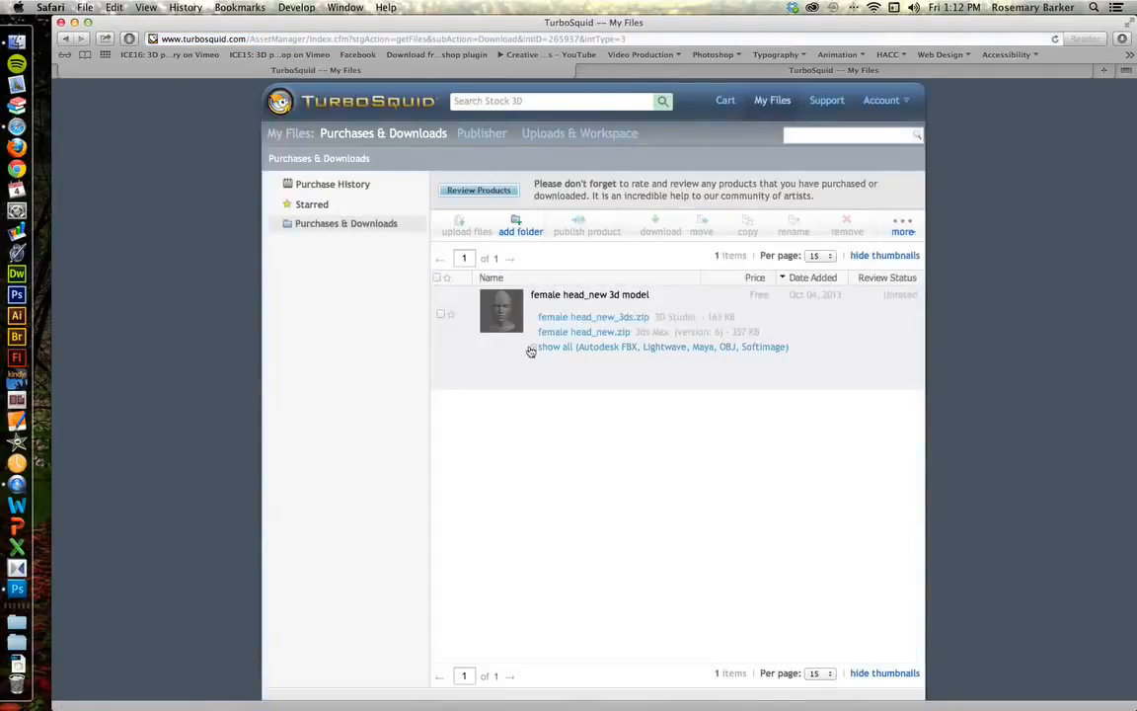
left_click(557, 347)
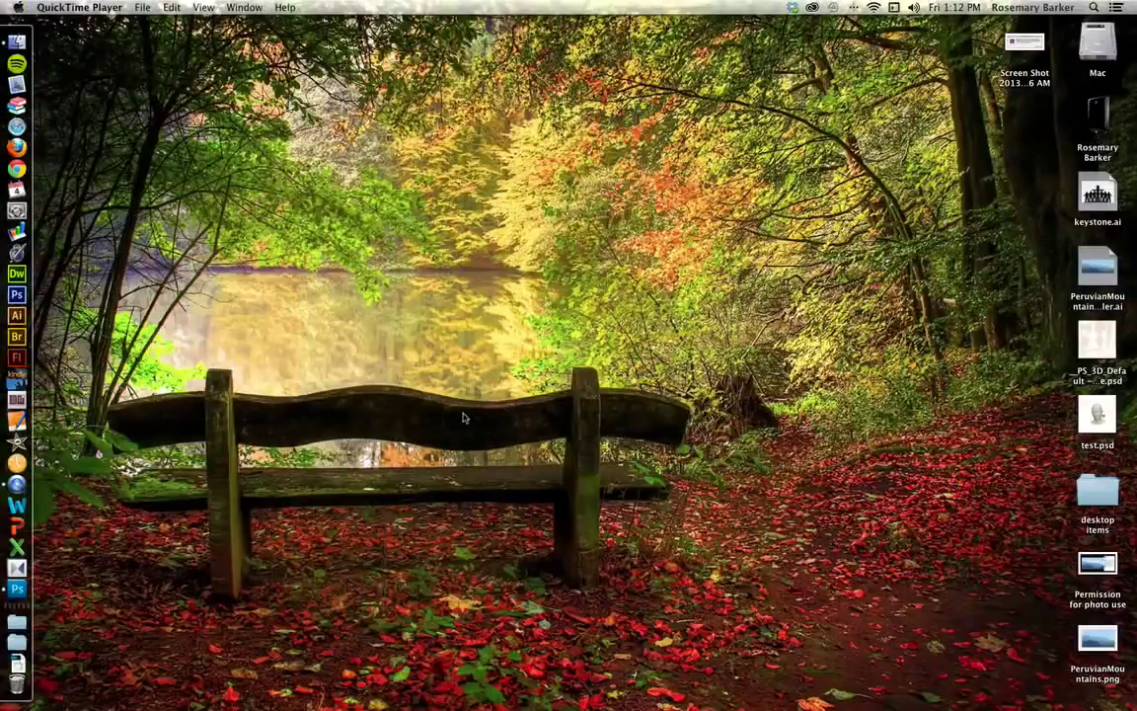
mouse_move(161, 630)
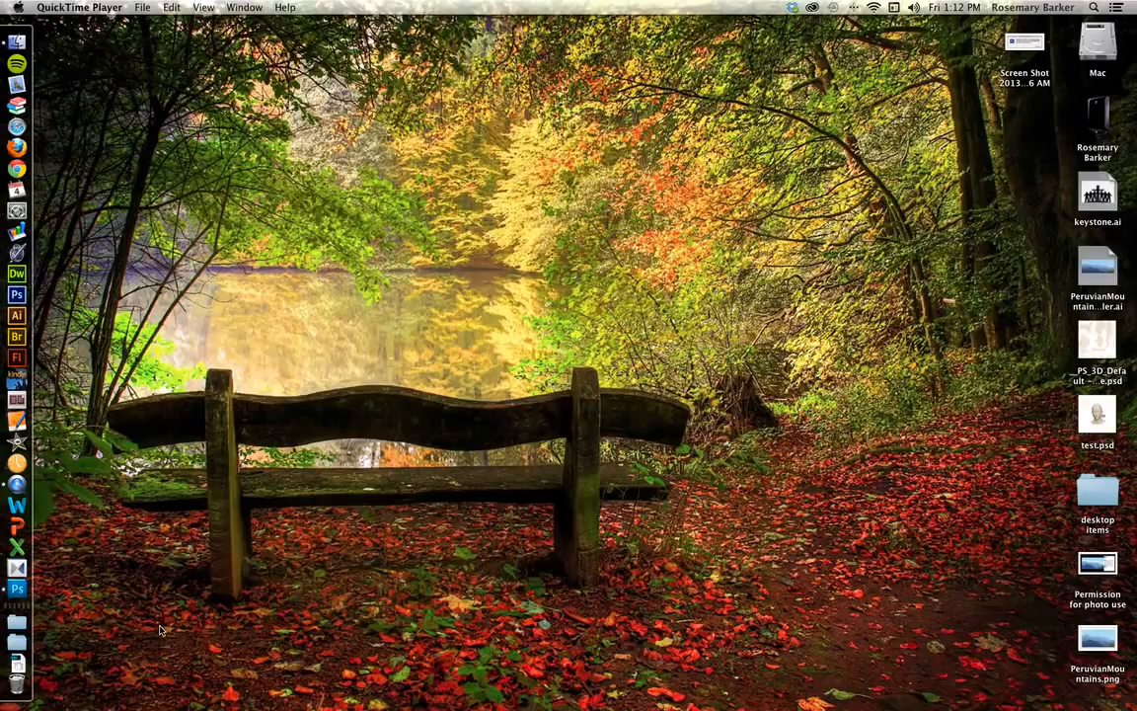
mouse_move(103, 600)
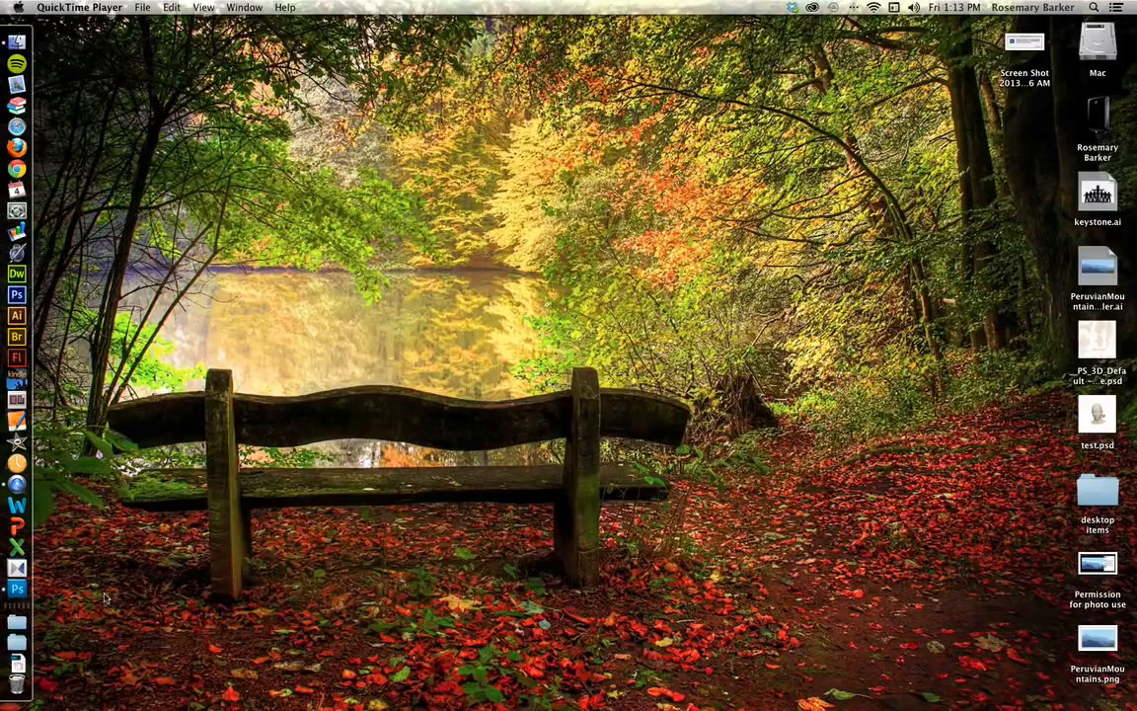
- Find the head model OBJ in the Downloads folder and open it with Photoshop CS5.1
left_click(15, 662)
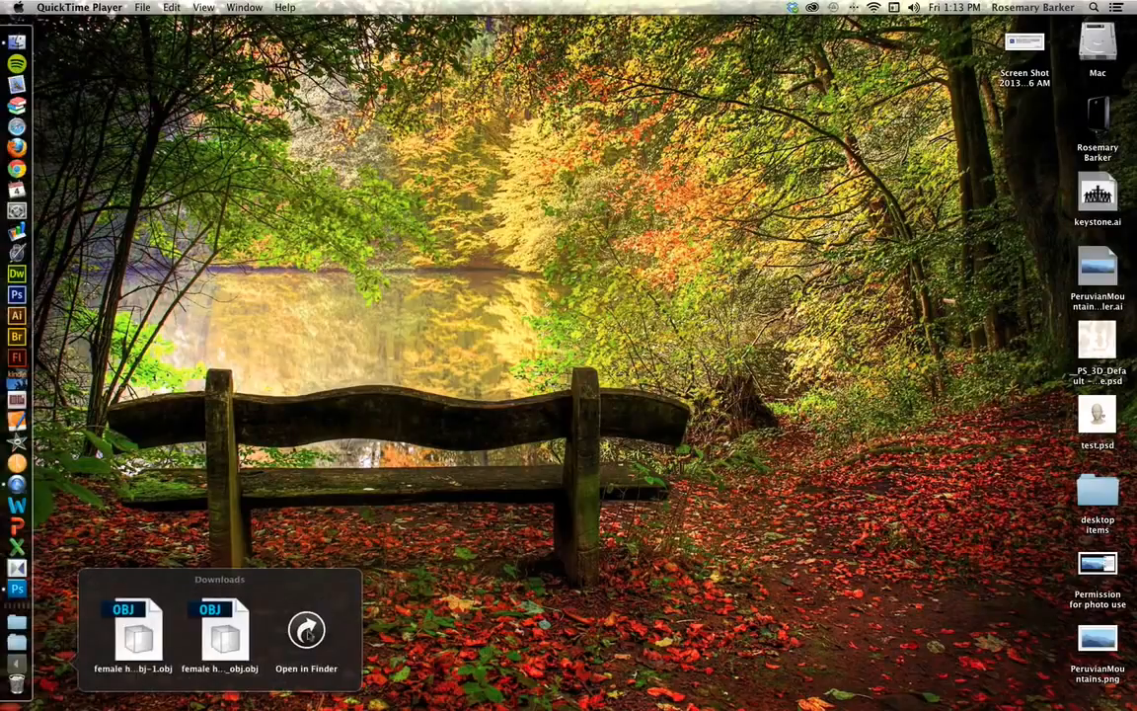
left_click(307, 627)
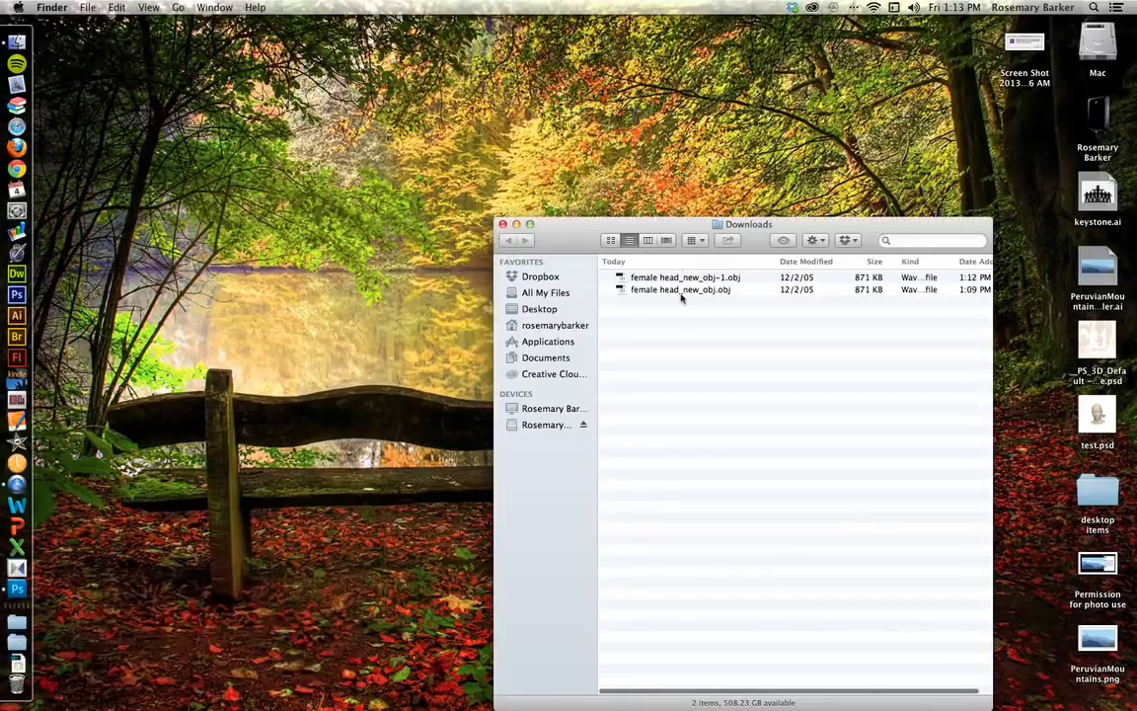
left_click(685, 278)
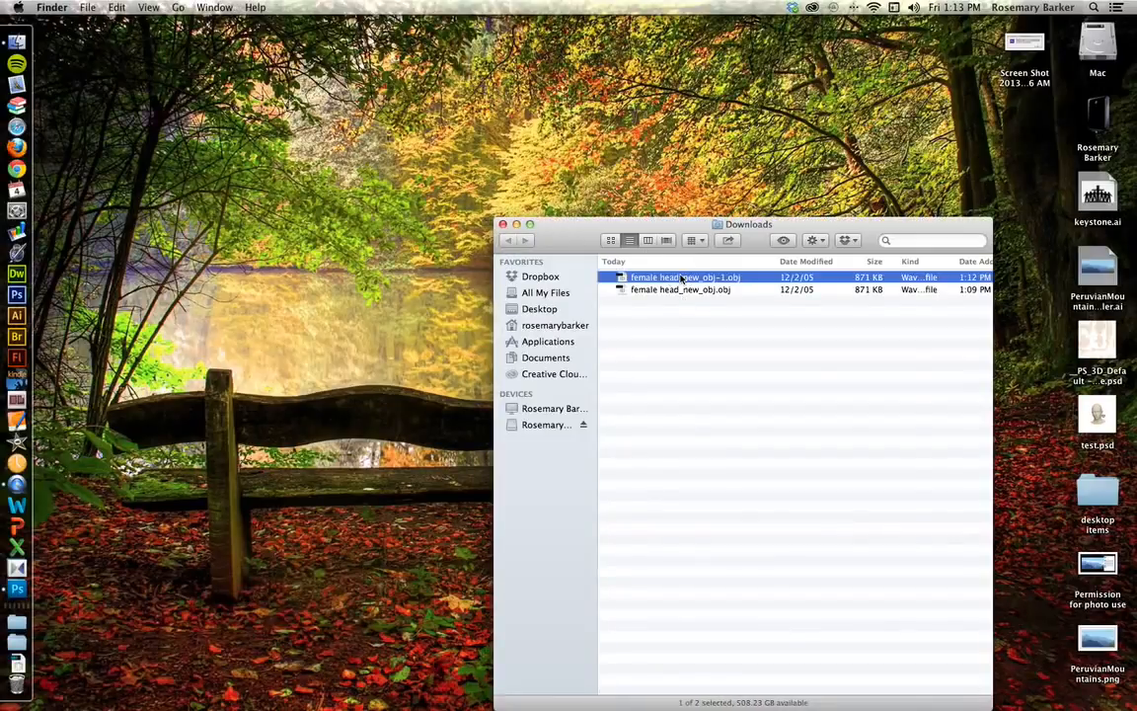
right_click(681, 277)
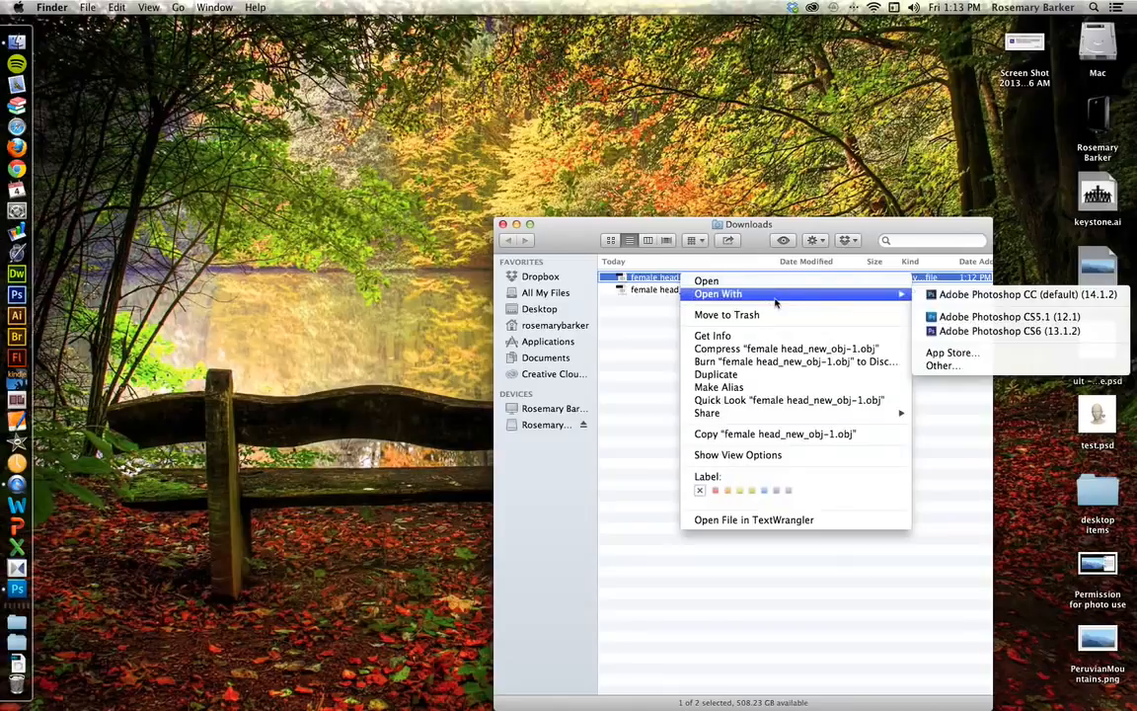
mouse_move(1014, 316)
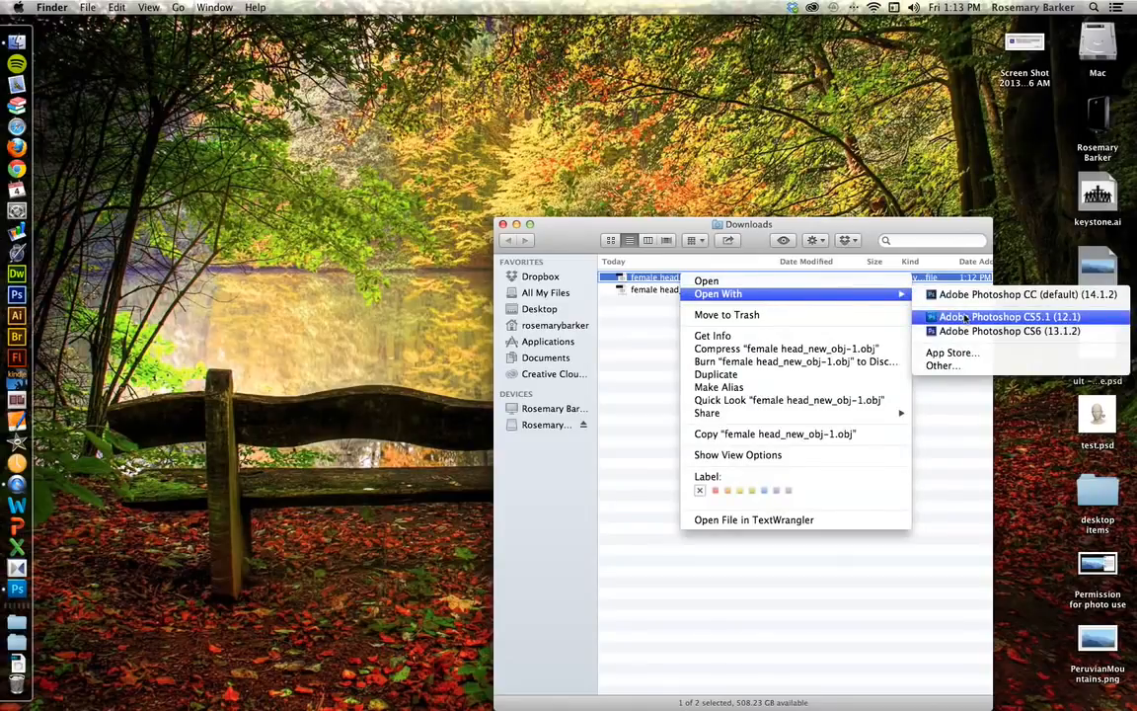
left_click(1009, 316)
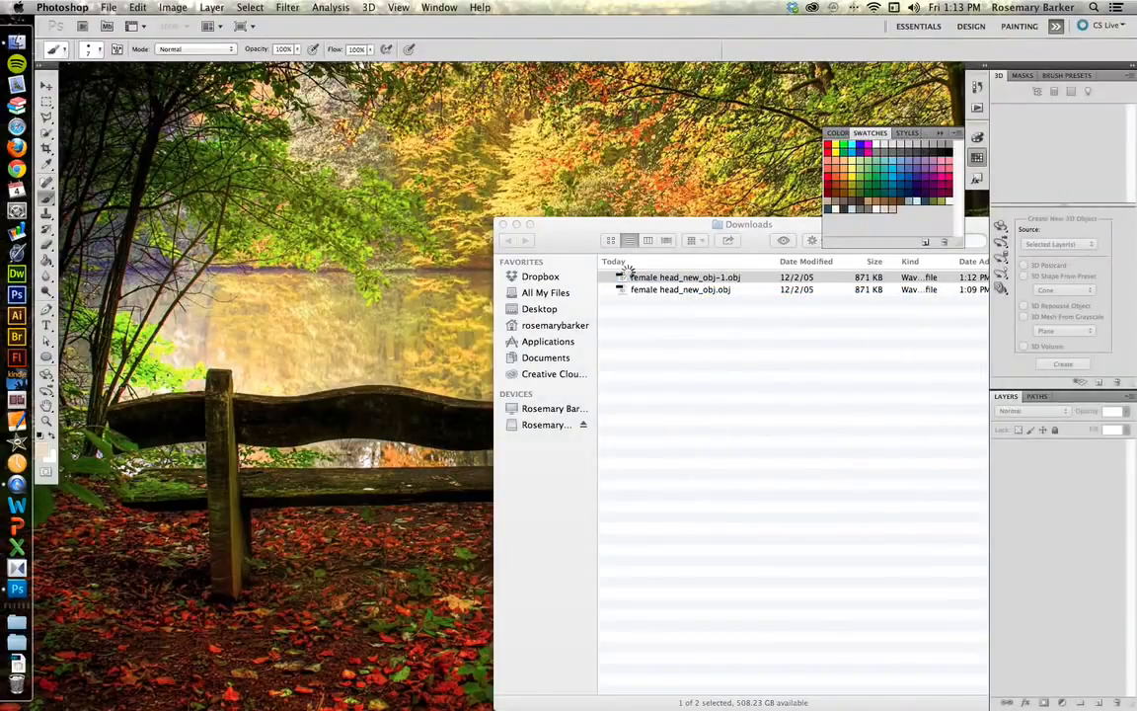
- Open the head model OBJ file so it loads as a 3D layer
double_click(685, 276)
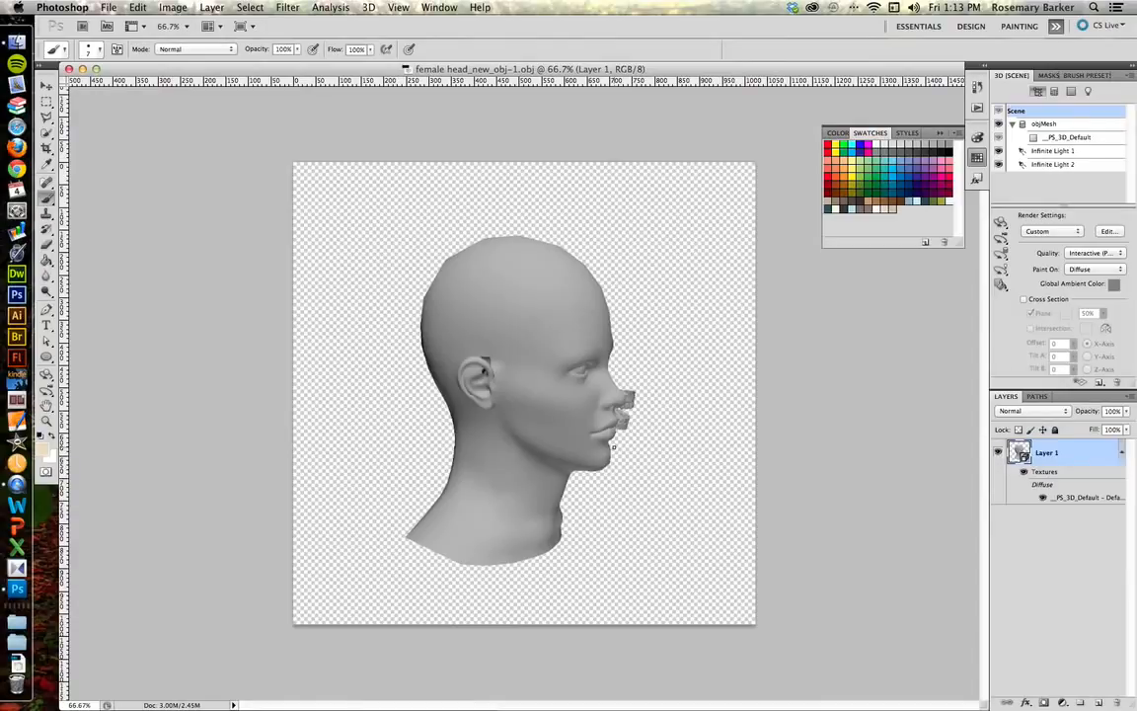
mouse_move(571, 446)
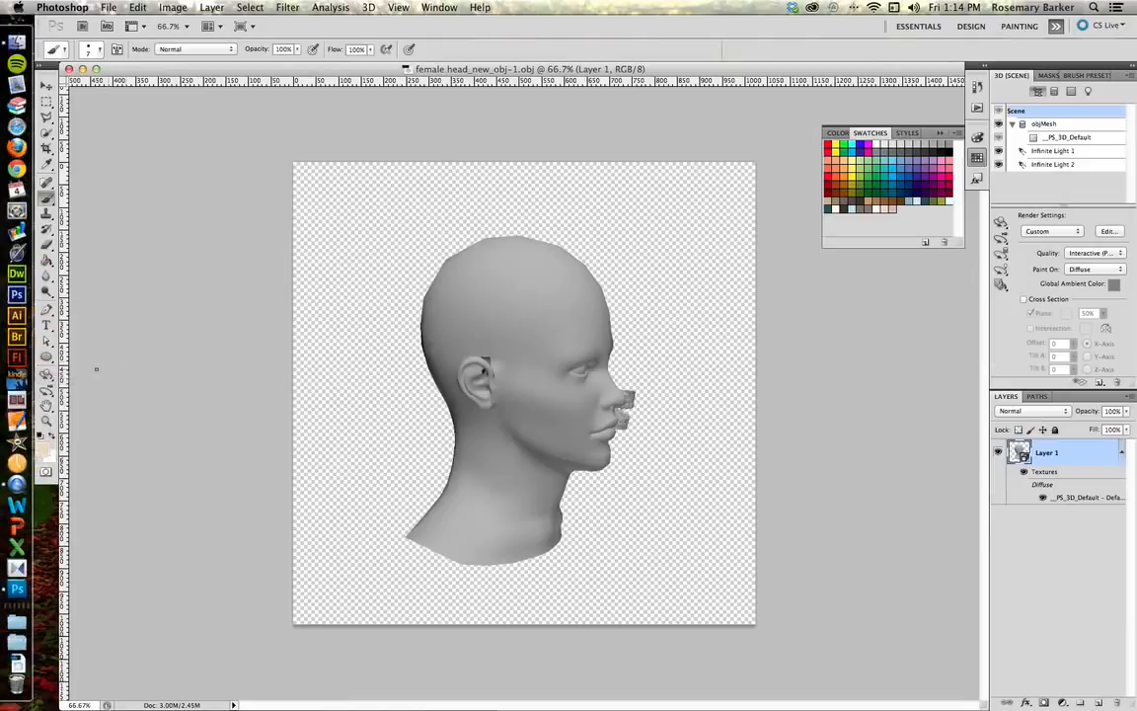
- Orbit the head with the 3D Object Rotate tool, ending on the back of the head
left_click(45, 379)
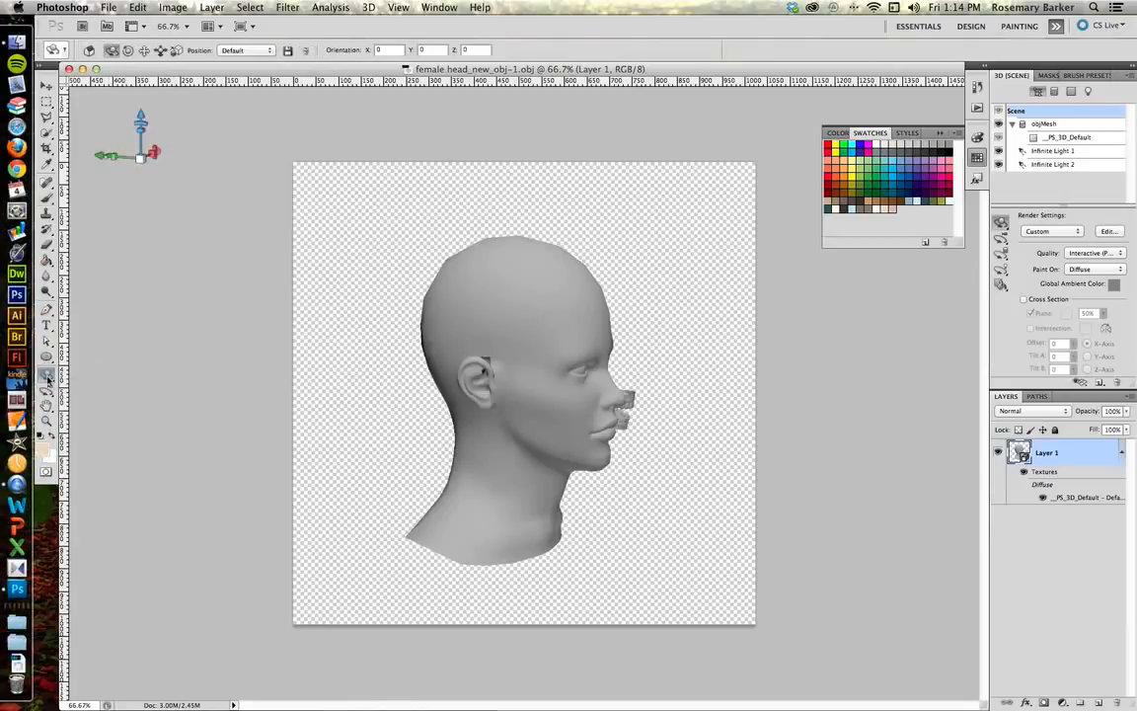
mouse_move(47, 380)
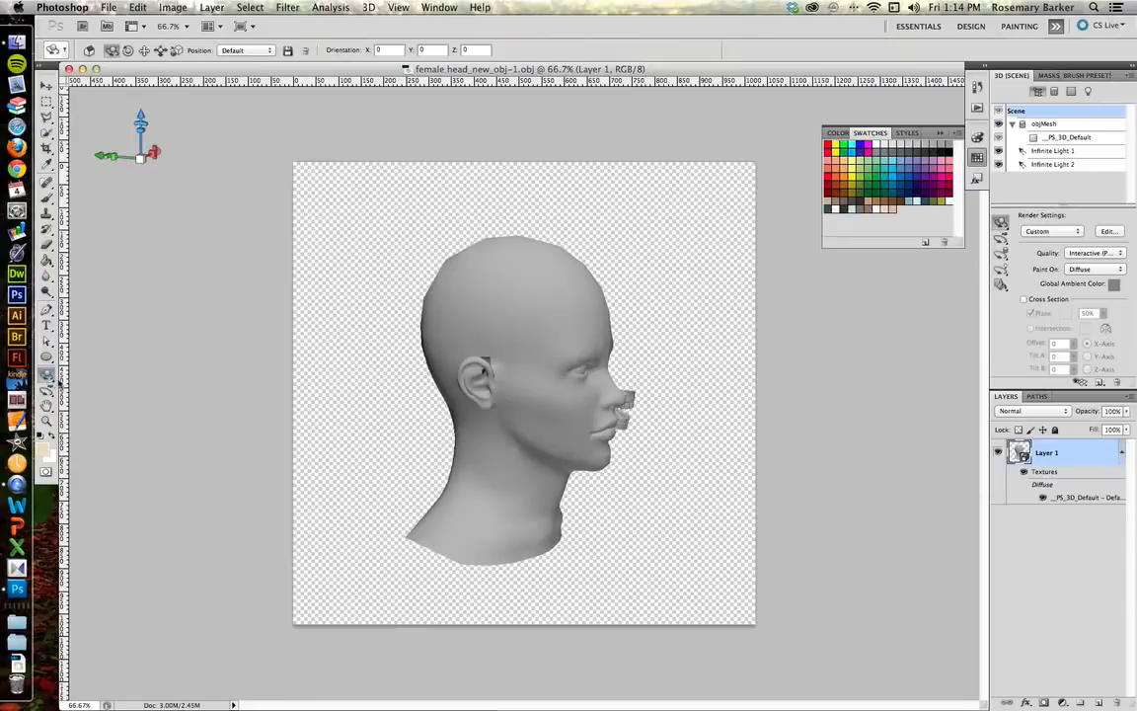
mouse_move(45, 378)
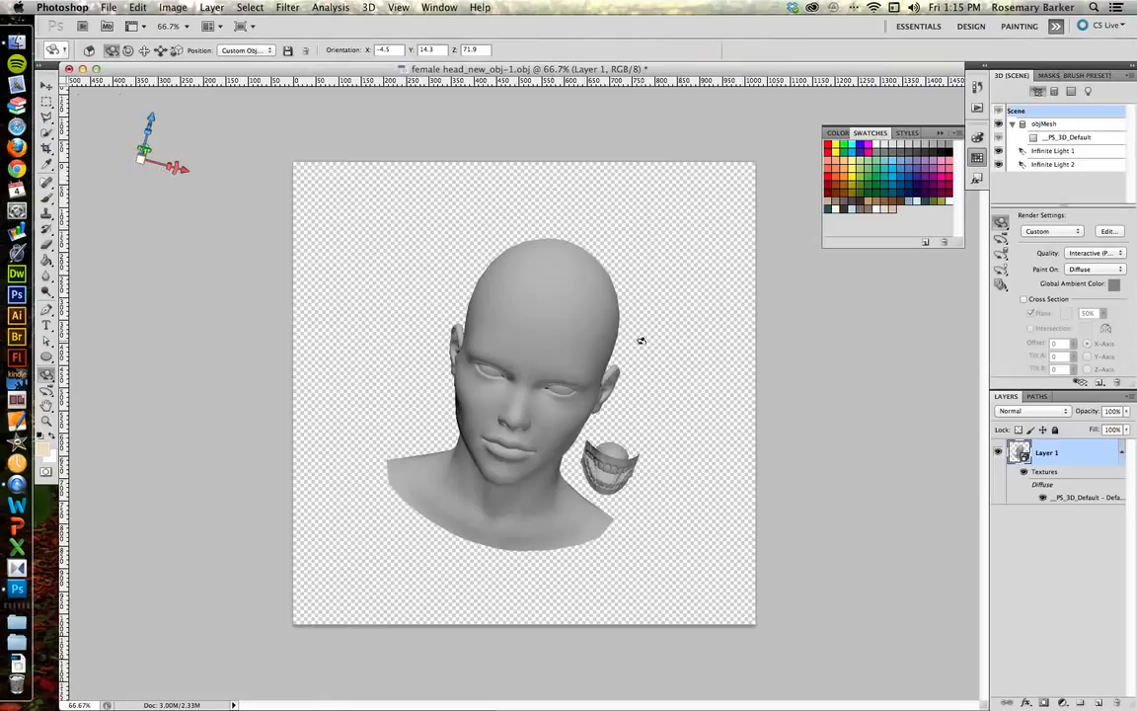
left_click_drag(641, 340, 649, 296)
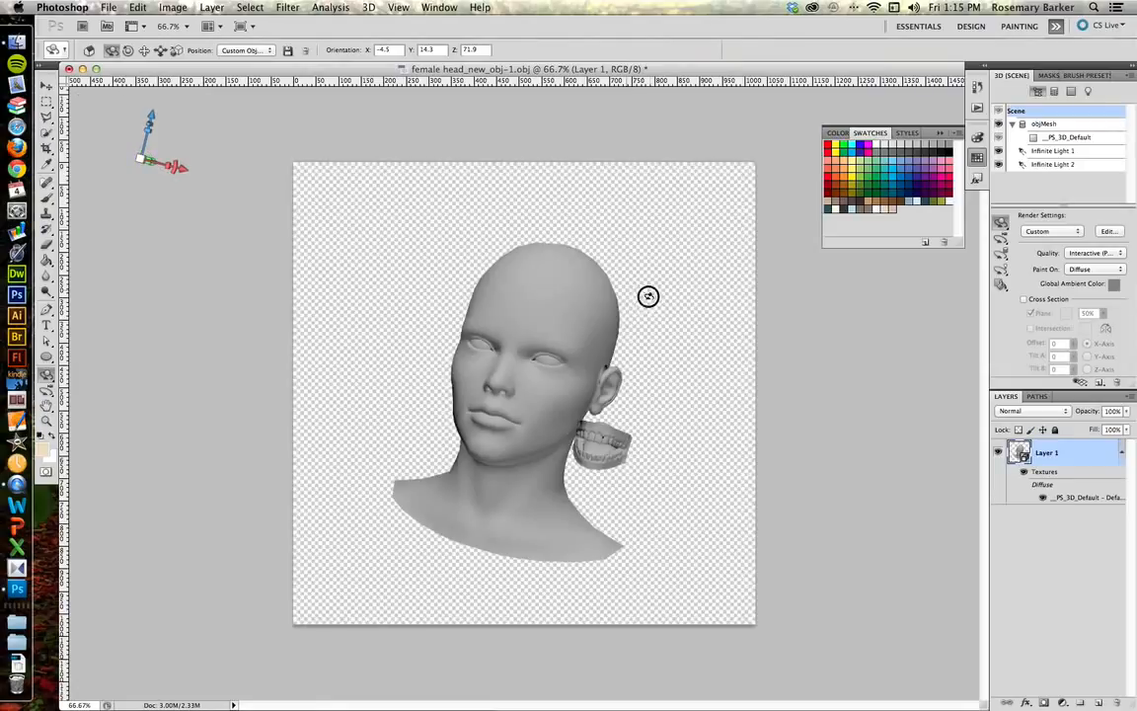
left_click_drag(649, 296, 617, 326)
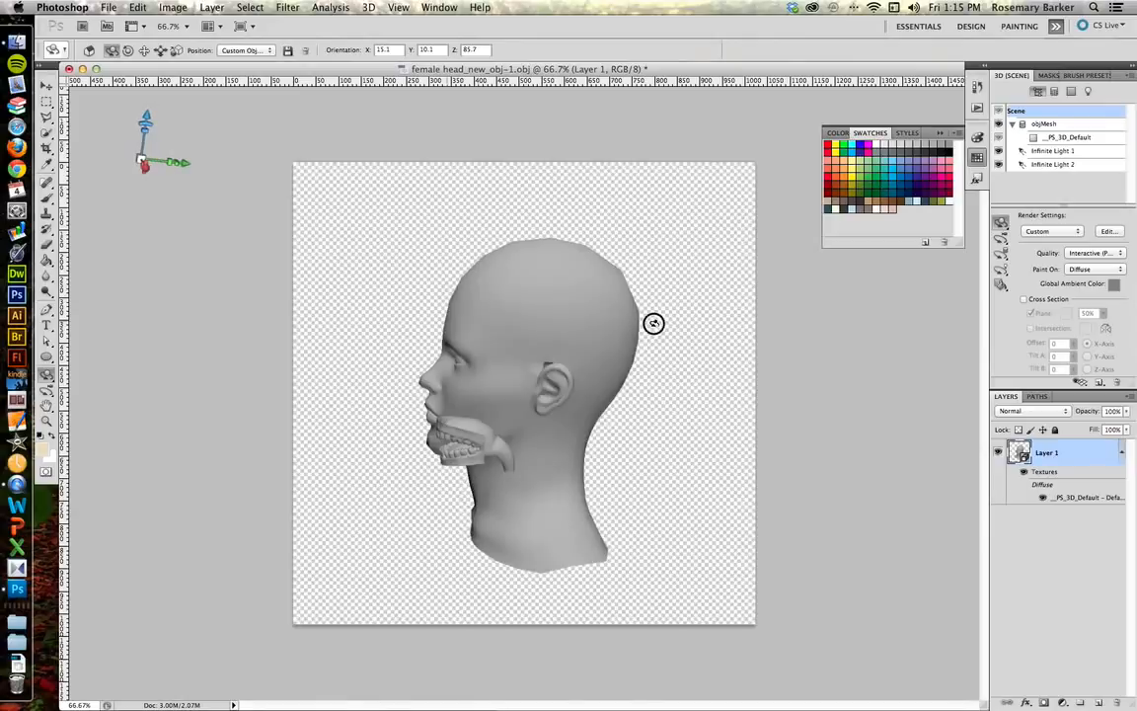
left_click_drag(653, 323, 365, 319)
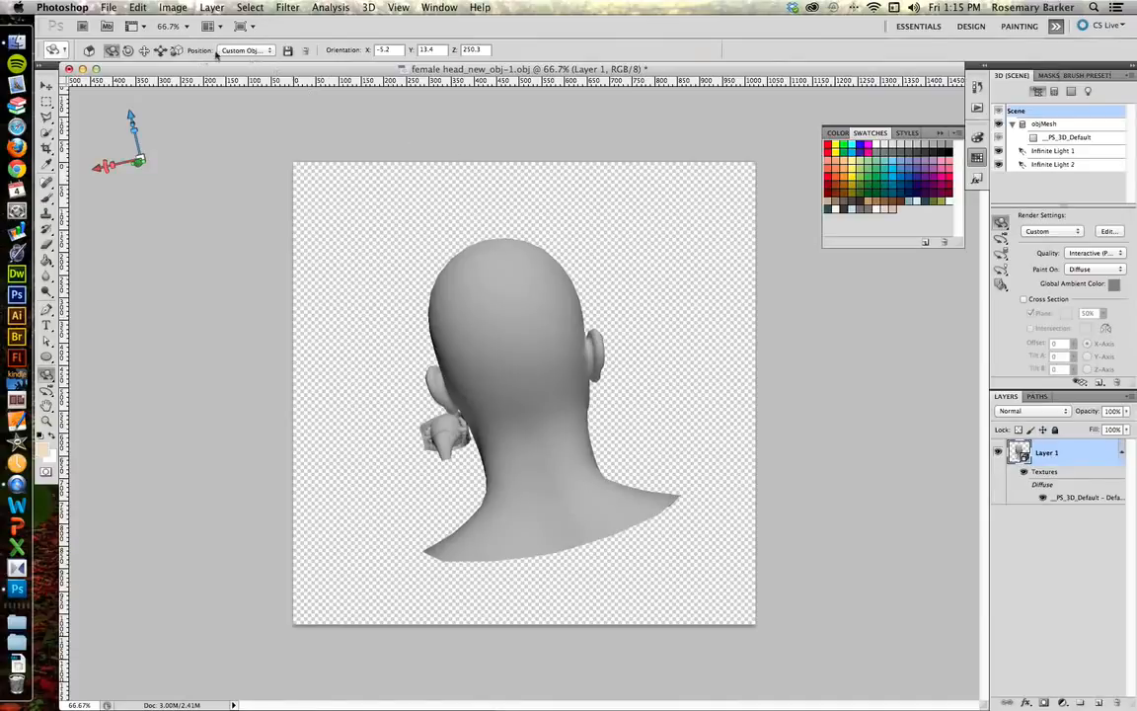
- Switch the model between the Front and Back preset positions, finishing on Front
left_click(247, 52)
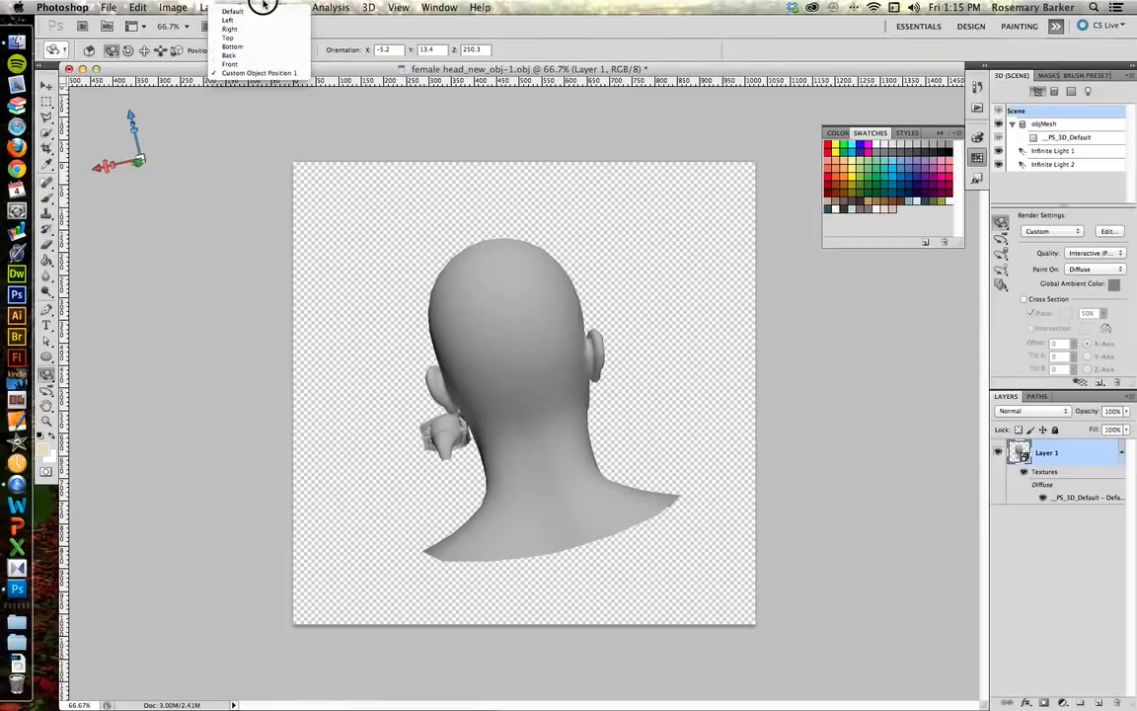
mouse_move(245, 63)
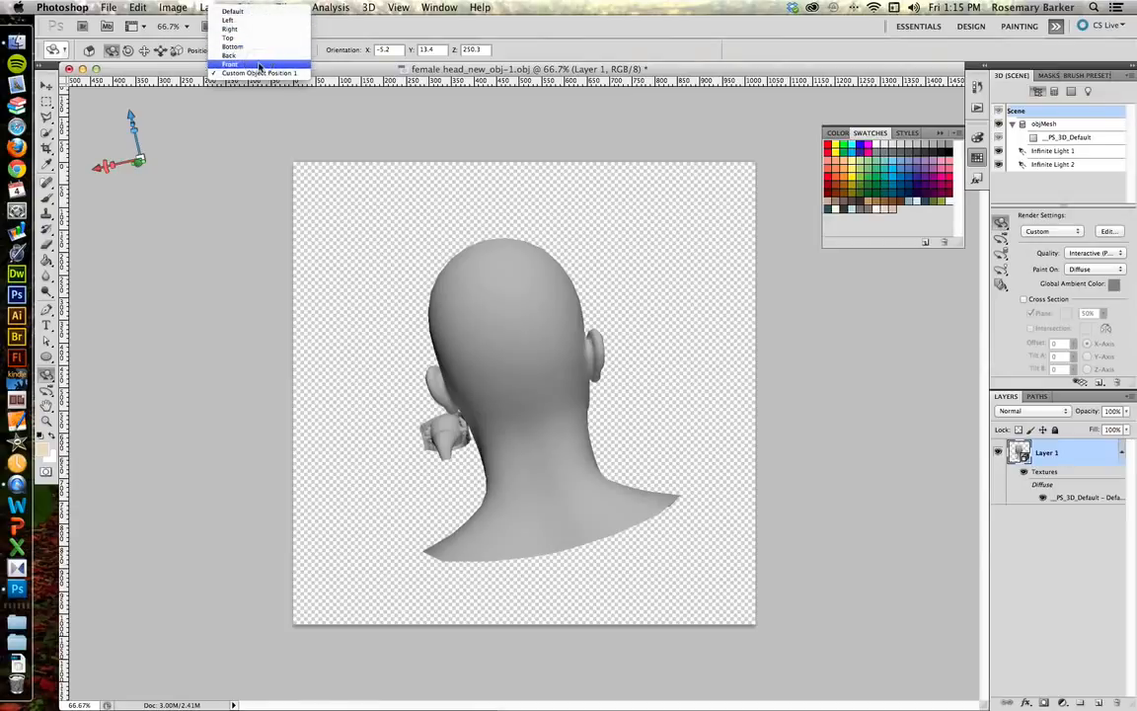
left_click(239, 63)
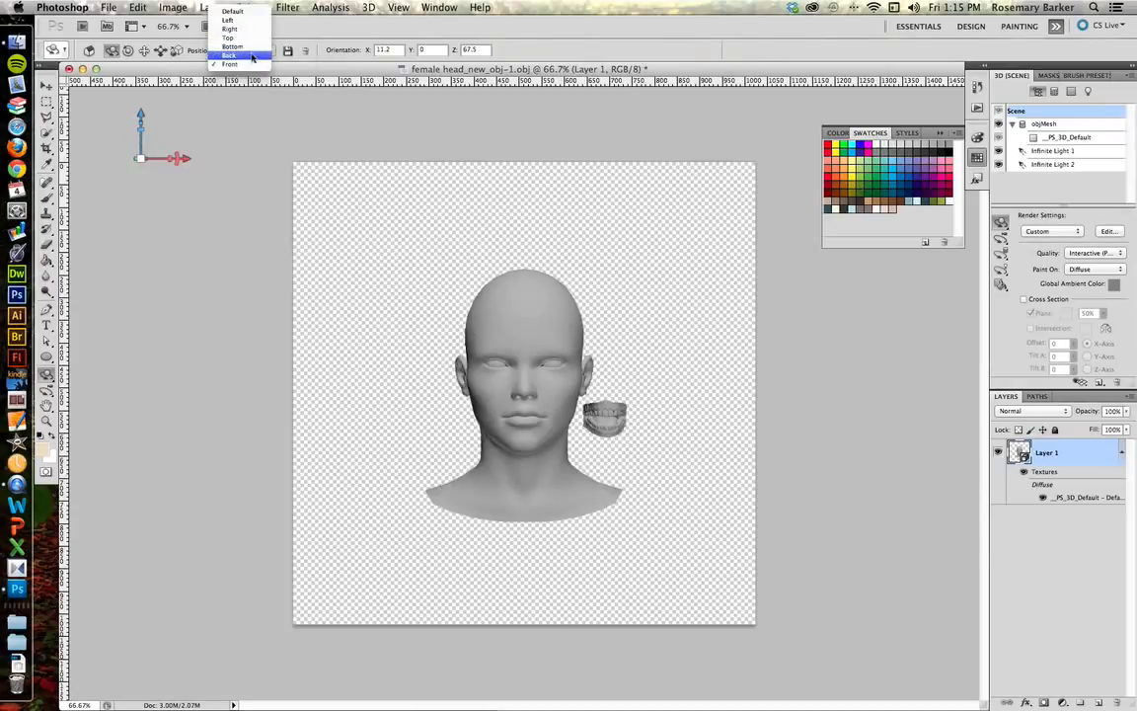
left_click(235, 56)
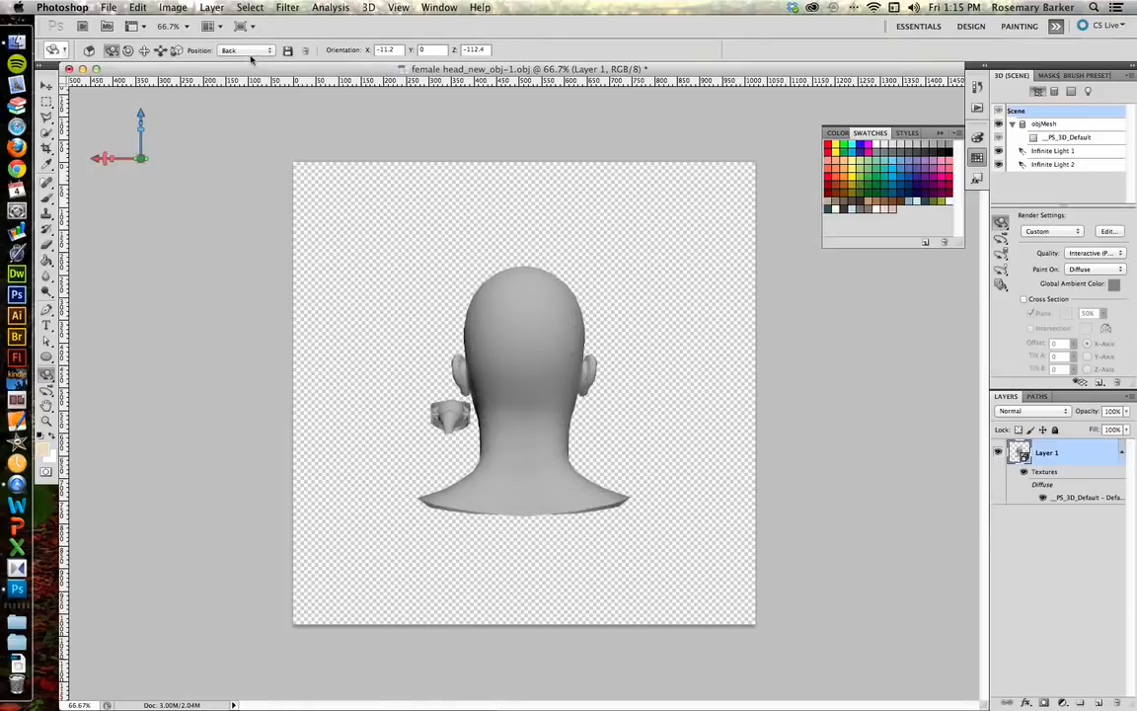
left_click(246, 49)
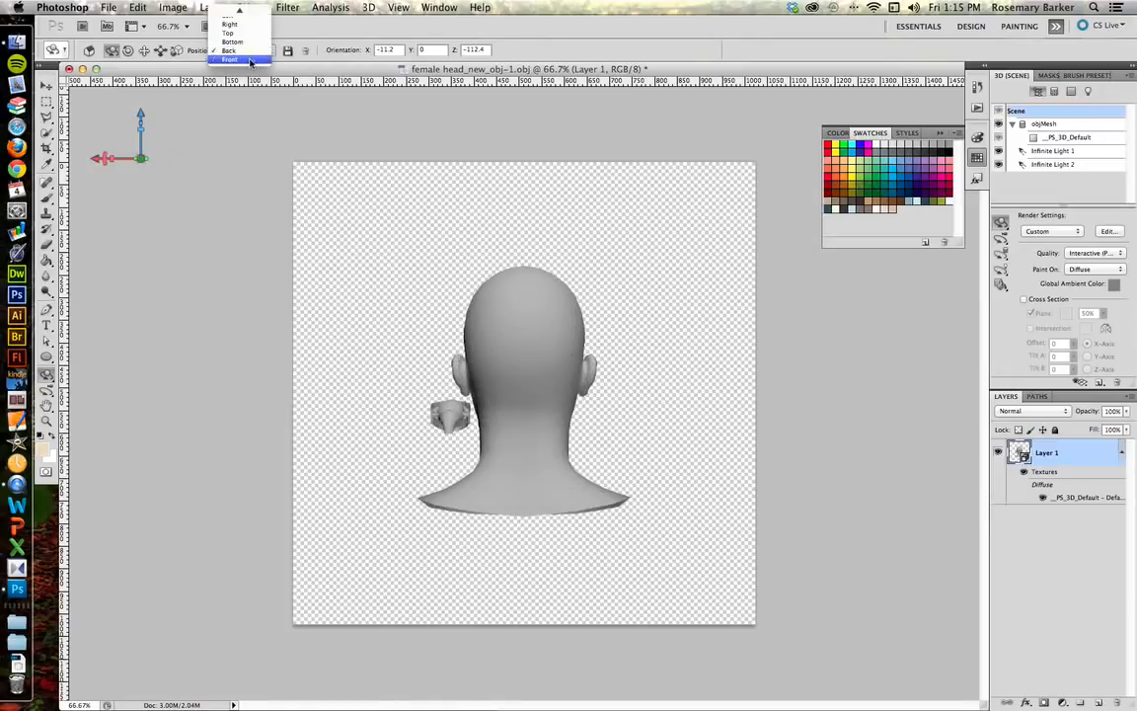
left_click(234, 59)
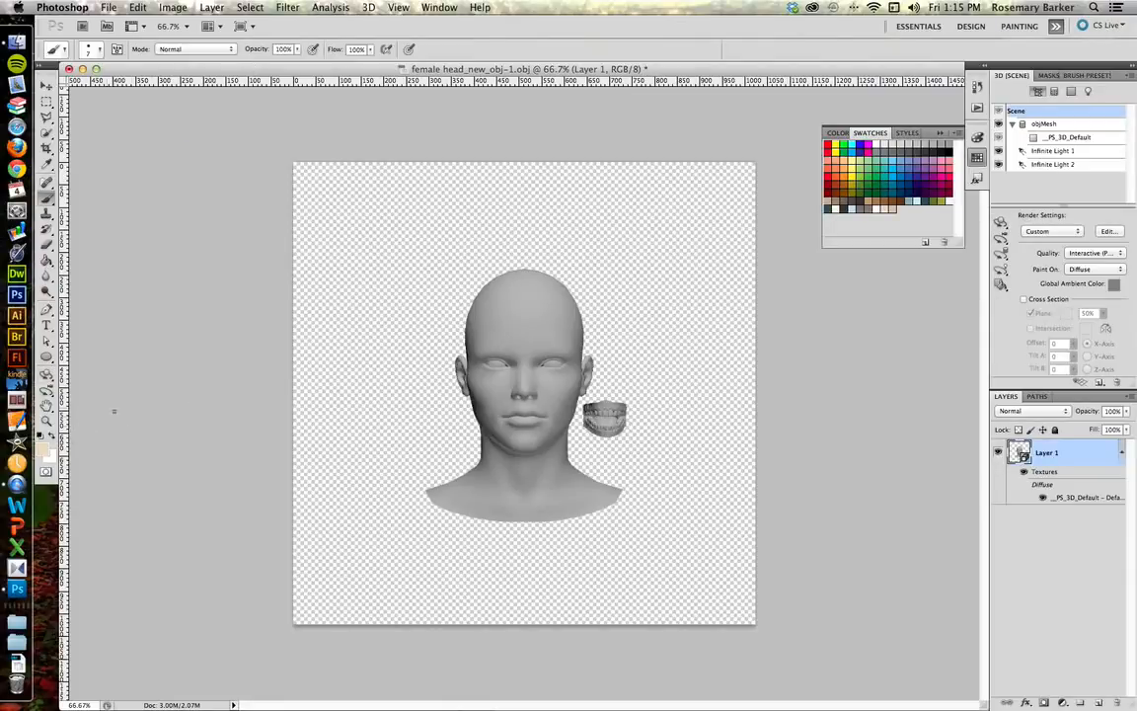
mouse_move(319, 330)
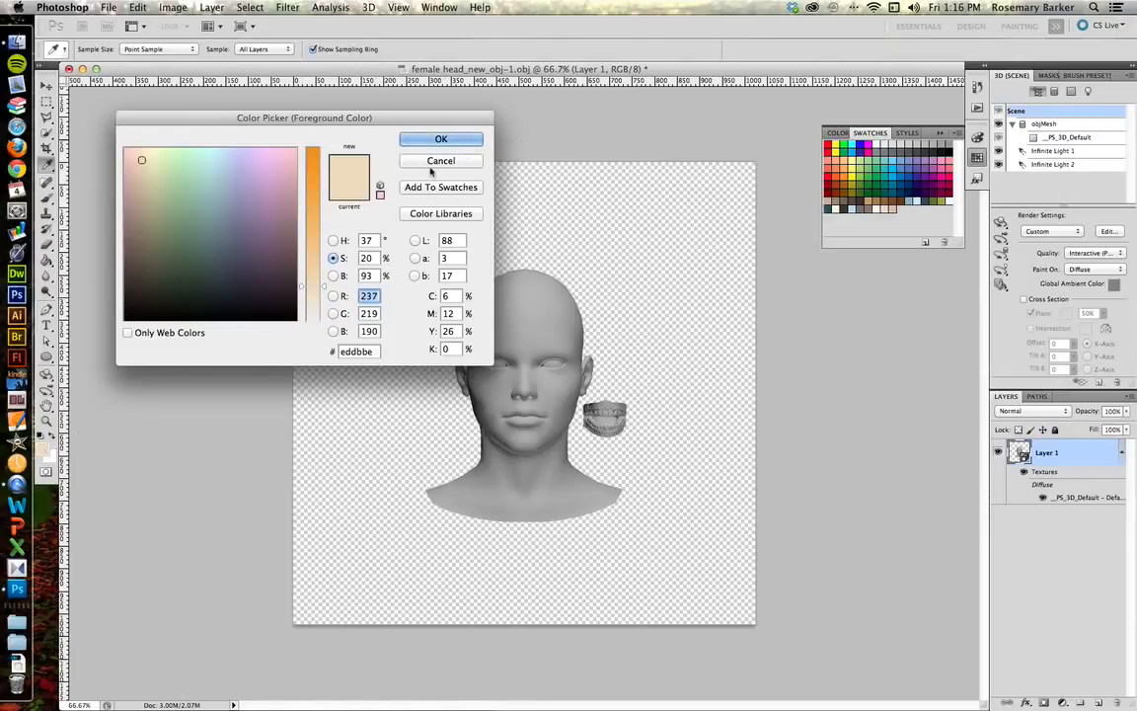
- Set the foreground colour to pale skin tone eddbbe and test it on the forehead
left_click(440, 138)
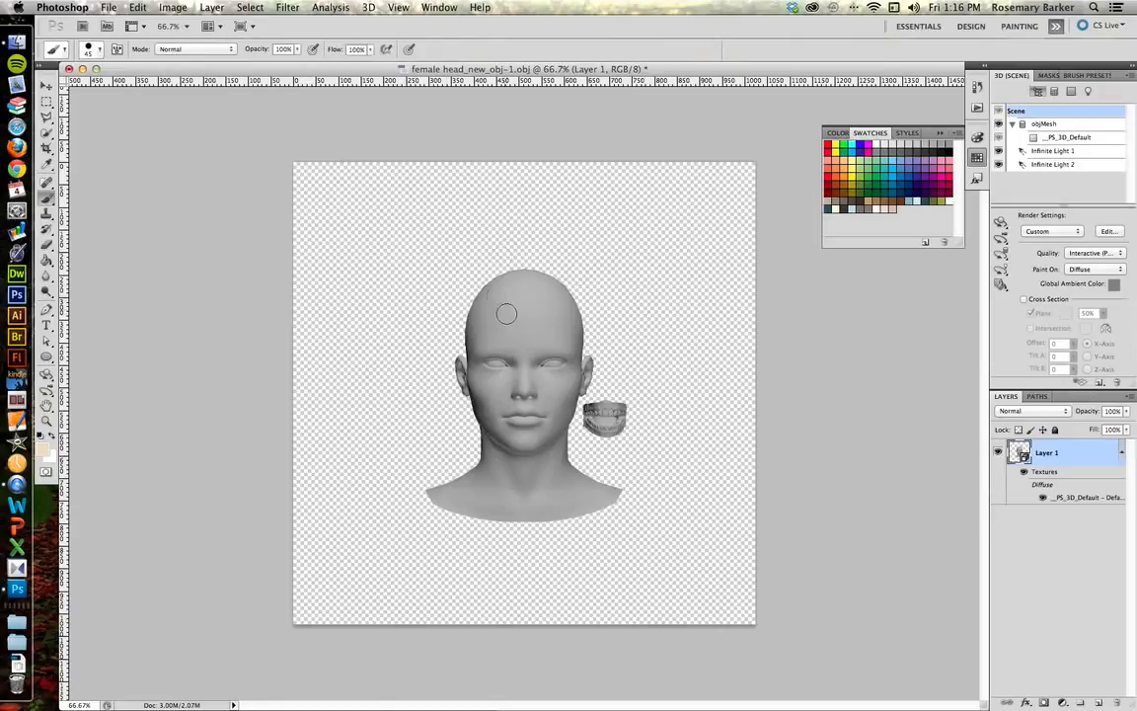
mouse_move(493, 329)
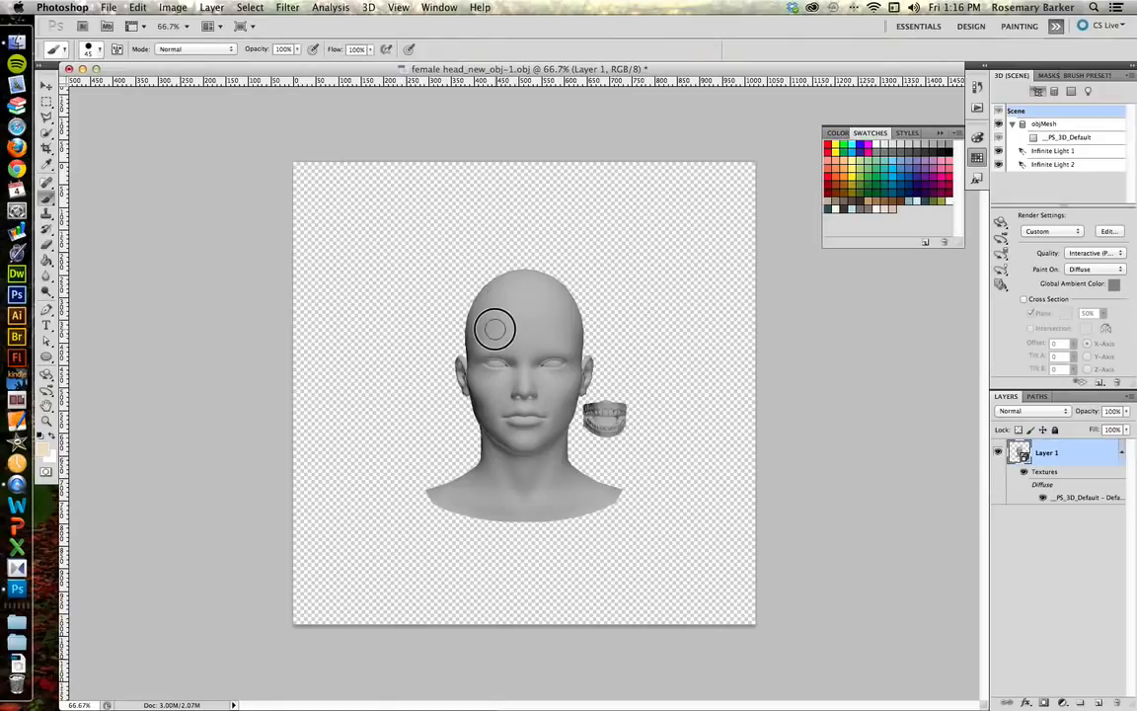
left_click_drag(493, 326, 548, 321)
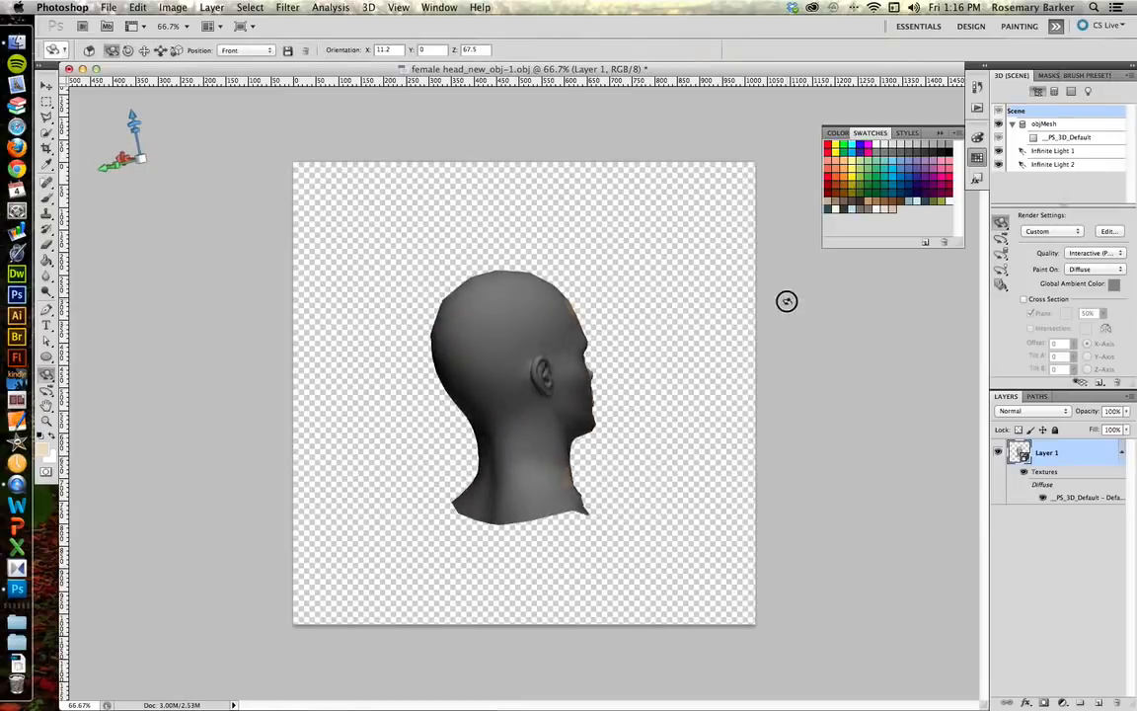
left_click_drag(787, 301, 674, 298)
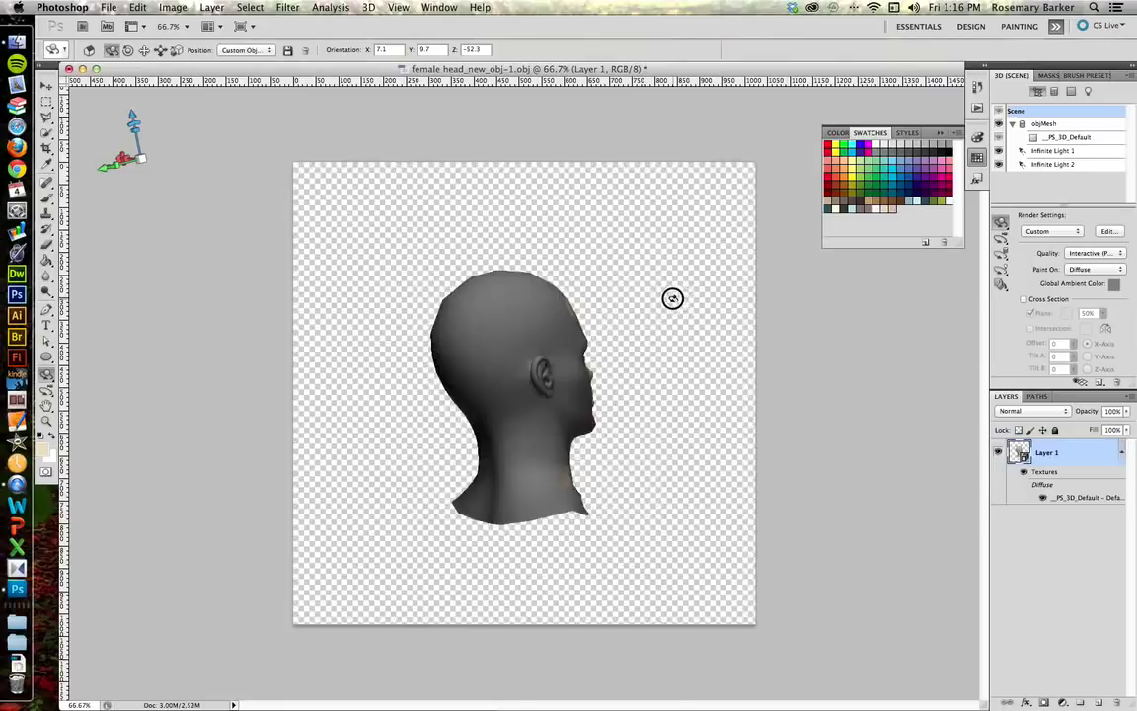
left_click_drag(672, 298, 528, 428)
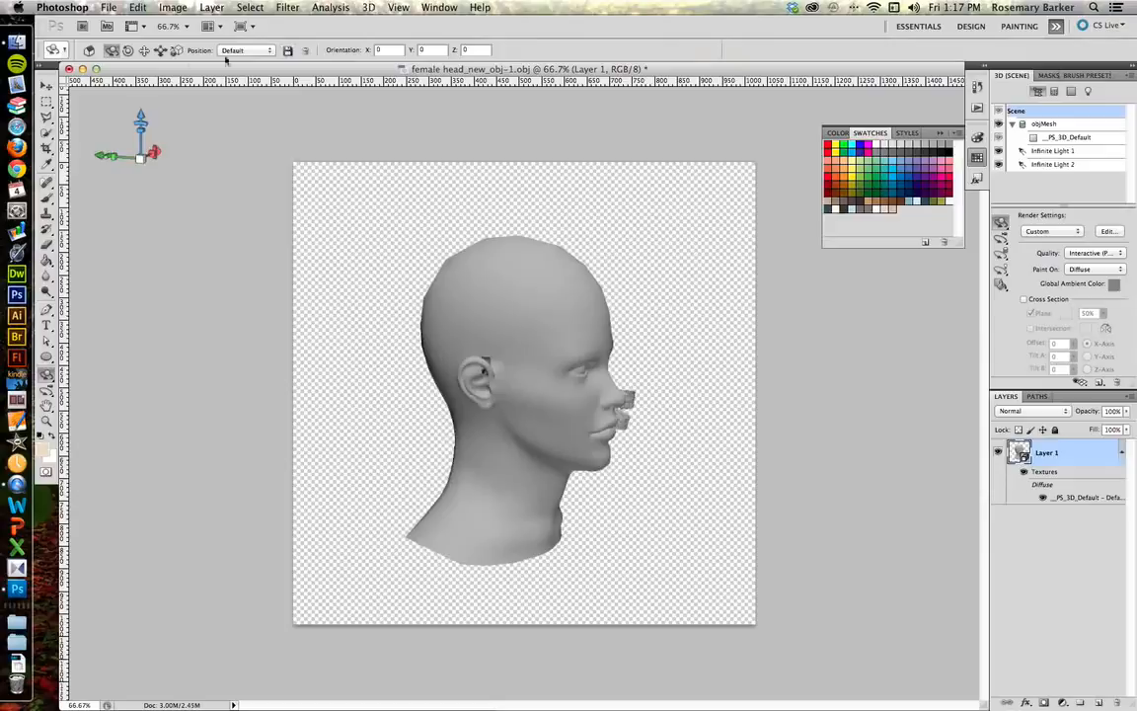
left_click(246, 50)
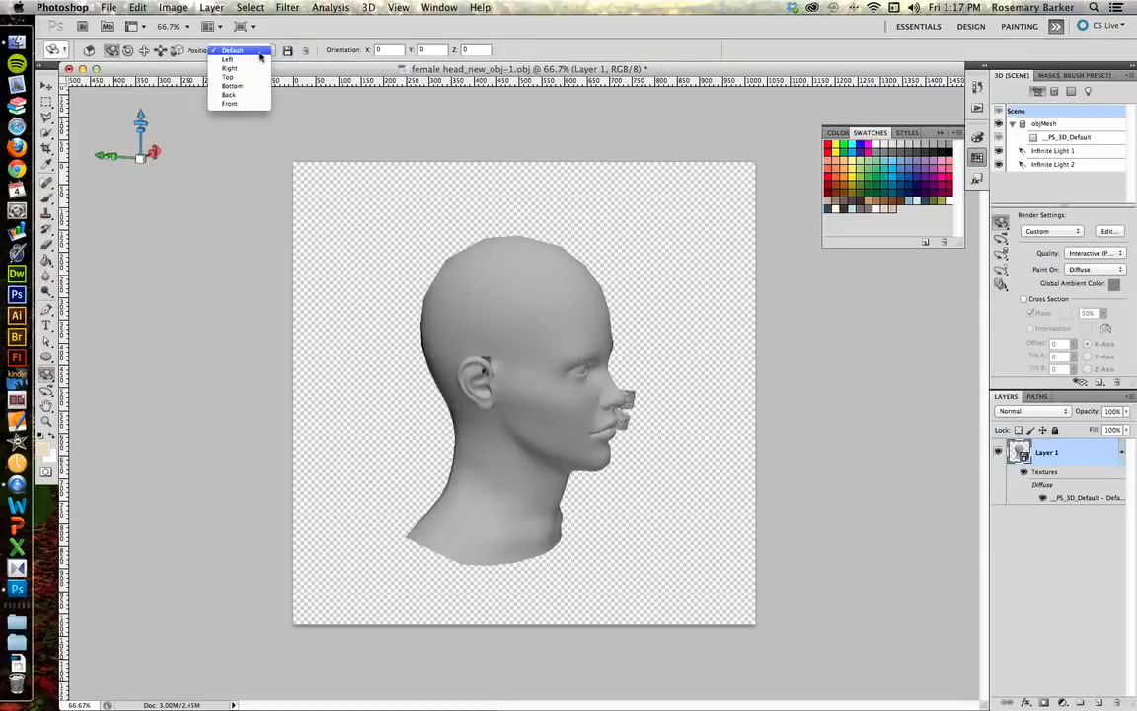
left_click(233, 100)
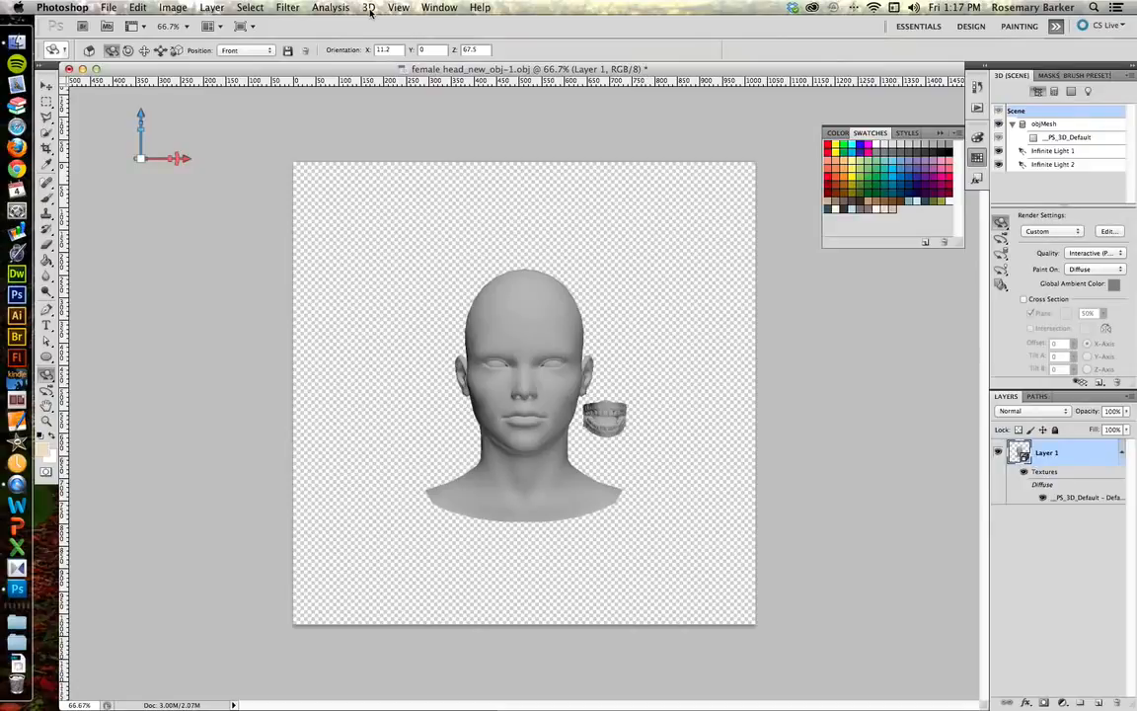
- Run 3D > Reparameterize UVs, accept the texture warning, and choose Low Distortion
left_click(369, 7)
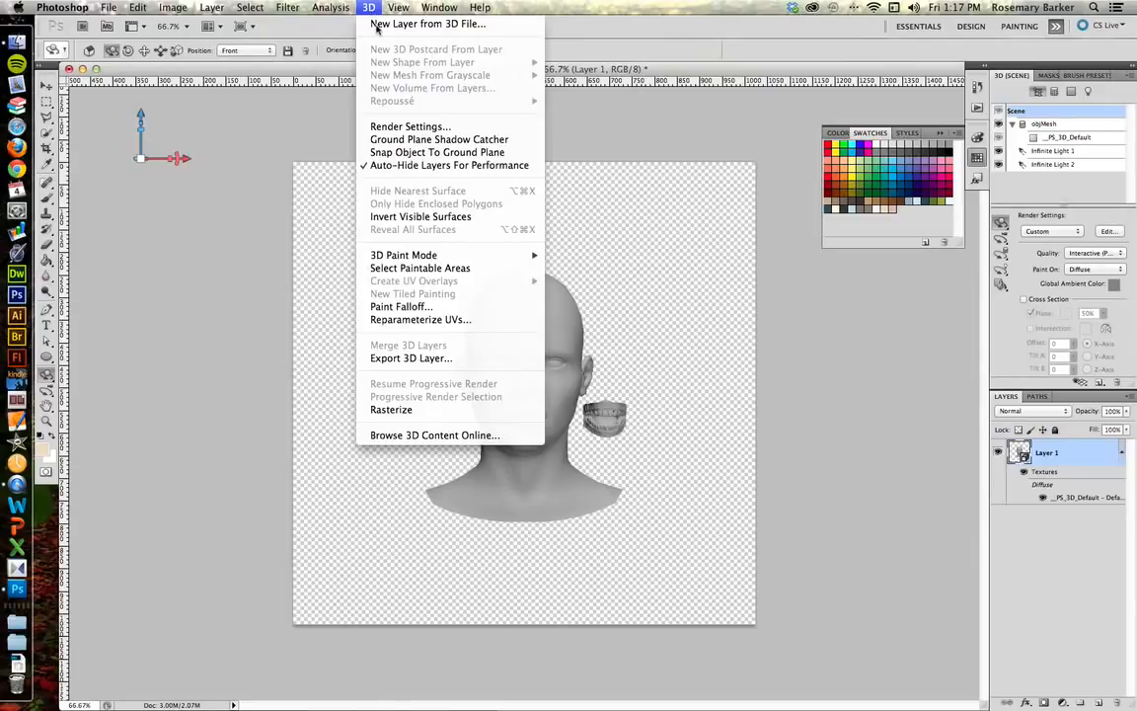
mouse_move(421, 319)
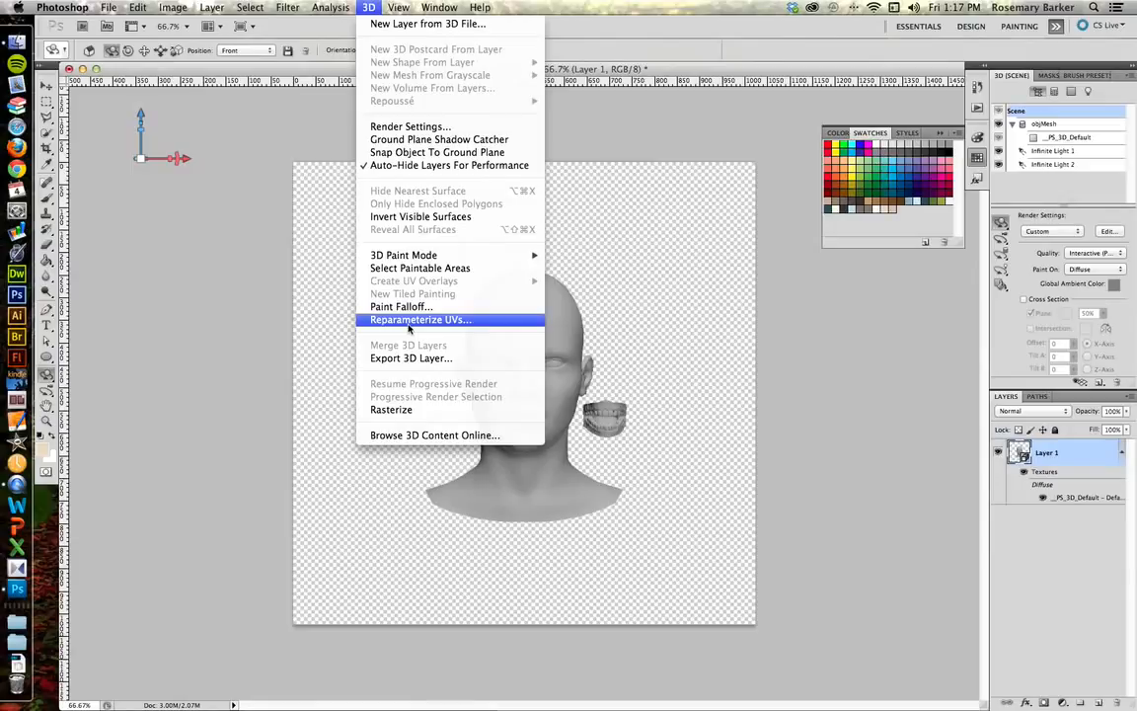
left_click(421, 319)
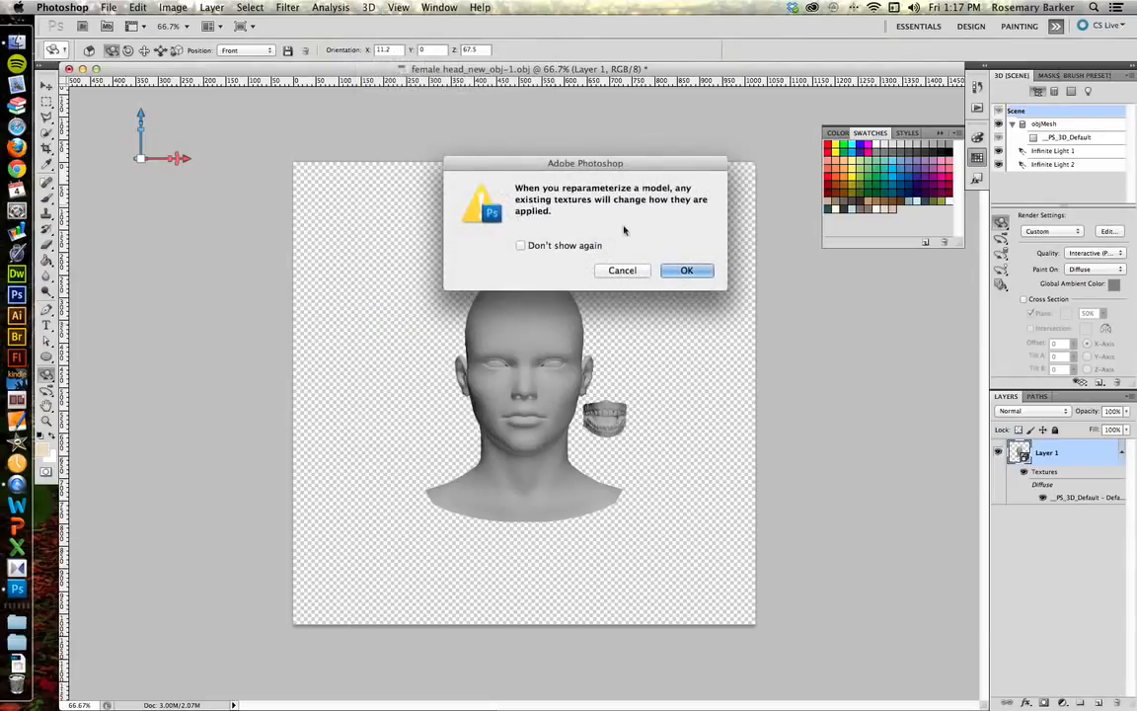
left_click(687, 270)
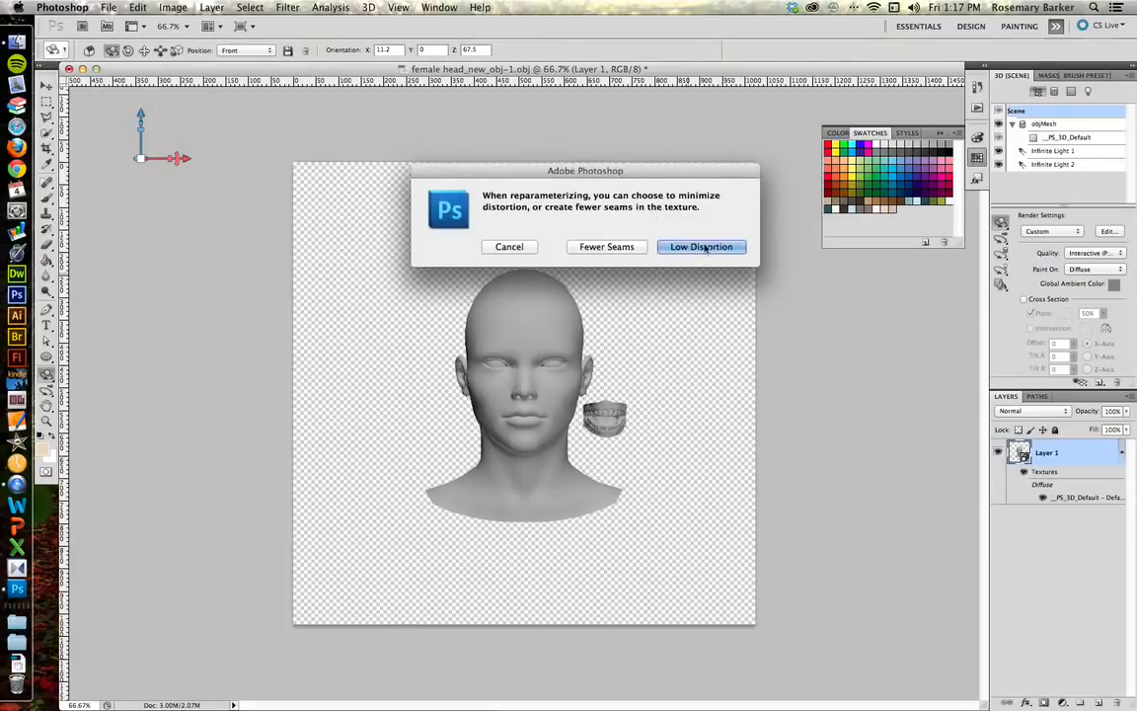
mouse_move(720, 251)
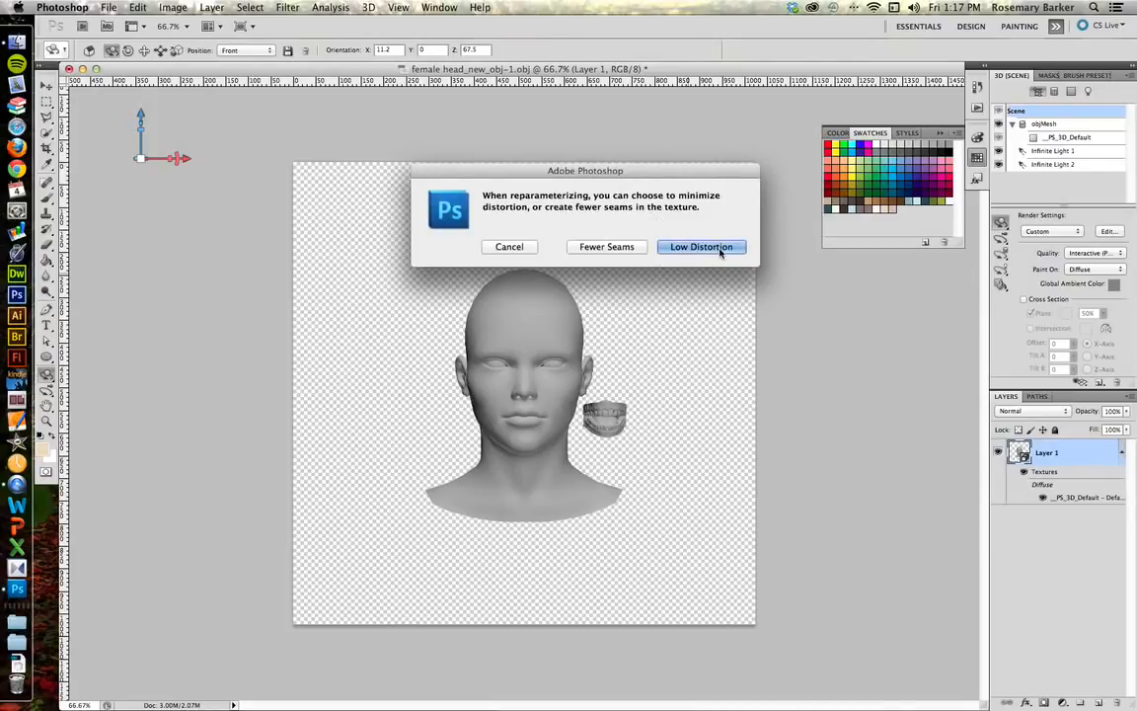
left_click(701, 247)
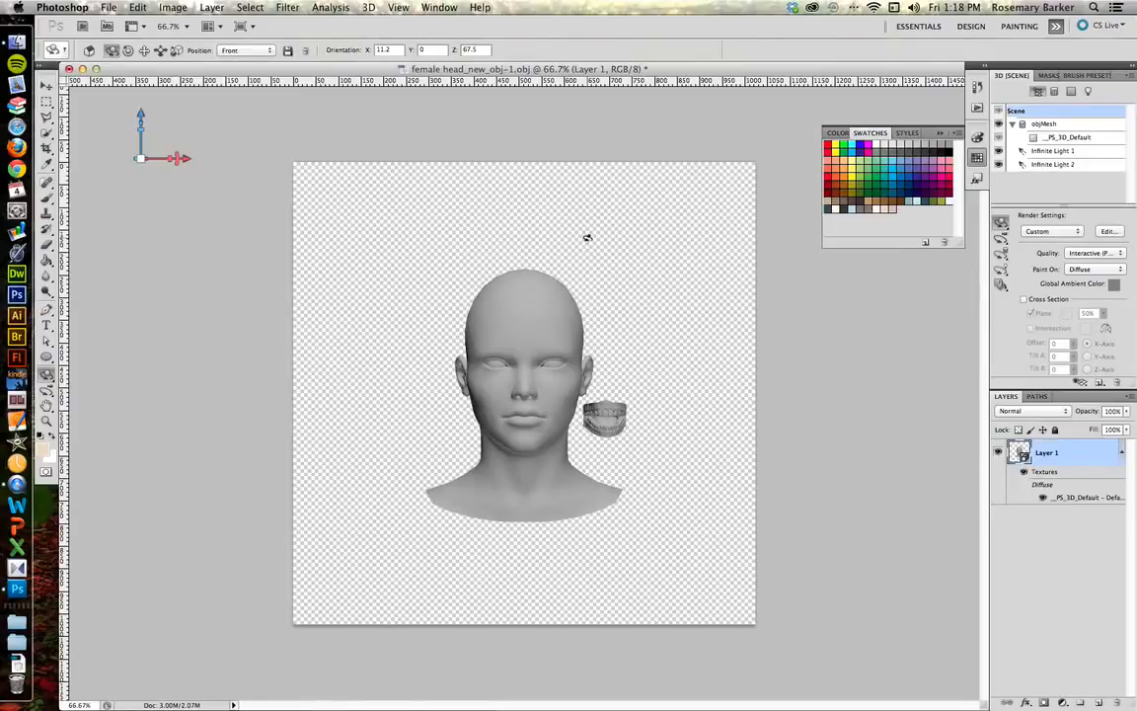
mouse_move(509, 293)
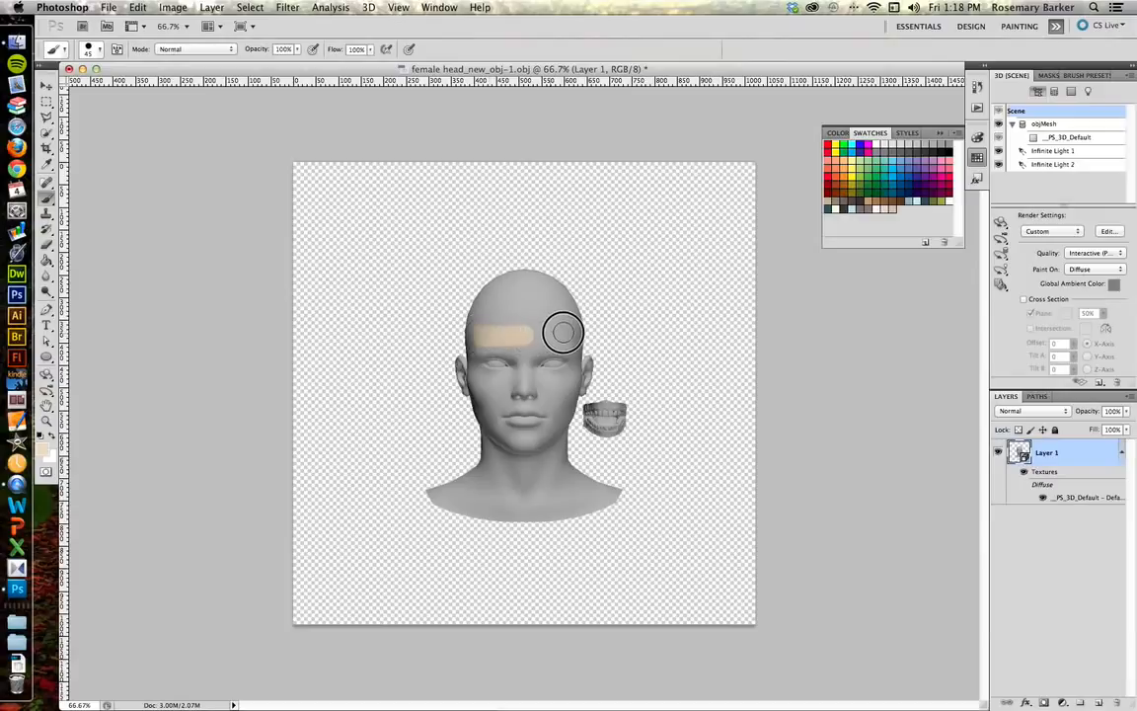
- Brush skin tone across the forehead, cheek, chin and remaining unpainted face areas
left_click_drag(563, 331, 487, 314)
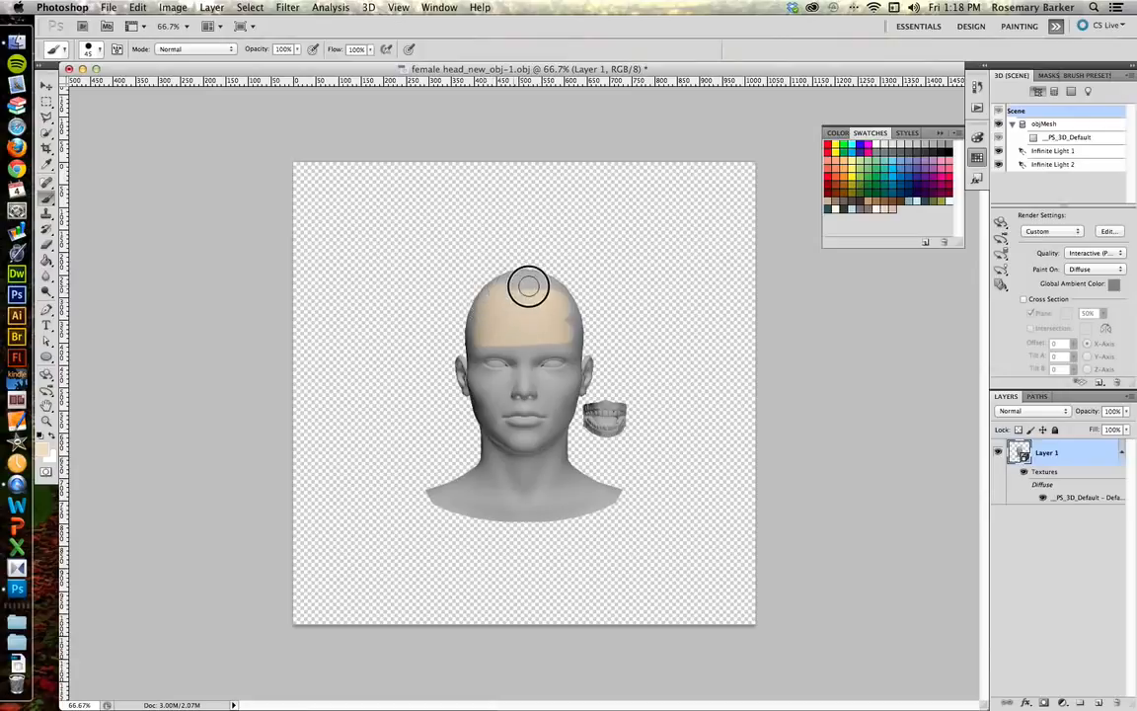
mouse_move(488, 324)
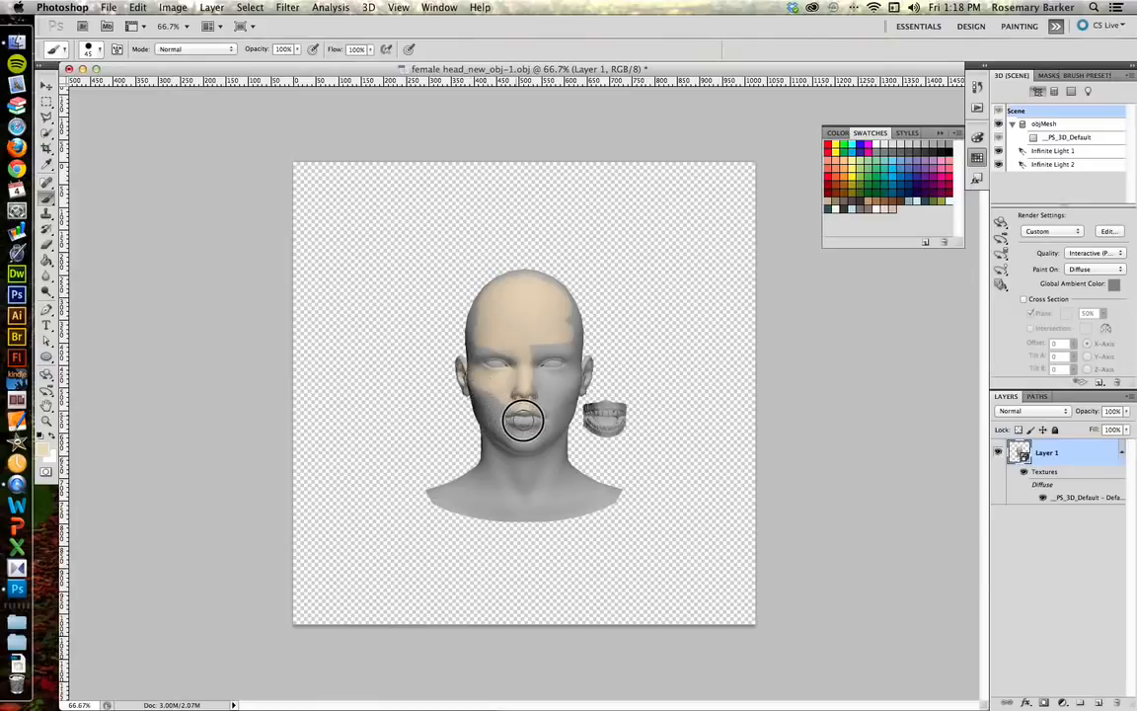
mouse_move(497, 414)
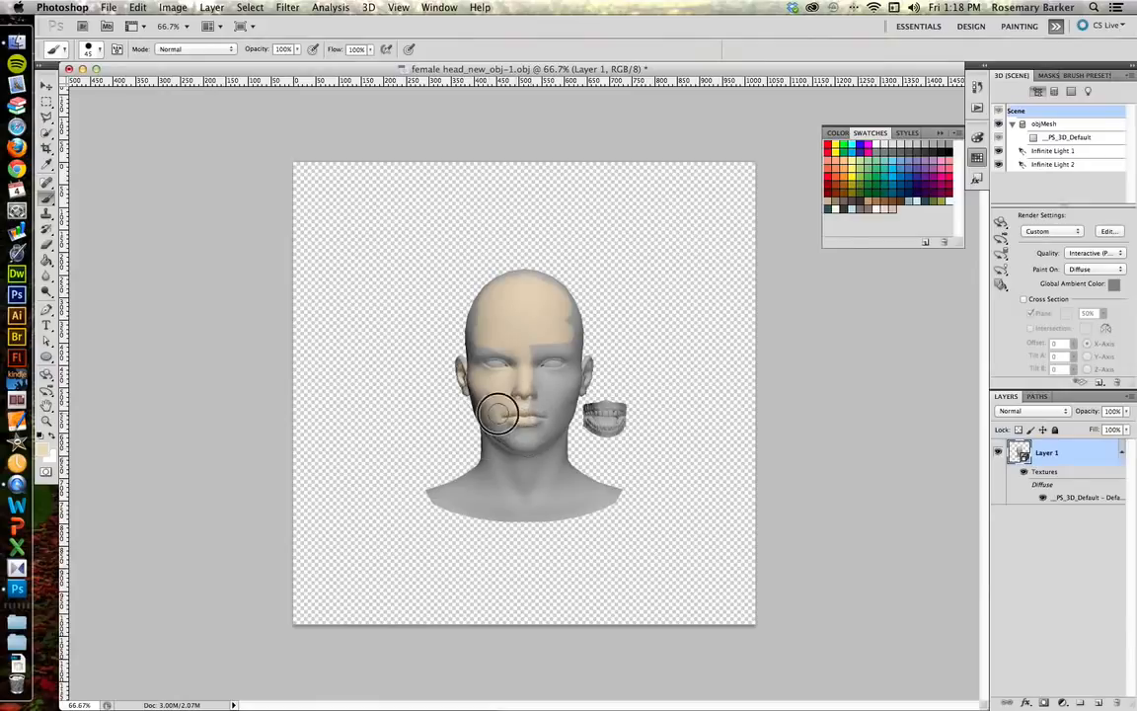
left_click_drag(498, 413, 553, 363)
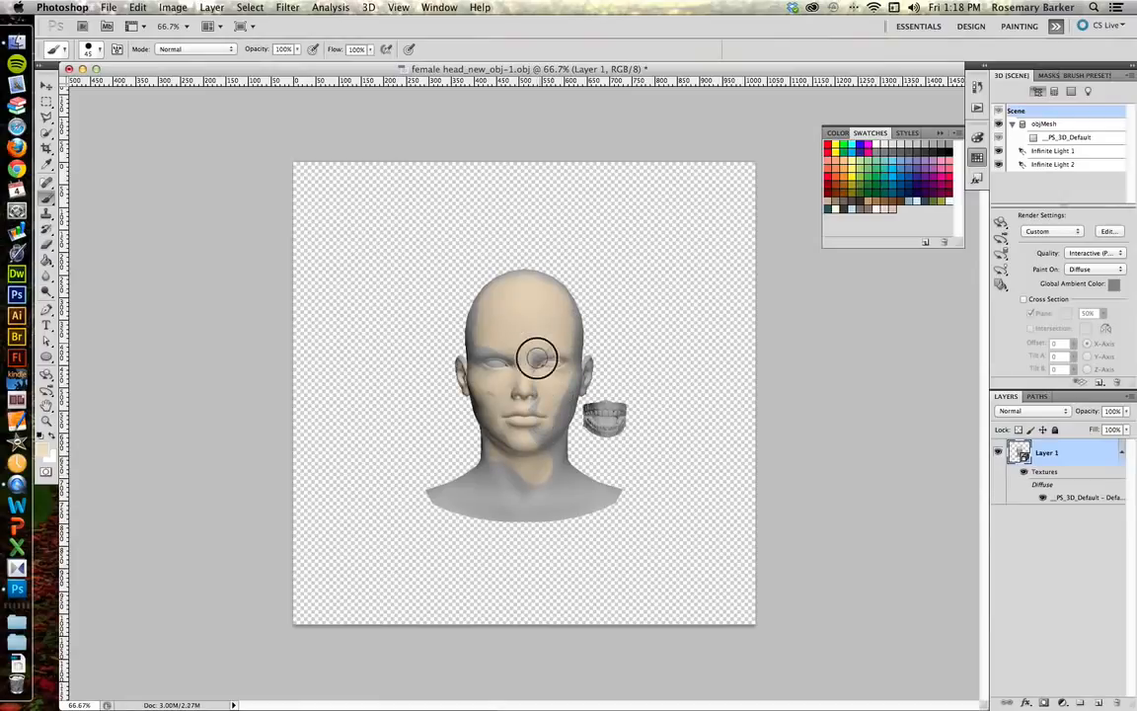
mouse_move(534, 352)
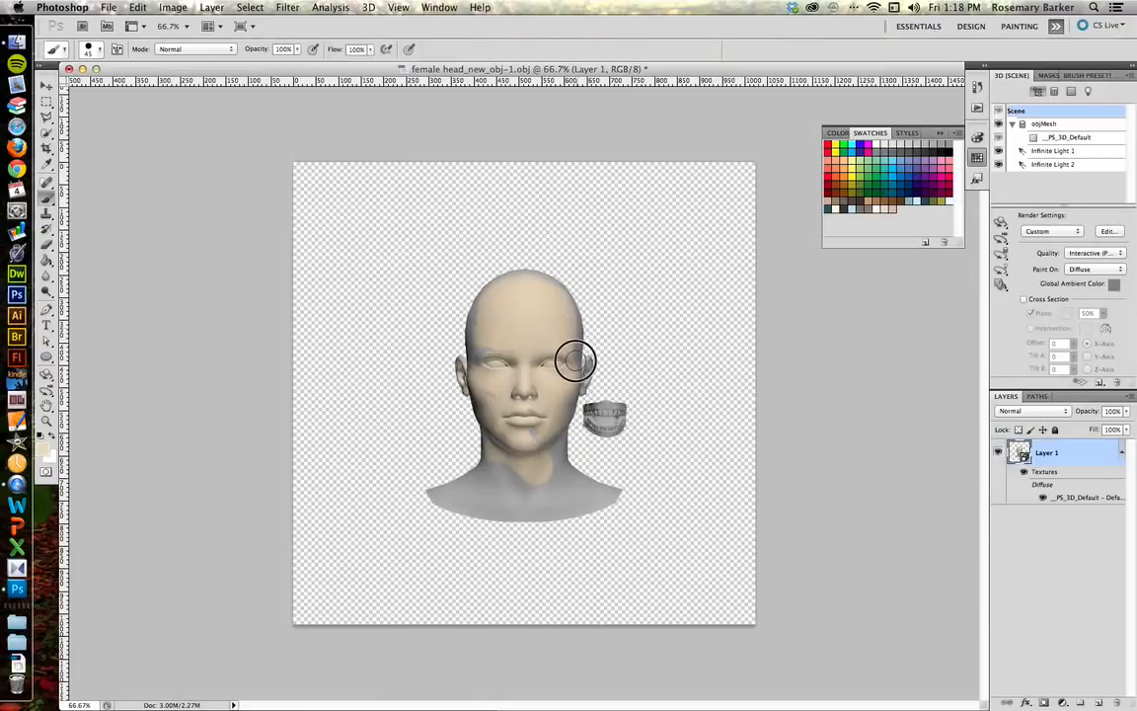
mouse_move(561, 482)
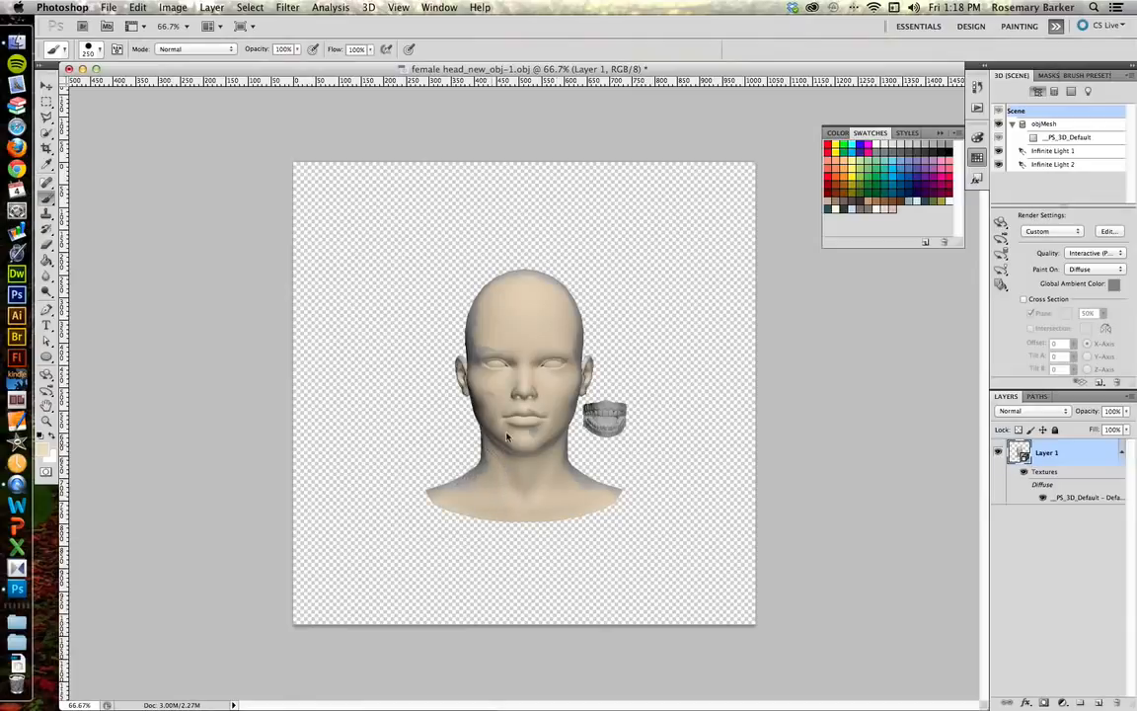
left_click(510, 426)
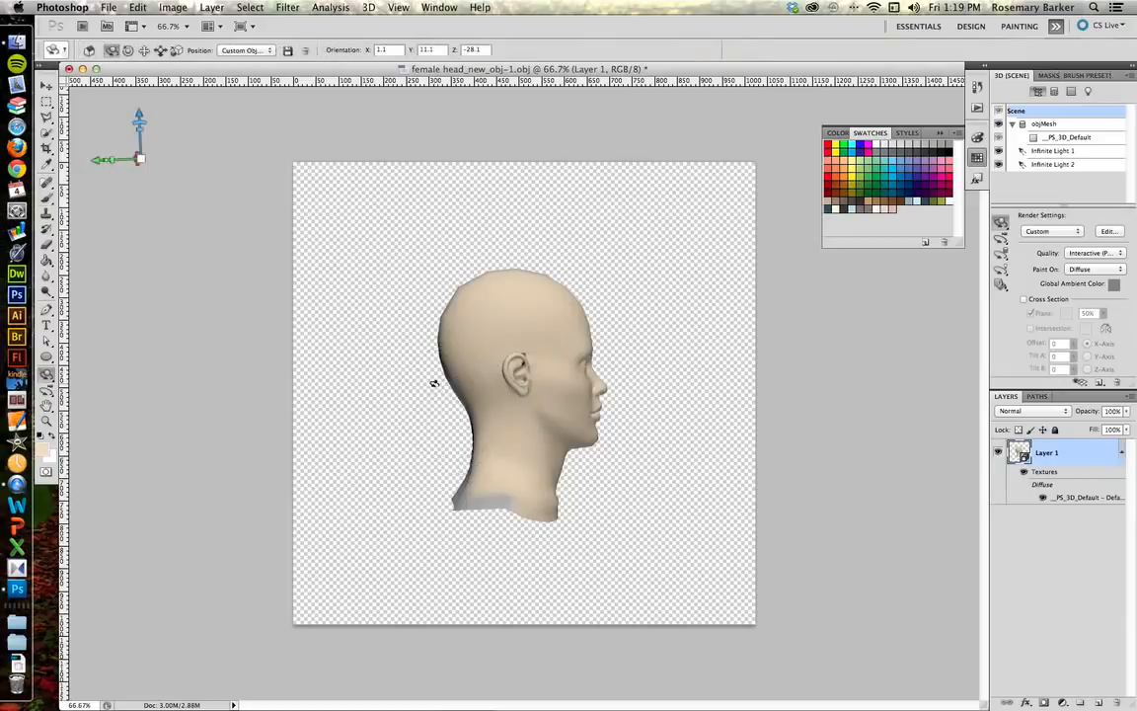
- Orbit the head to inspect its back and neck, then paint the grey patch below the ear
left_click_drag(434, 383, 563, 329)
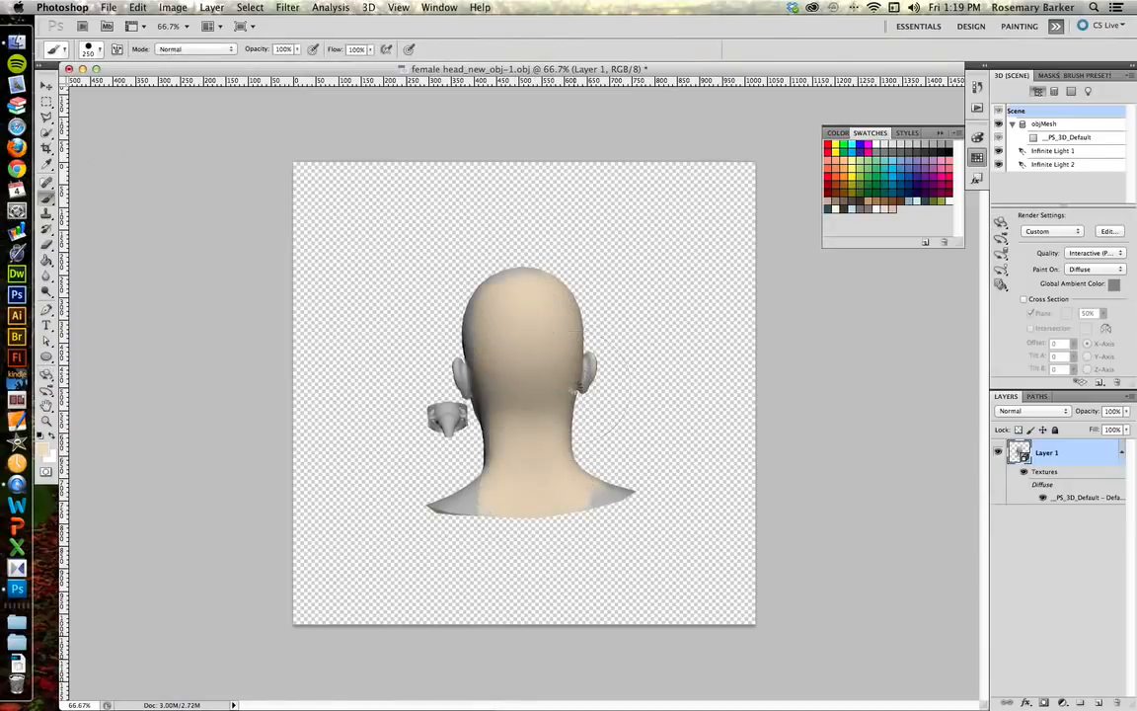
mouse_move(587, 365)
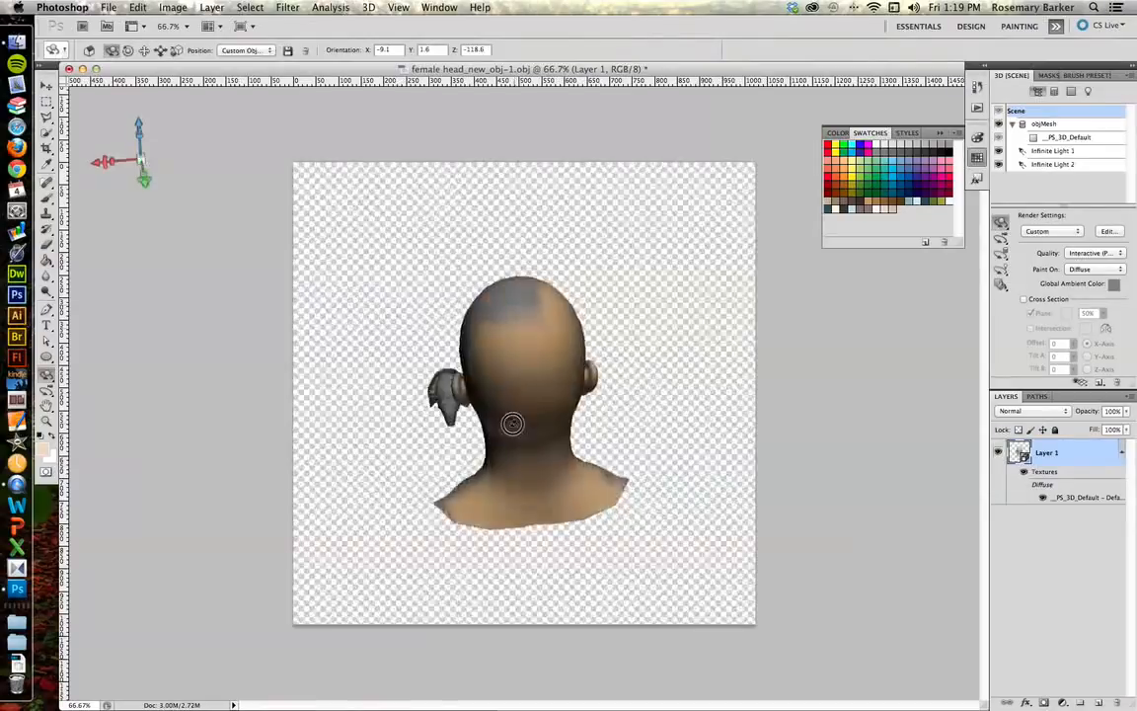
left_click_drag(512, 425, 650, 541)
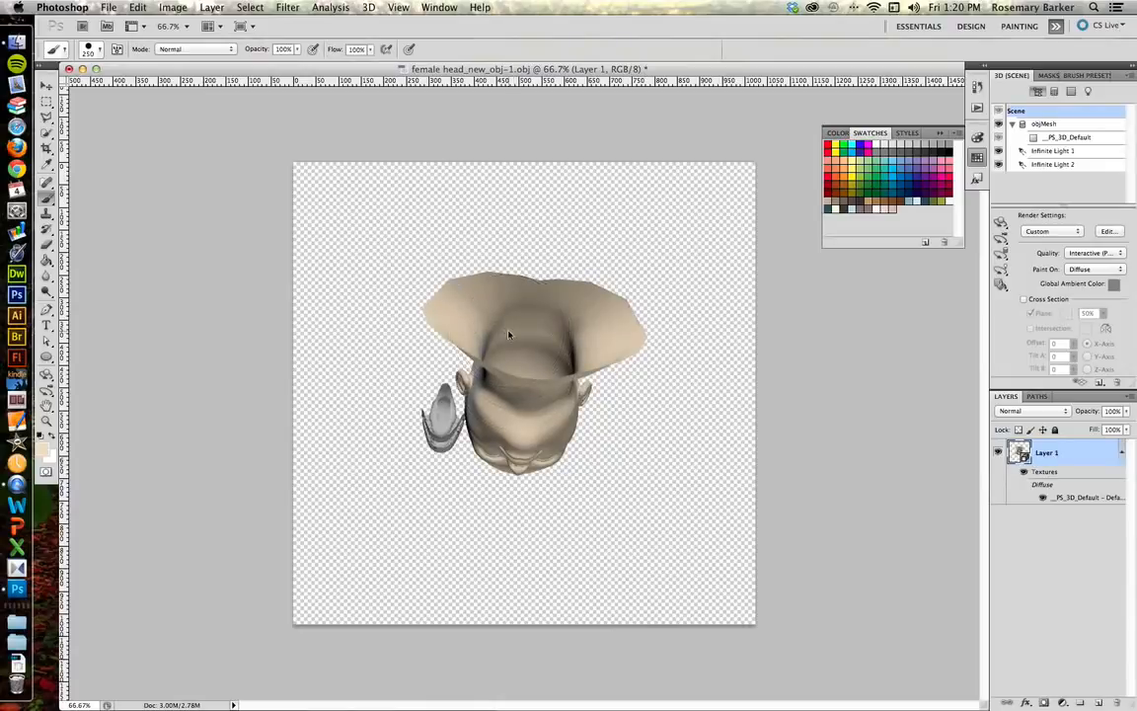
left_click_drag(509, 335, 629, 384)
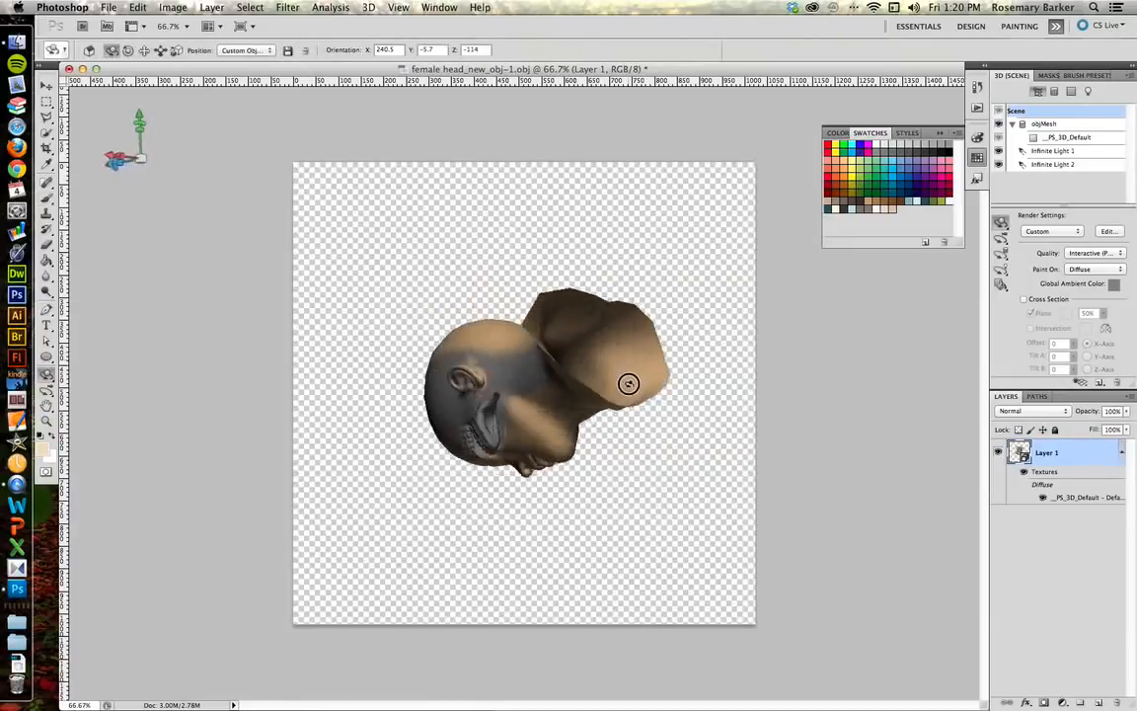
left_click_drag(629, 383, 573, 331)
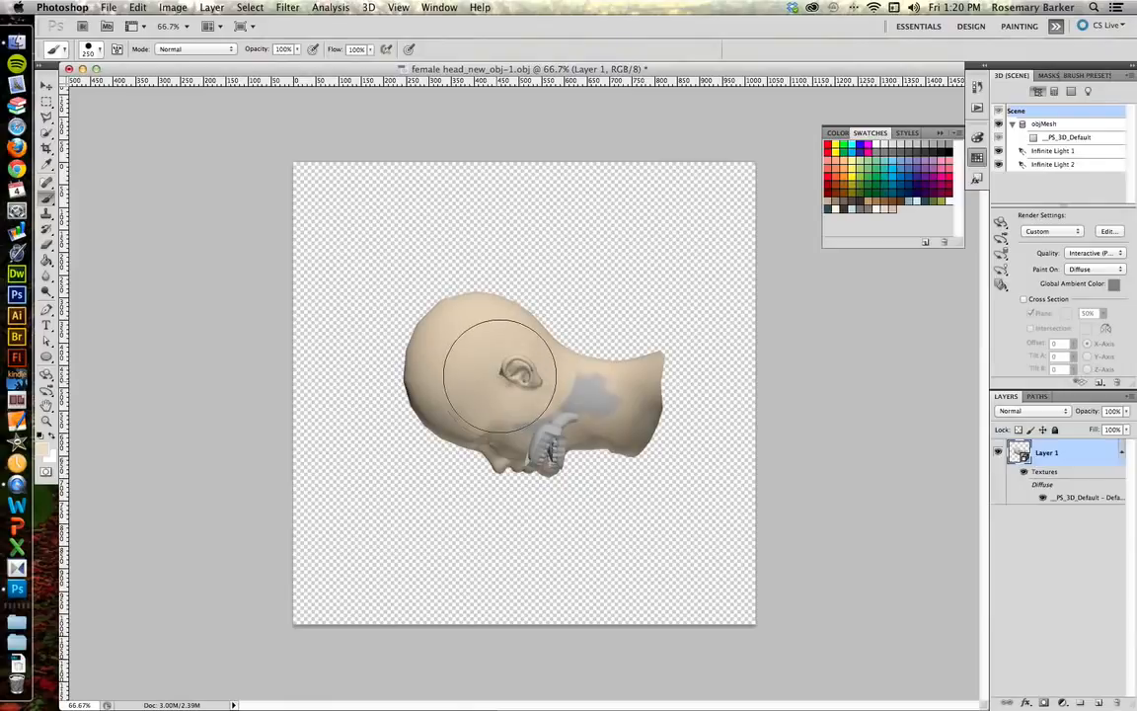
mouse_move(593, 355)
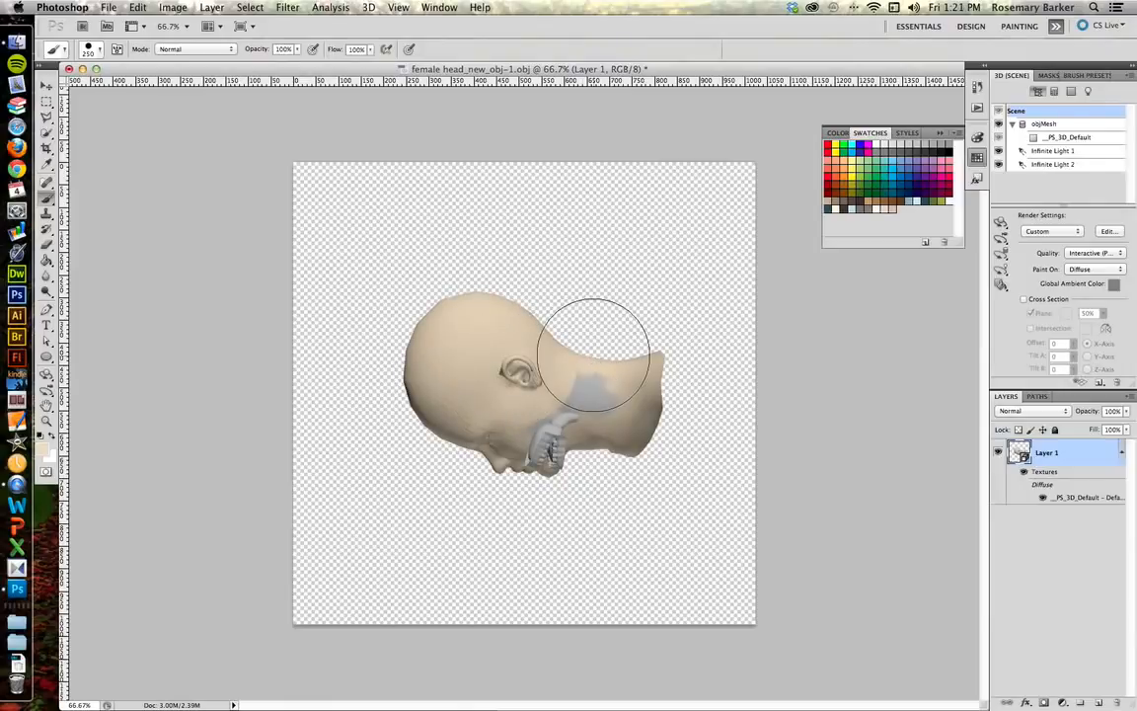
left_click_drag(592, 355, 607, 361)
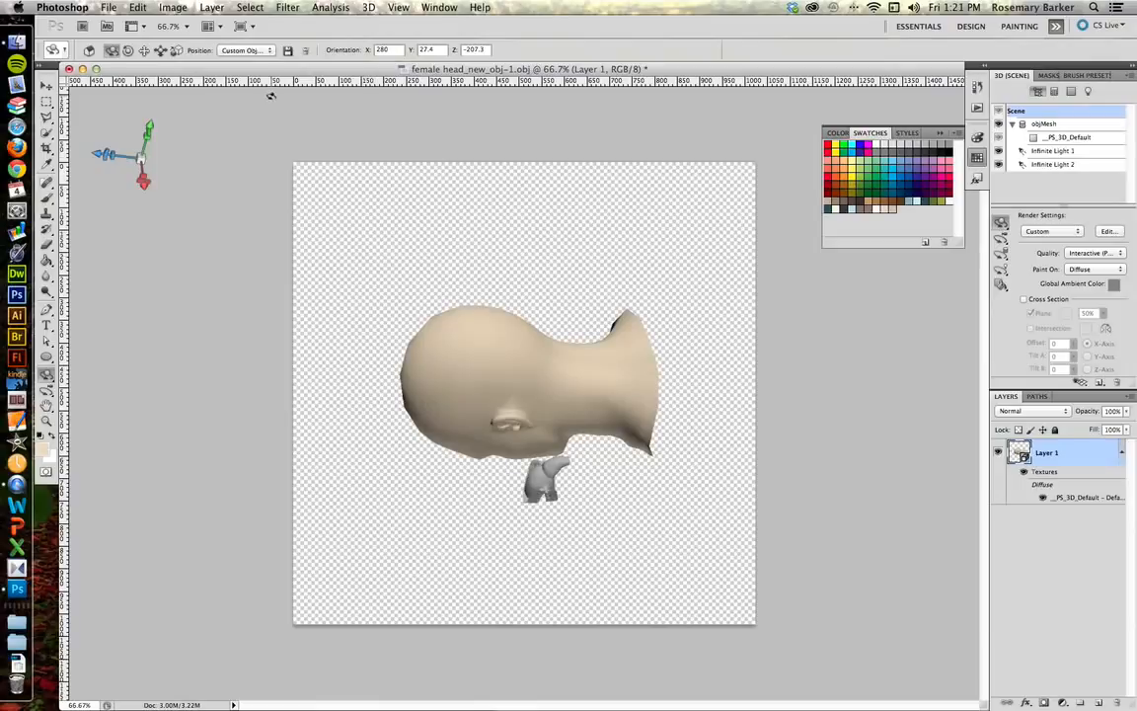
- Zoom in on the face to start touching up the skin tone
left_click(285, 7)
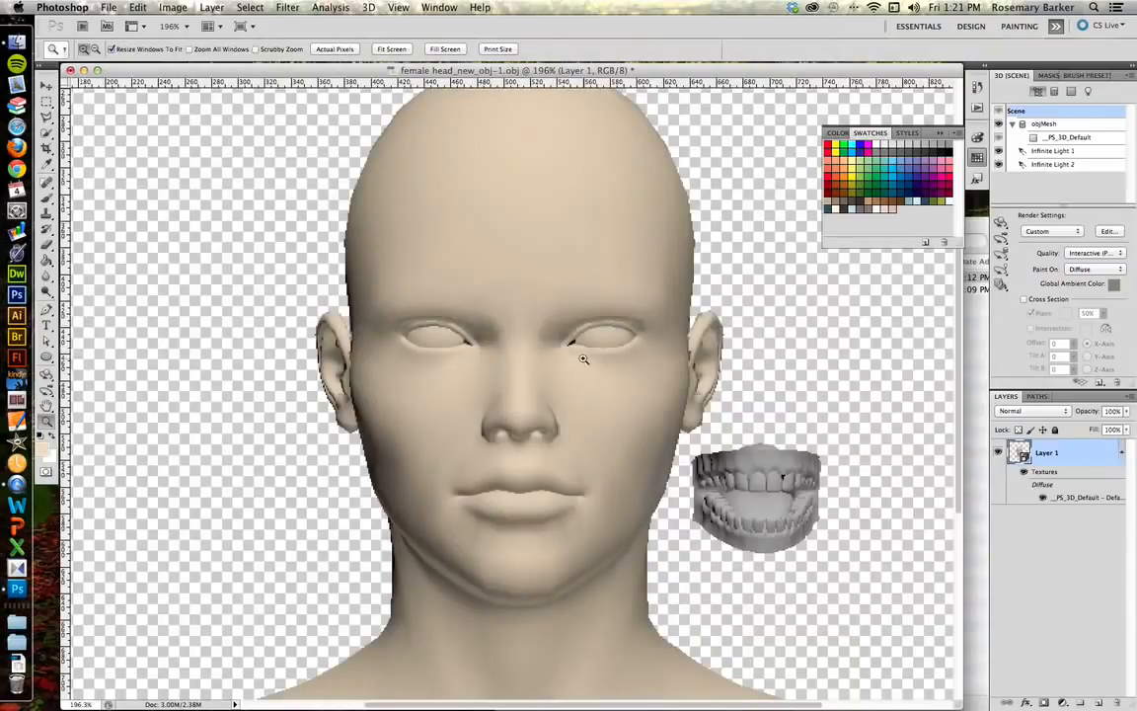
mouse_move(591, 357)
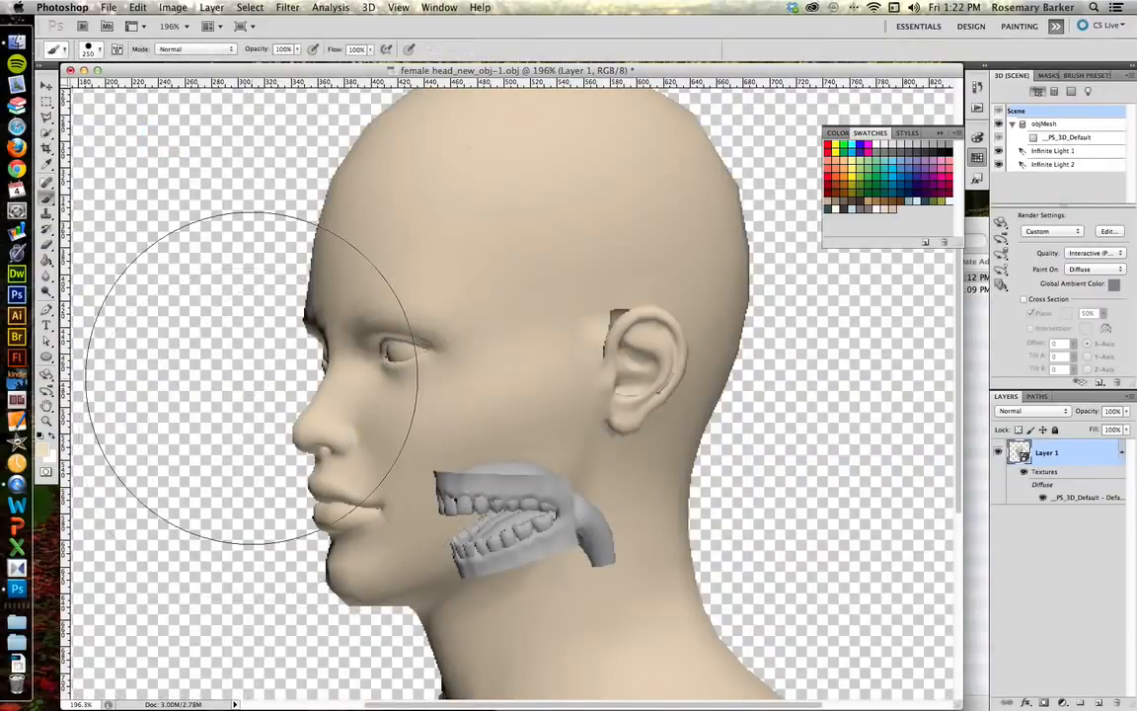
mouse_move(640, 296)
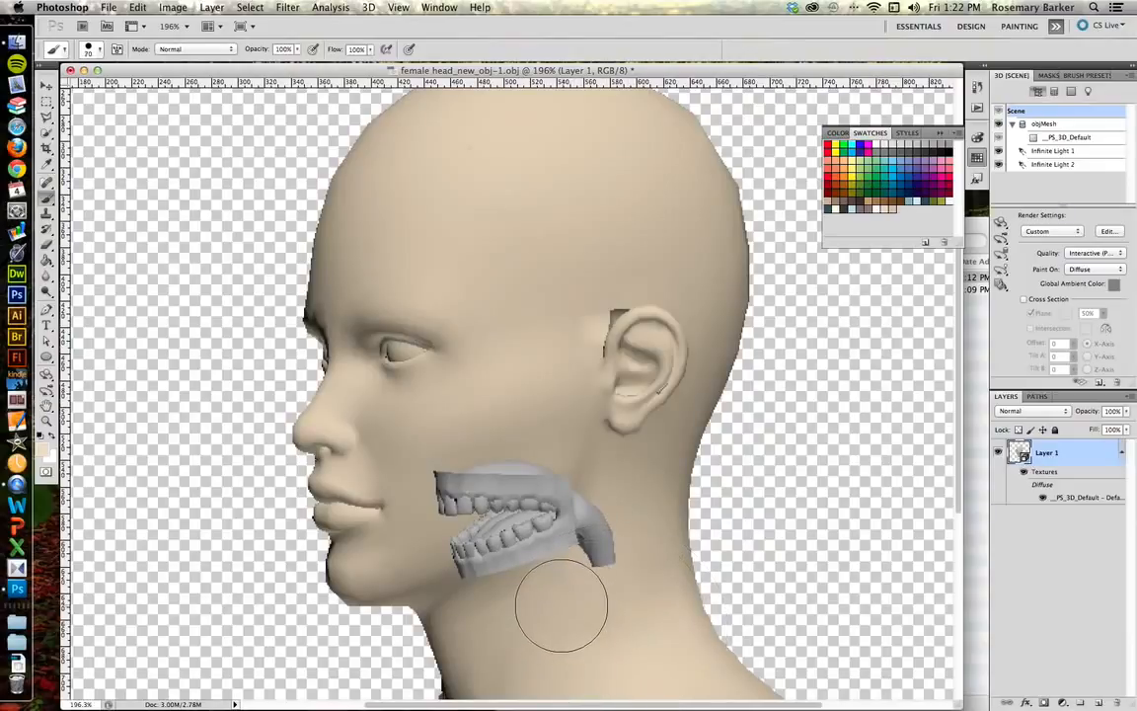
mouse_move(422, 620)
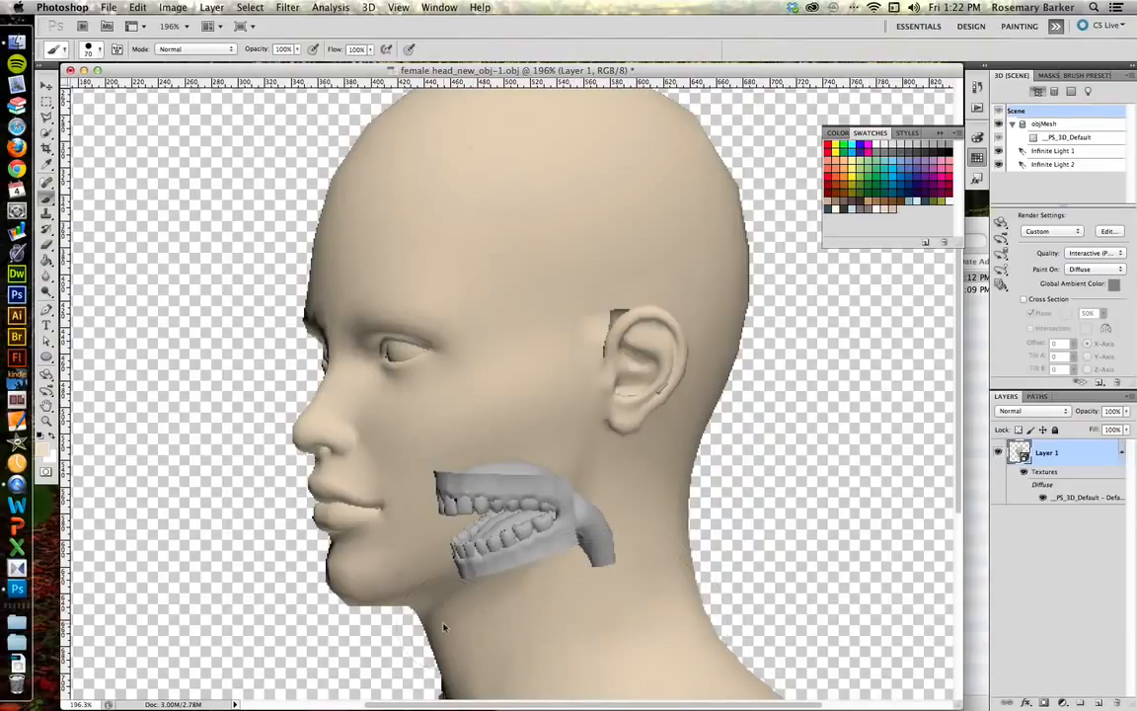
mouse_move(440, 634)
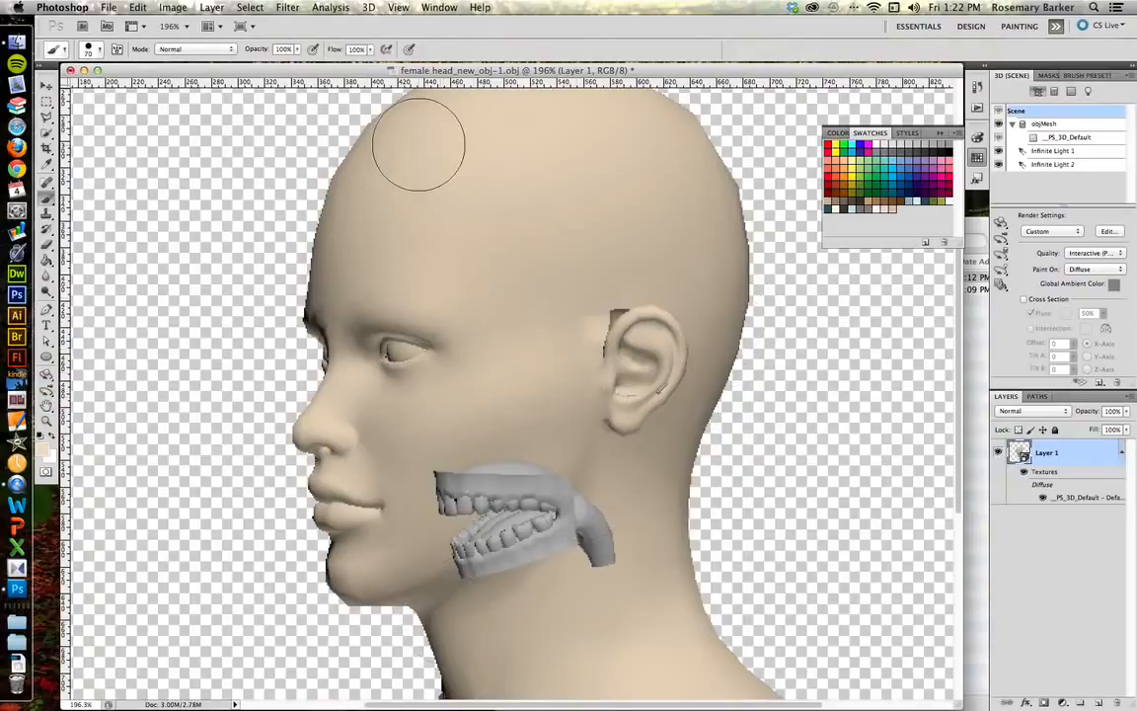
mouse_move(420, 286)
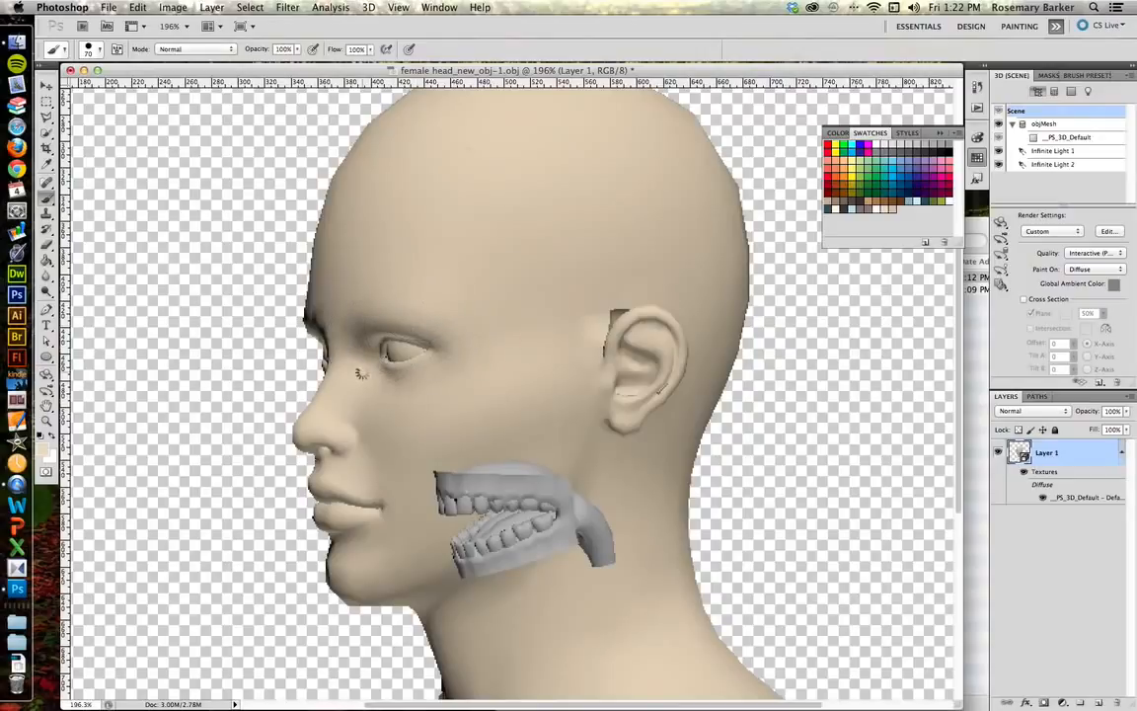
mouse_move(452, 277)
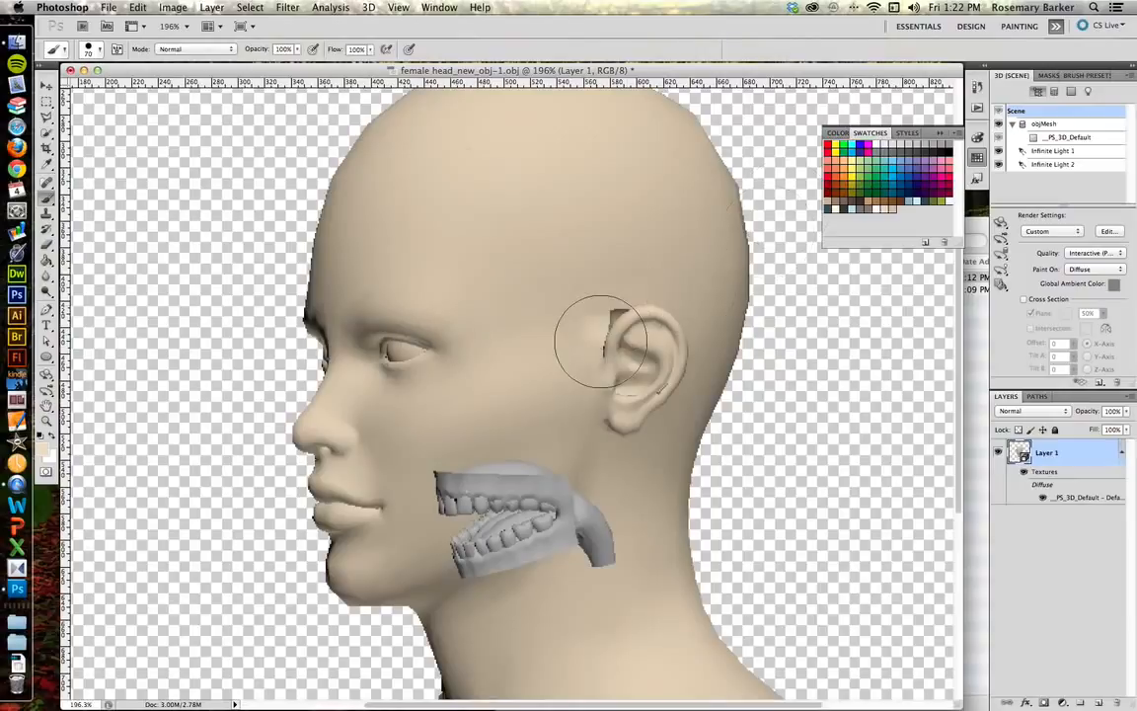
mouse_move(620, 321)
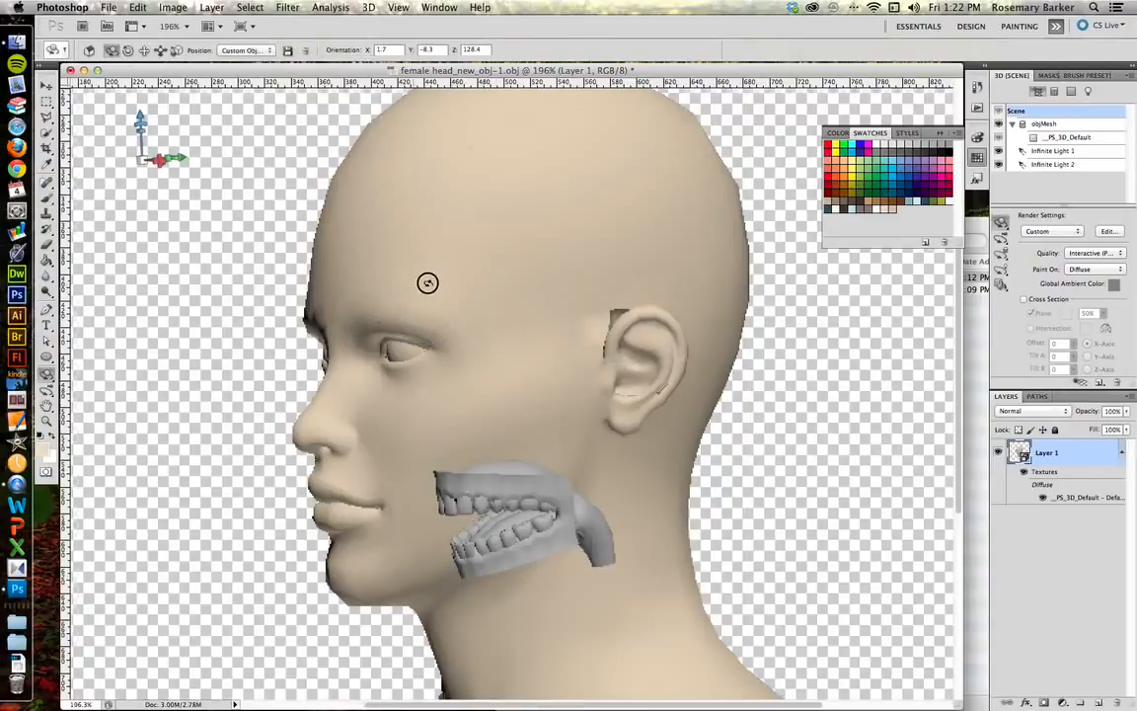
- Rotate the head to face forward, then tilt it down to expose the neck
left_click_drag(428, 283, 191, 296)
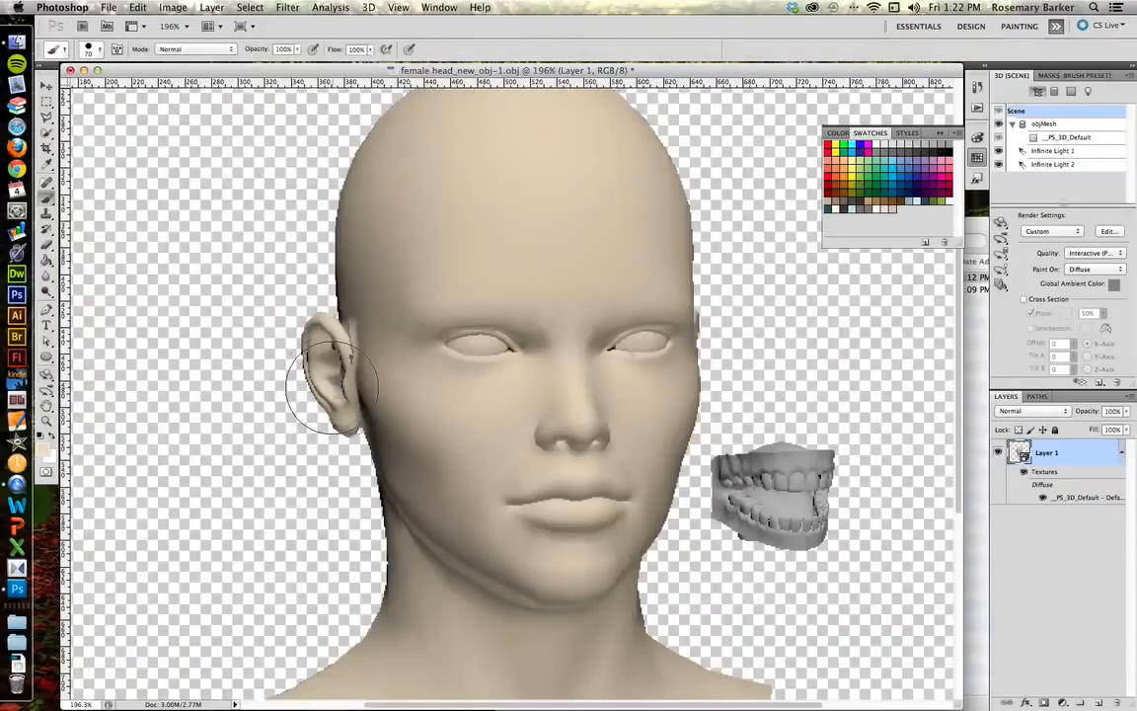
mouse_move(344, 360)
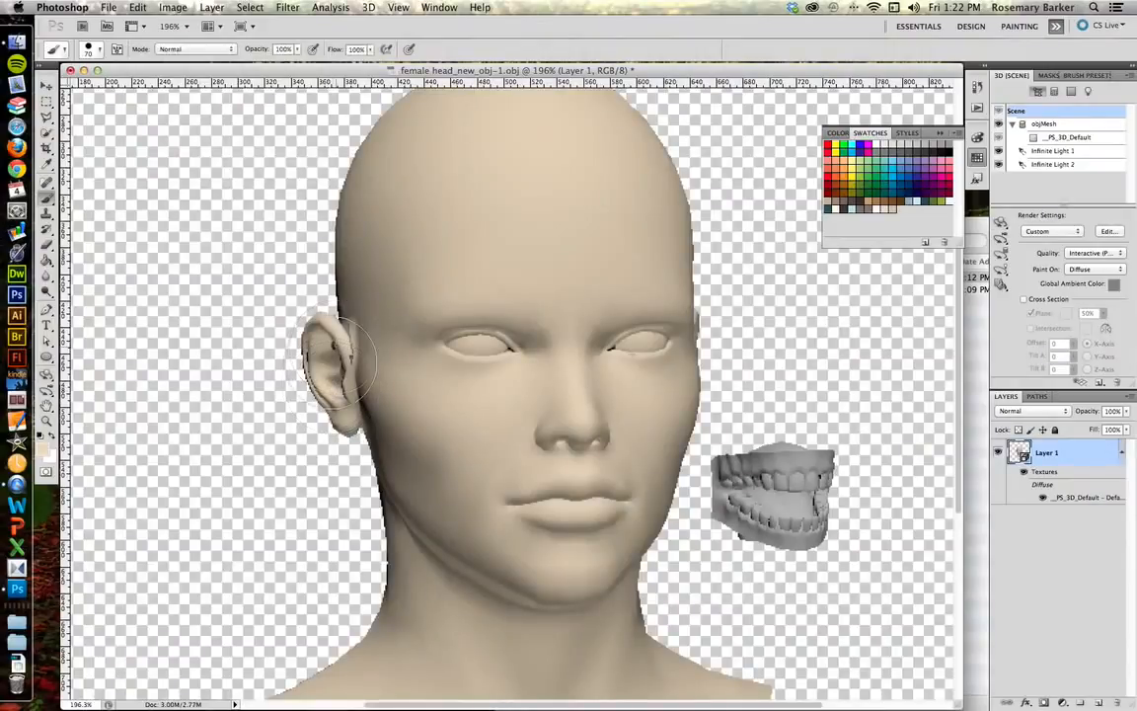
mouse_move(358, 296)
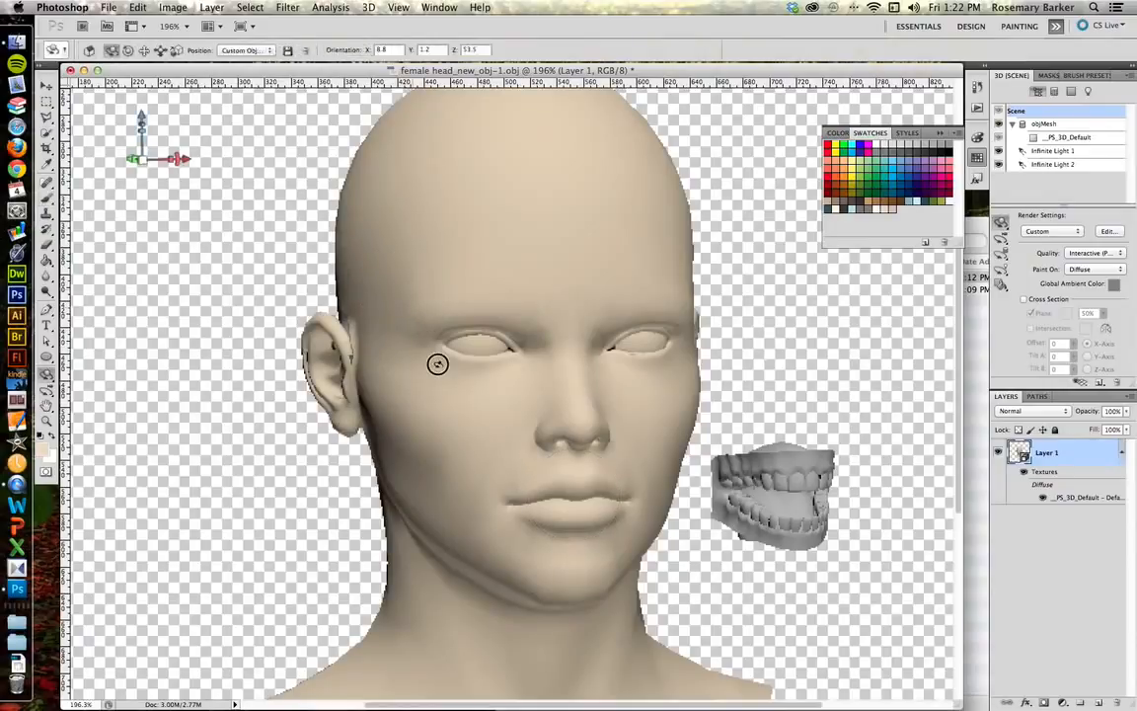
left_click_drag(437, 364, 503, 480)
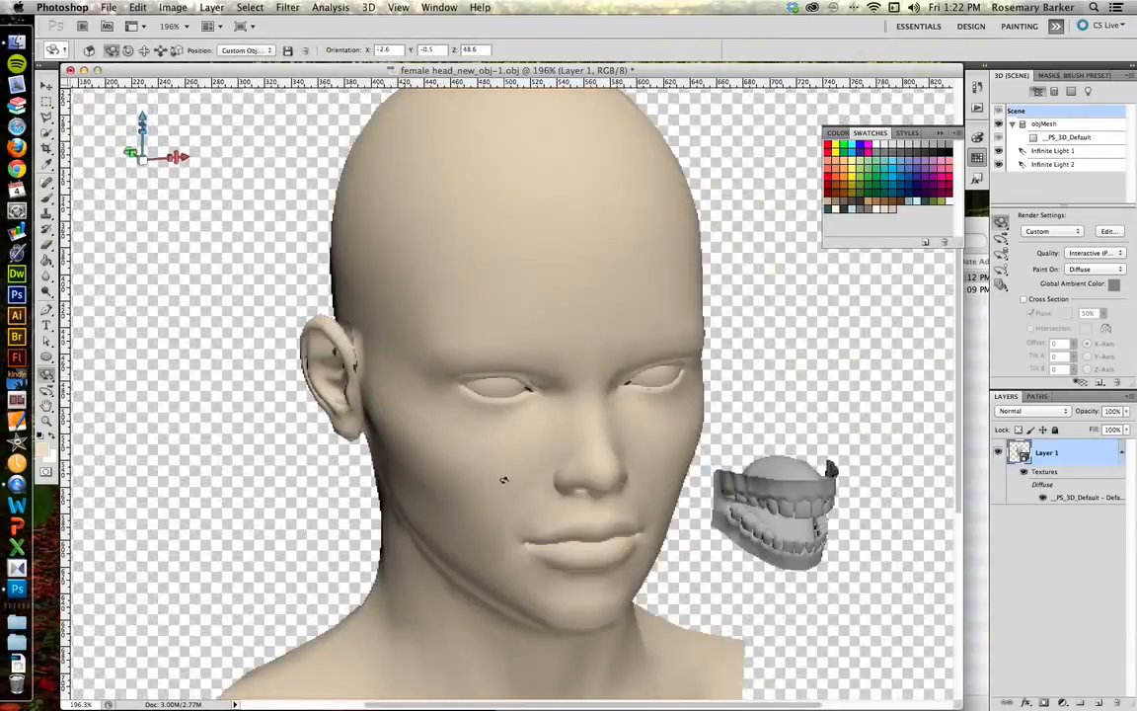
left_click_drag(503, 479, 527, 503)
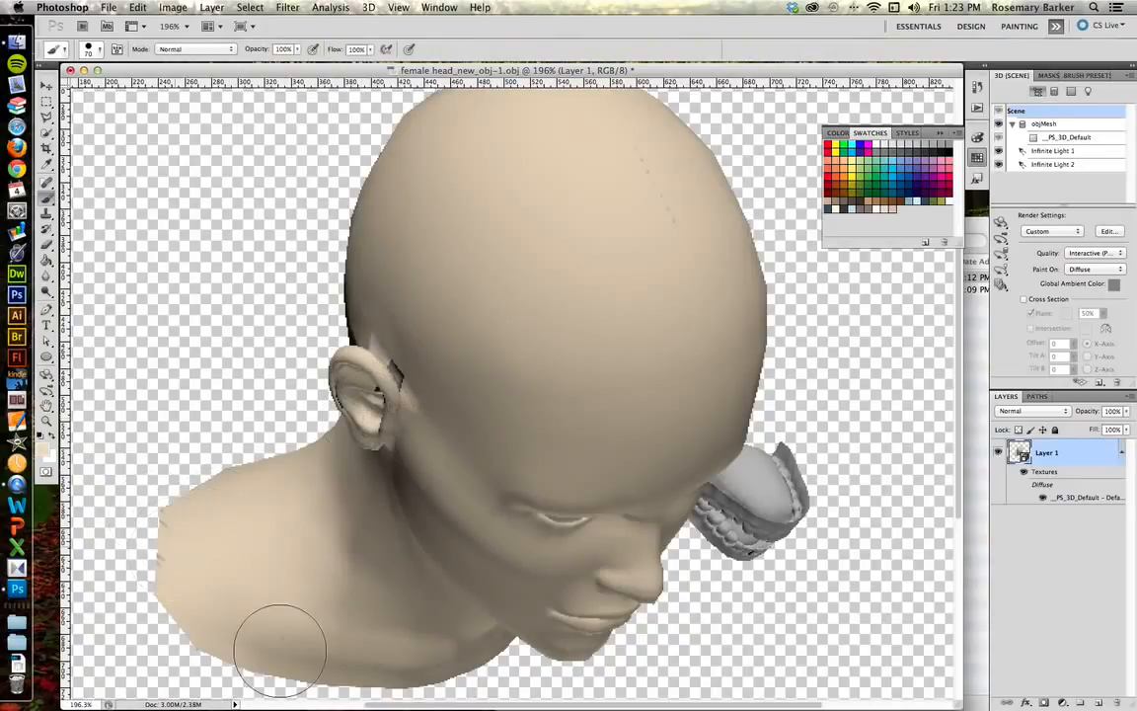
mouse_move(533, 415)
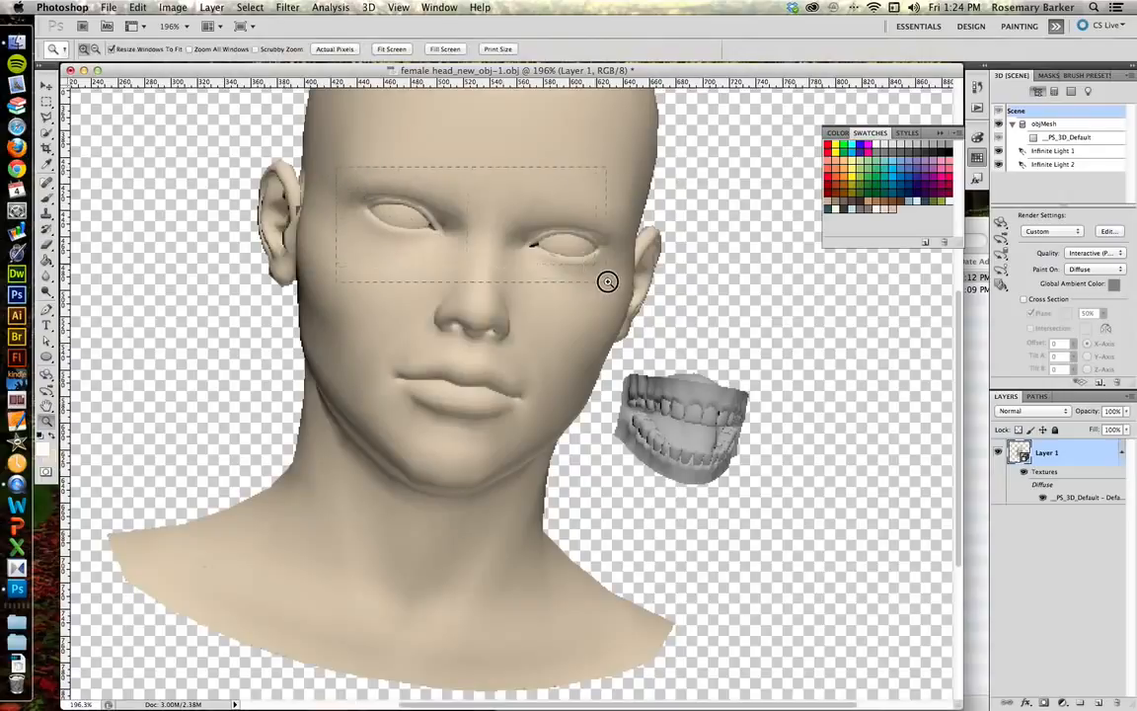
- Zoom in on the eyes and paint both eyeballs white, corners included, with a small brush
left_click(608, 282)
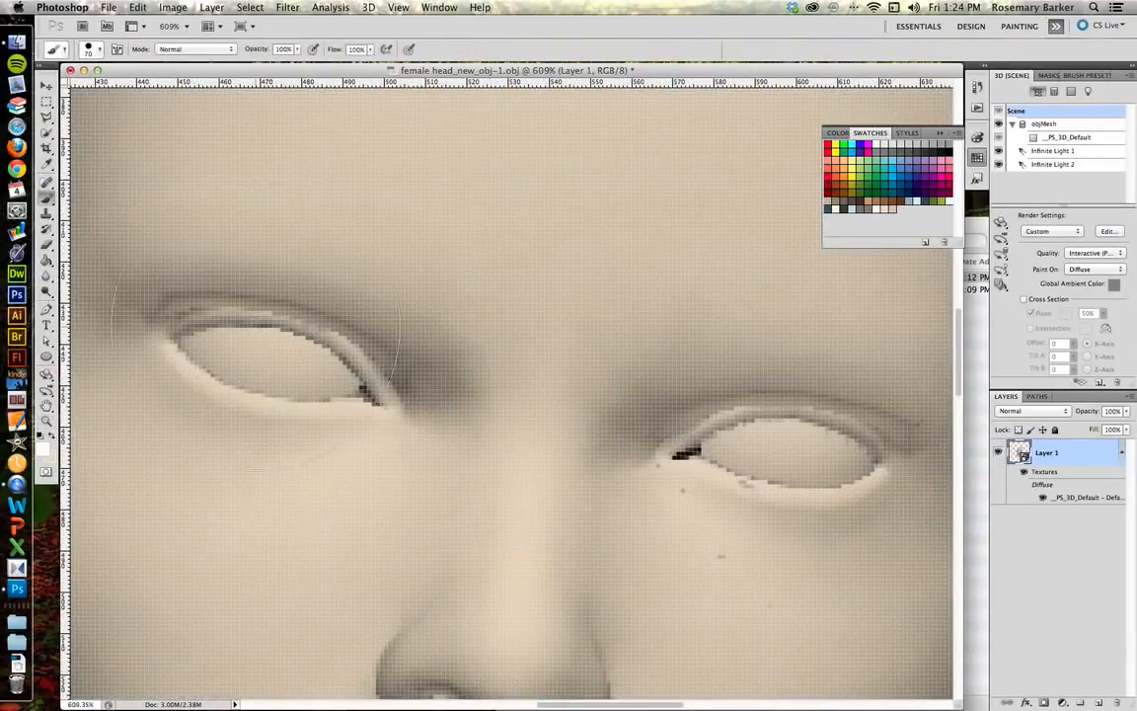
left_click(245, 353)
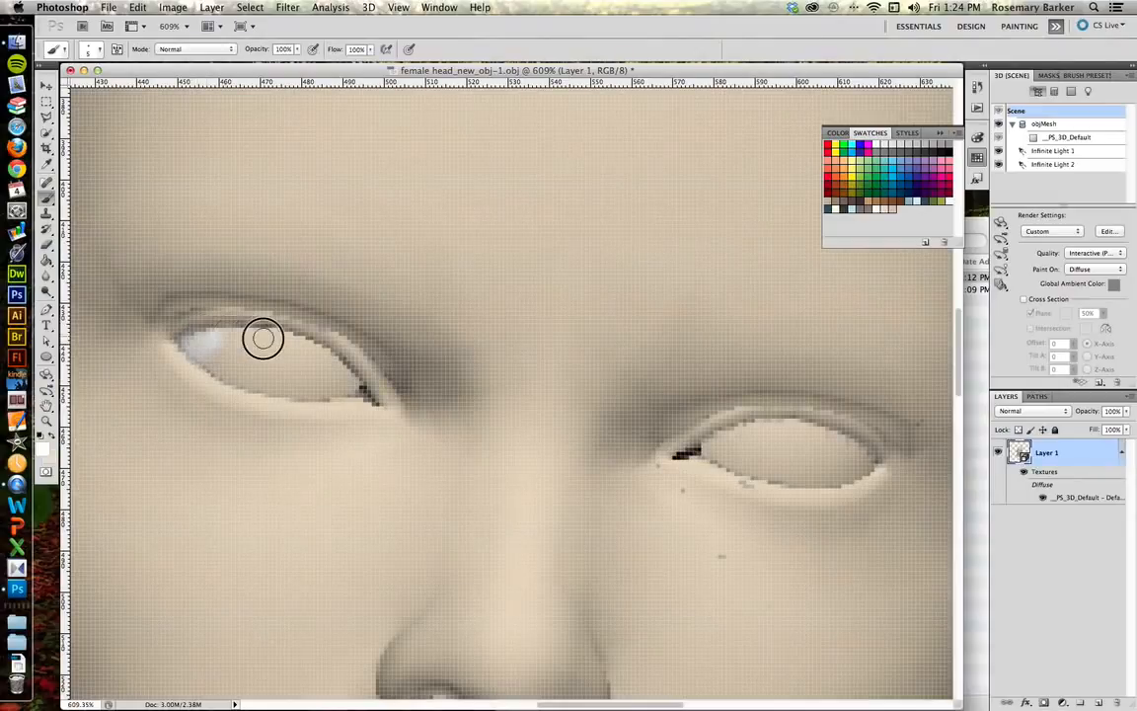
left_click_drag(263, 338, 296, 356)
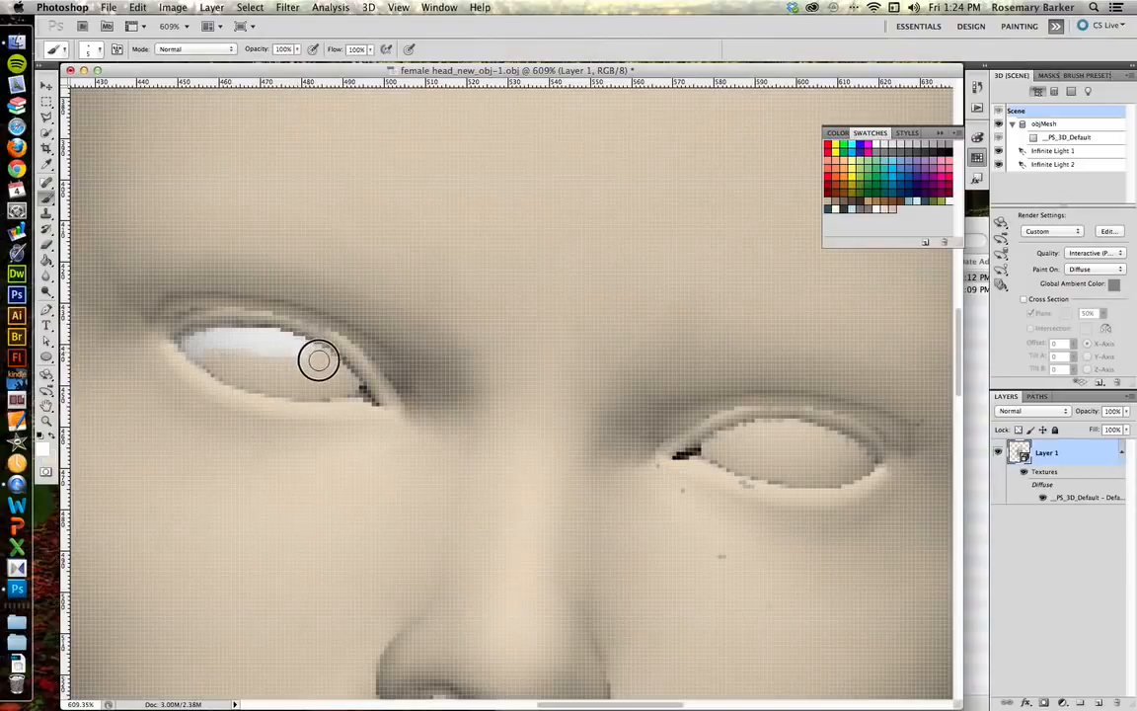
left_click_drag(319, 359, 354, 393)
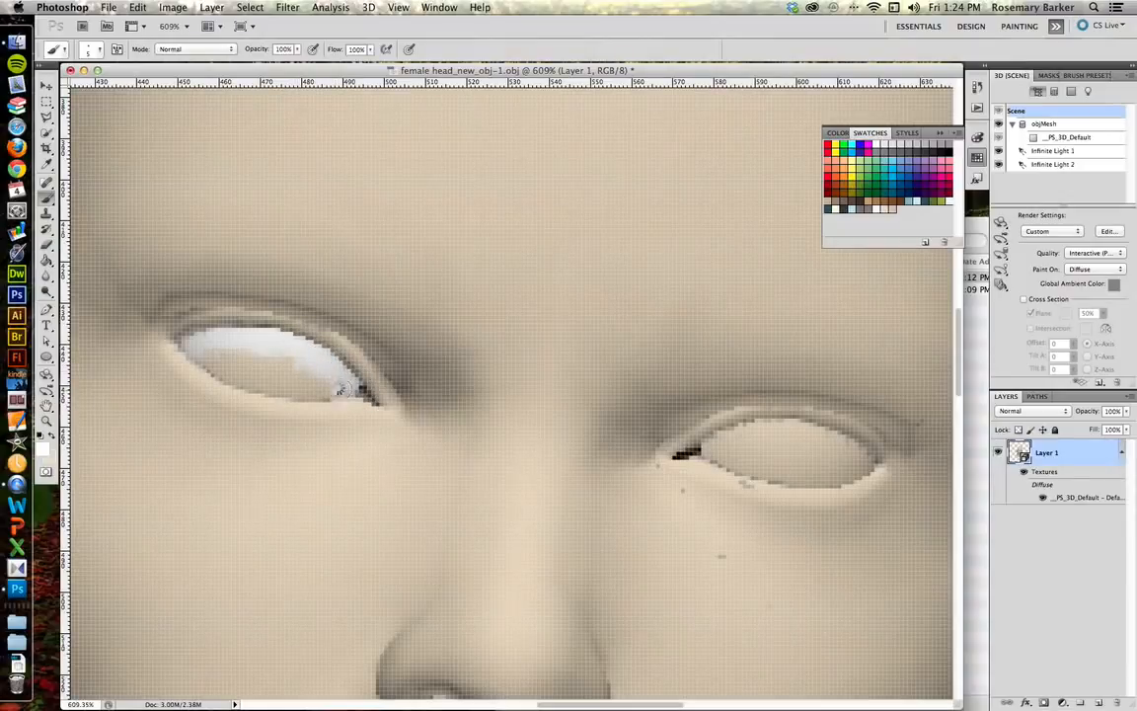
mouse_move(220, 348)
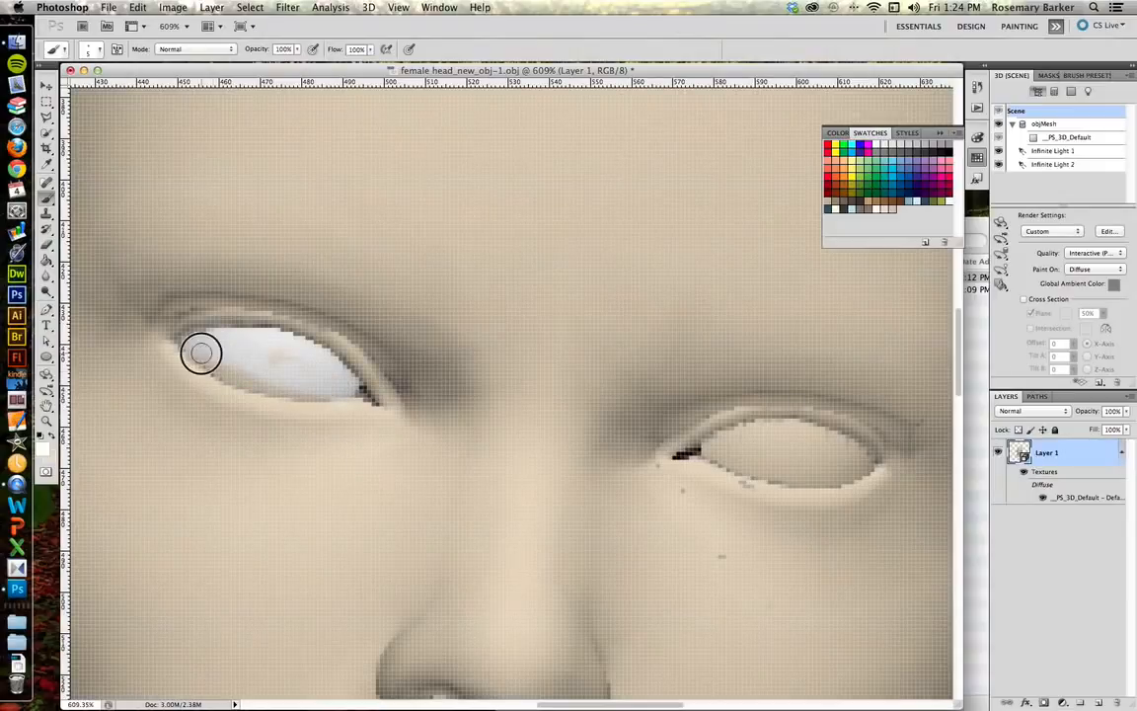
left_click_drag(201, 353, 280, 389)
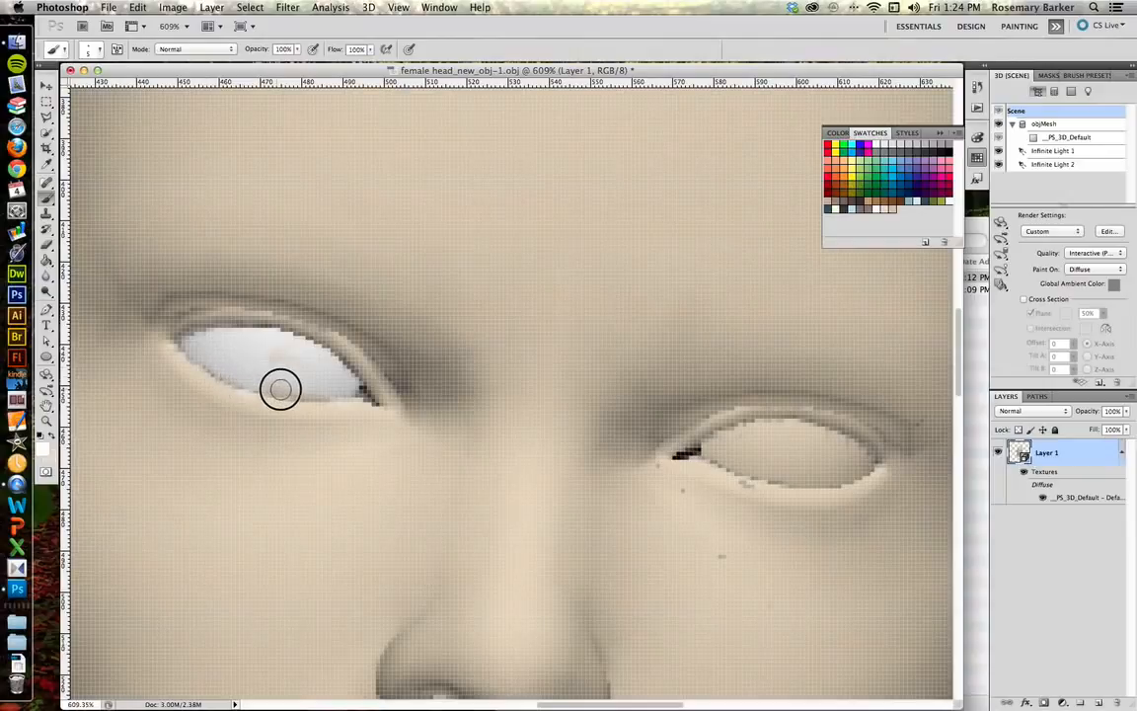
left_click_drag(279, 388, 279, 358)
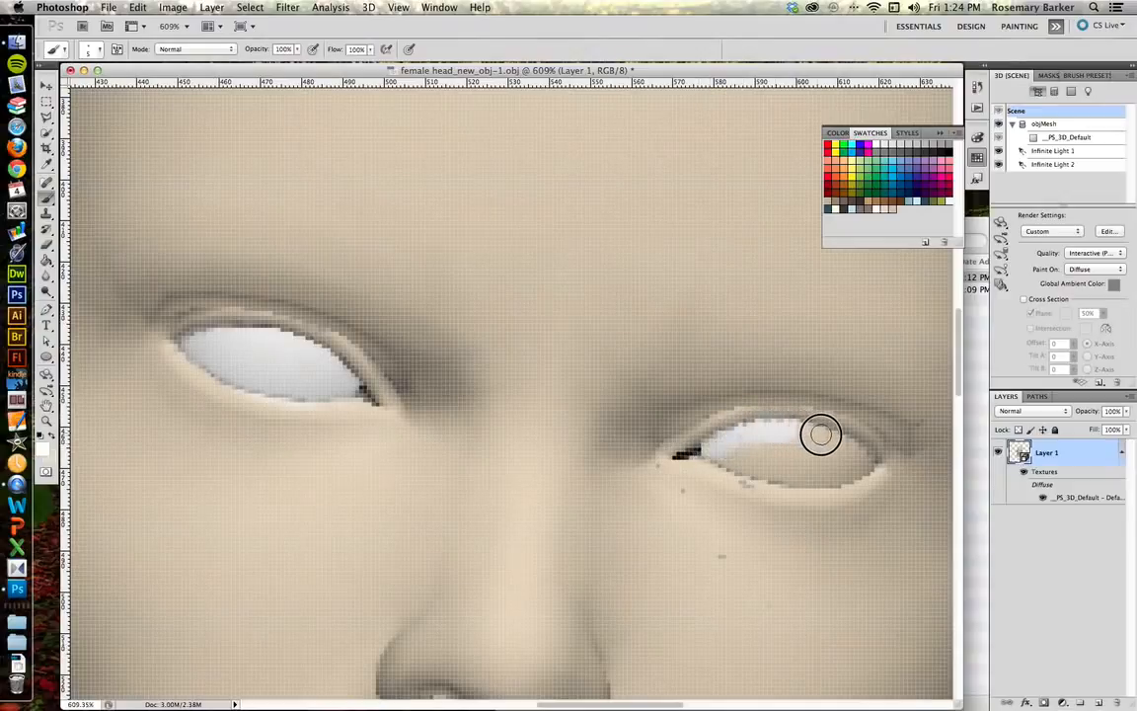
left_click_drag(821, 434, 866, 461)
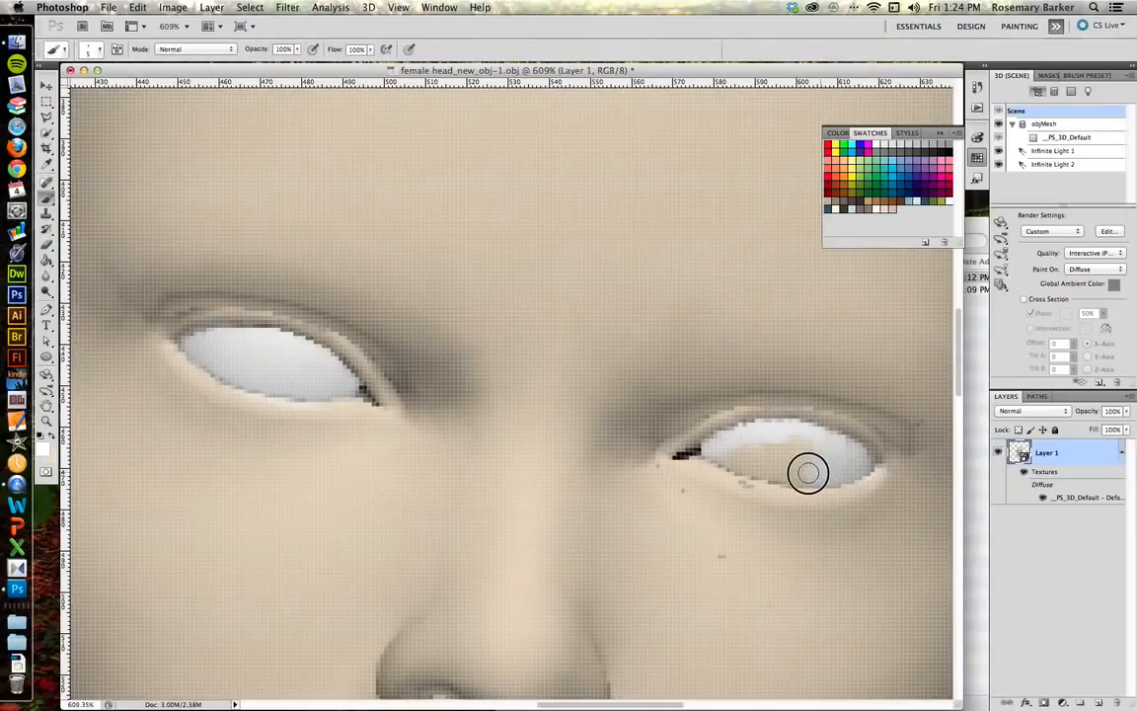
left_click_drag(810, 472, 734, 461)
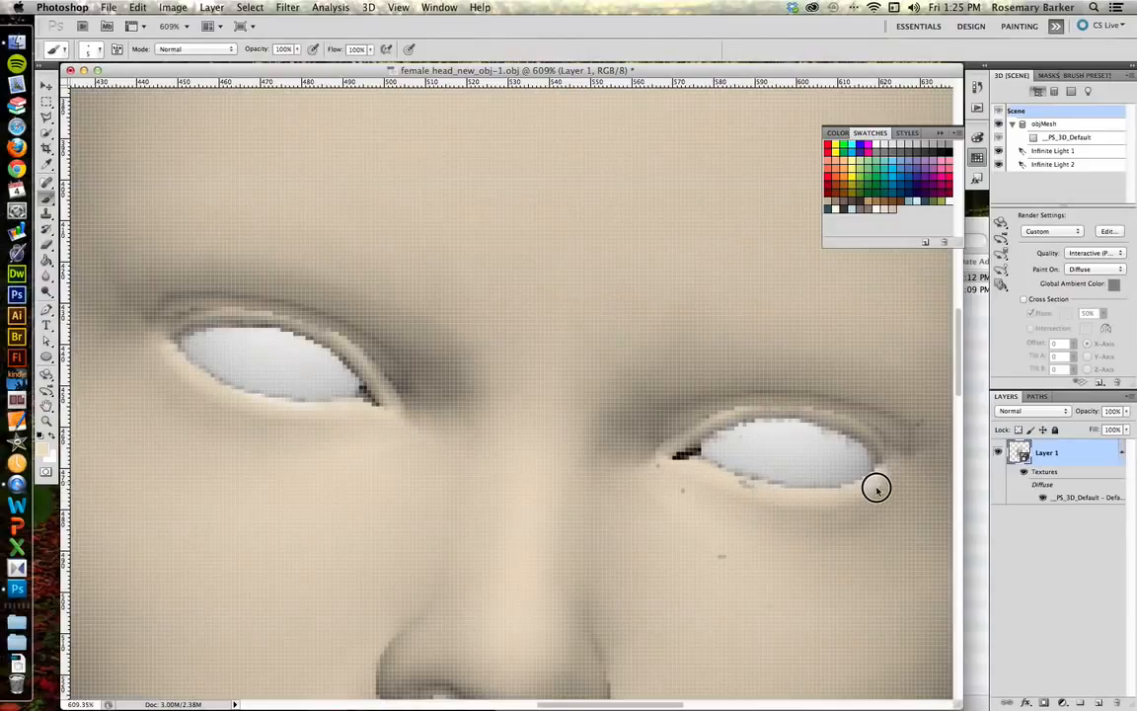
mouse_move(310, 409)
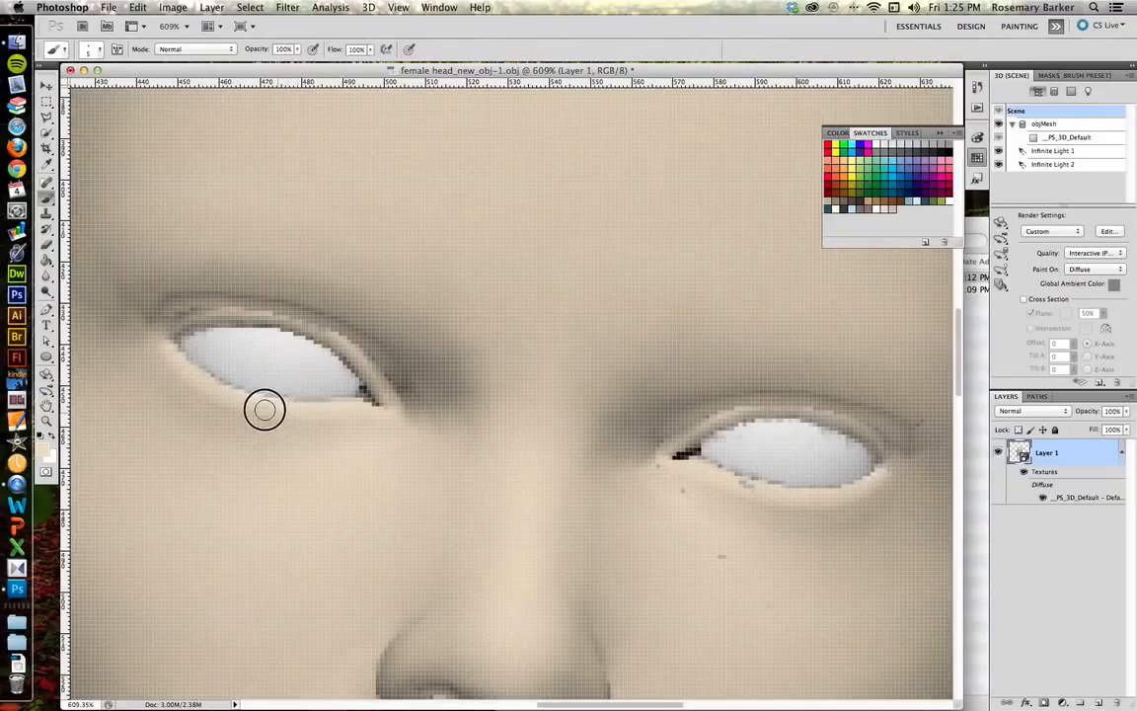
mouse_move(289, 257)
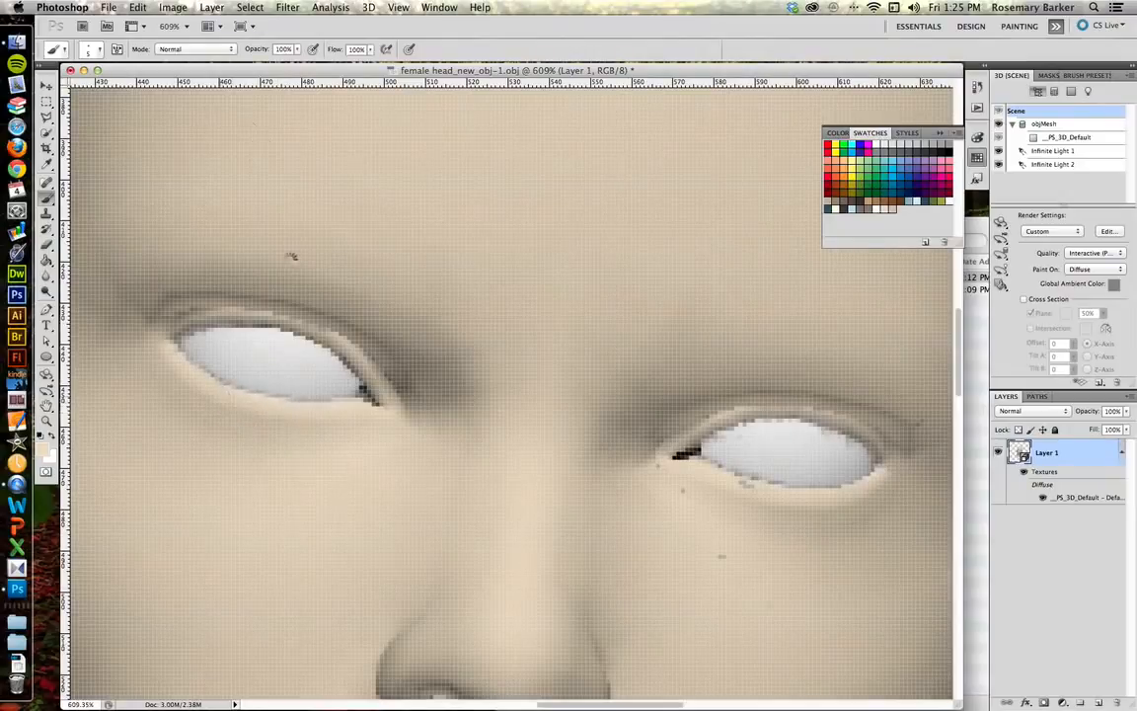
mouse_move(311, 323)
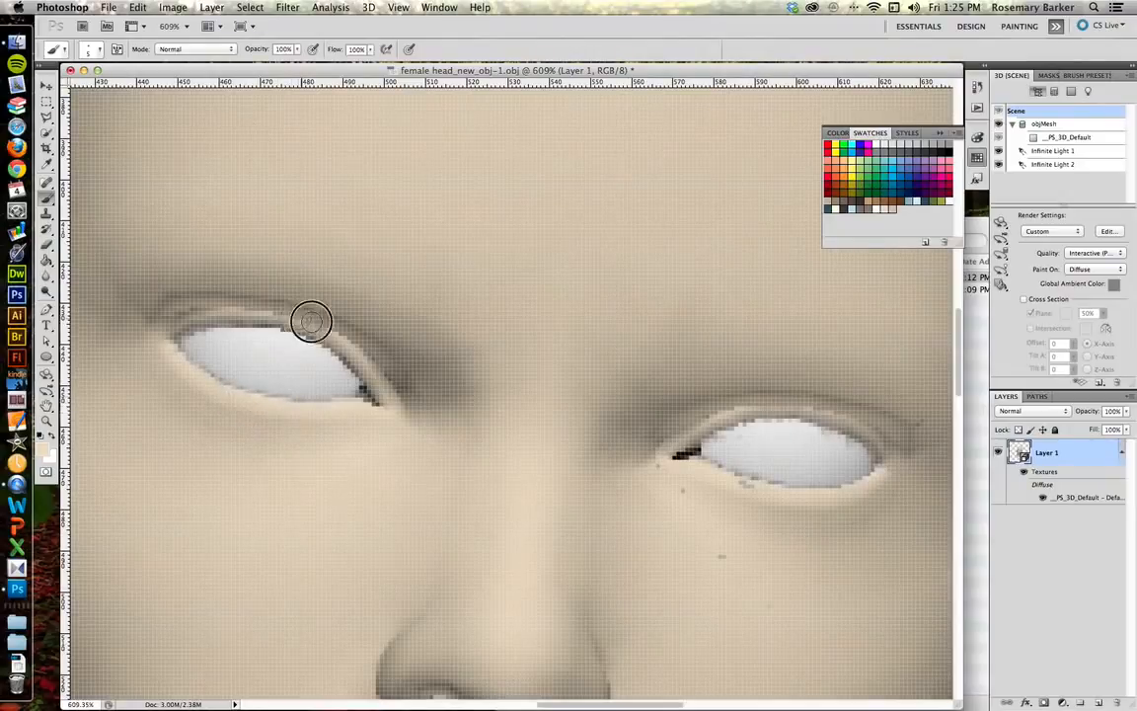
mouse_move(336, 296)
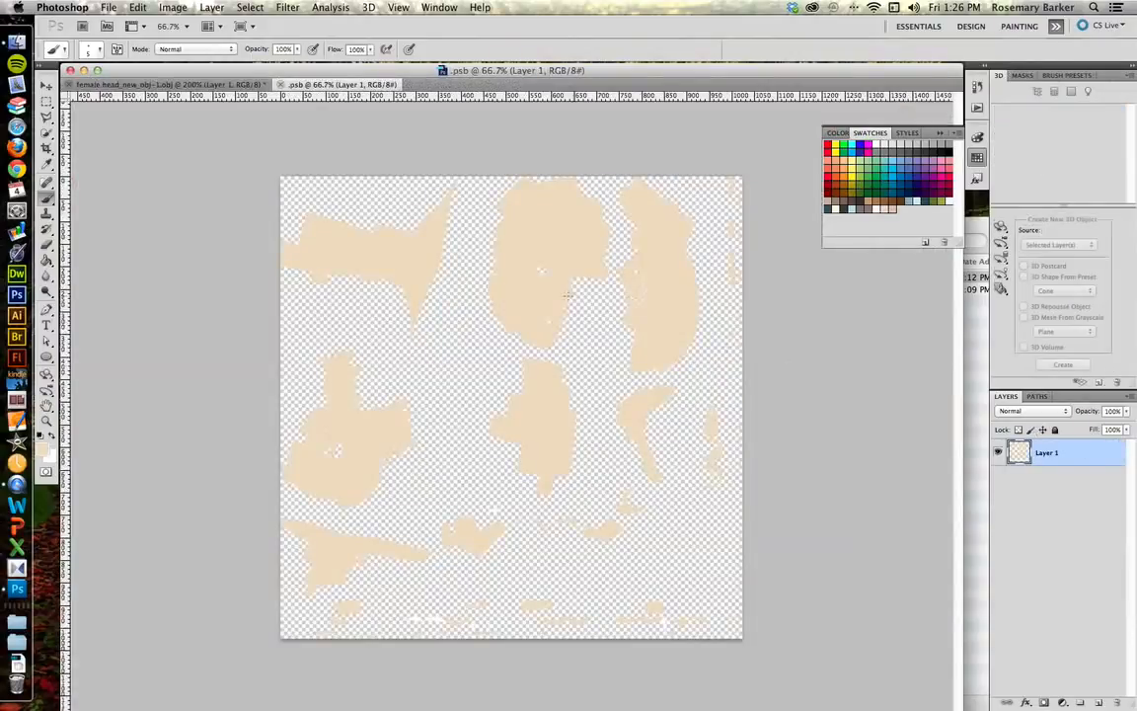
mouse_move(466, 332)
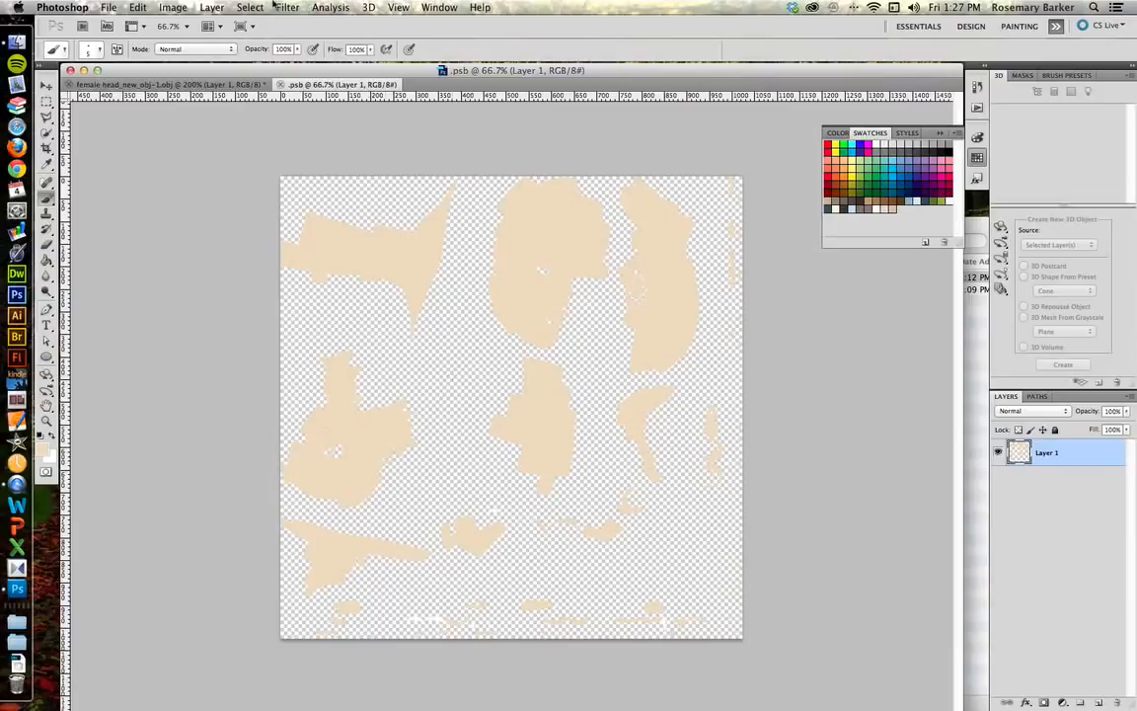
mouse_move(368, 8)
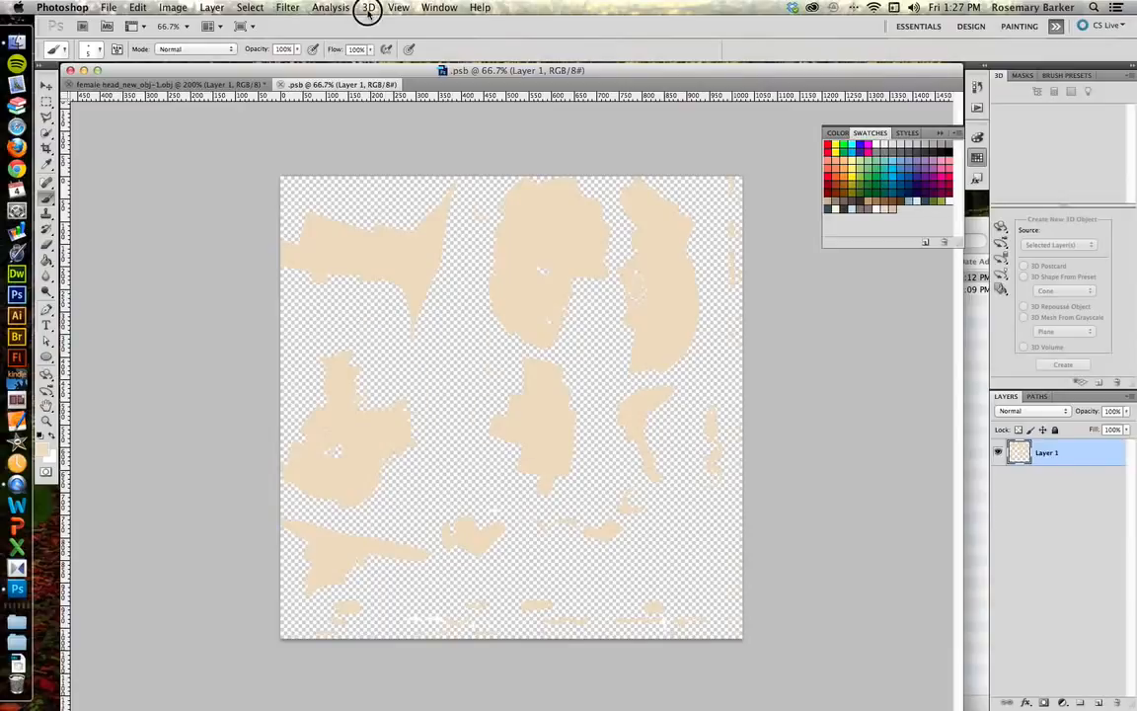
- Add a Wireframe UV overlay layer from the 3D > Create UV Overlays menu
left_click(367, 7)
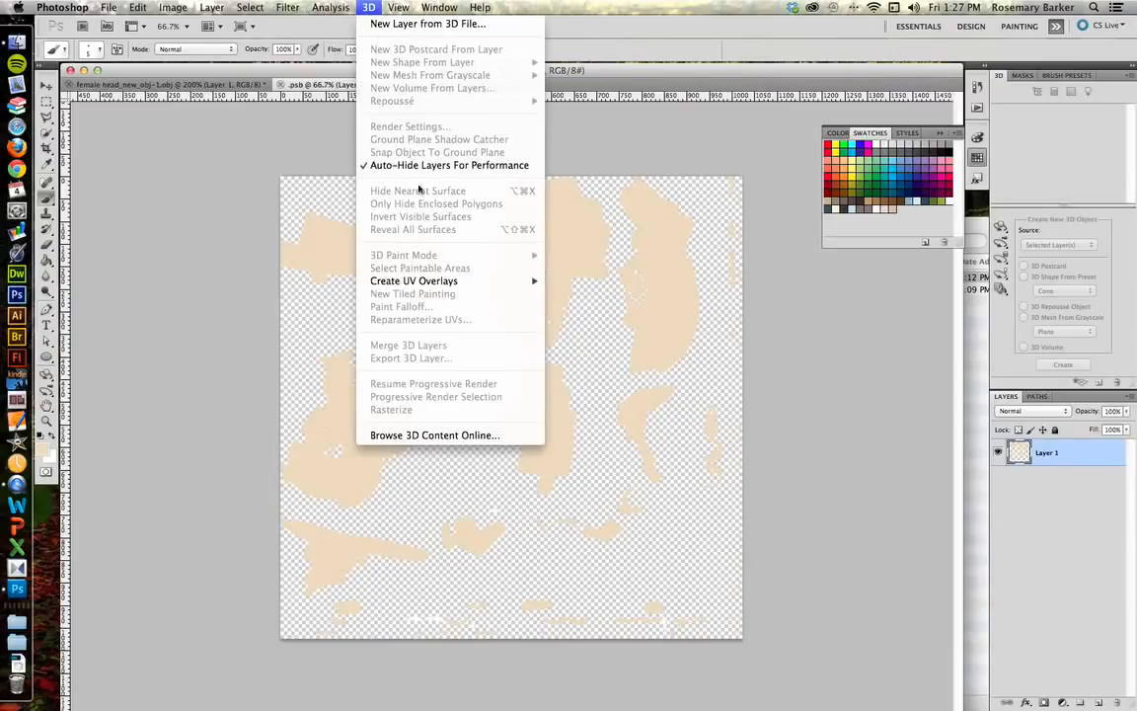
mouse_move(414, 281)
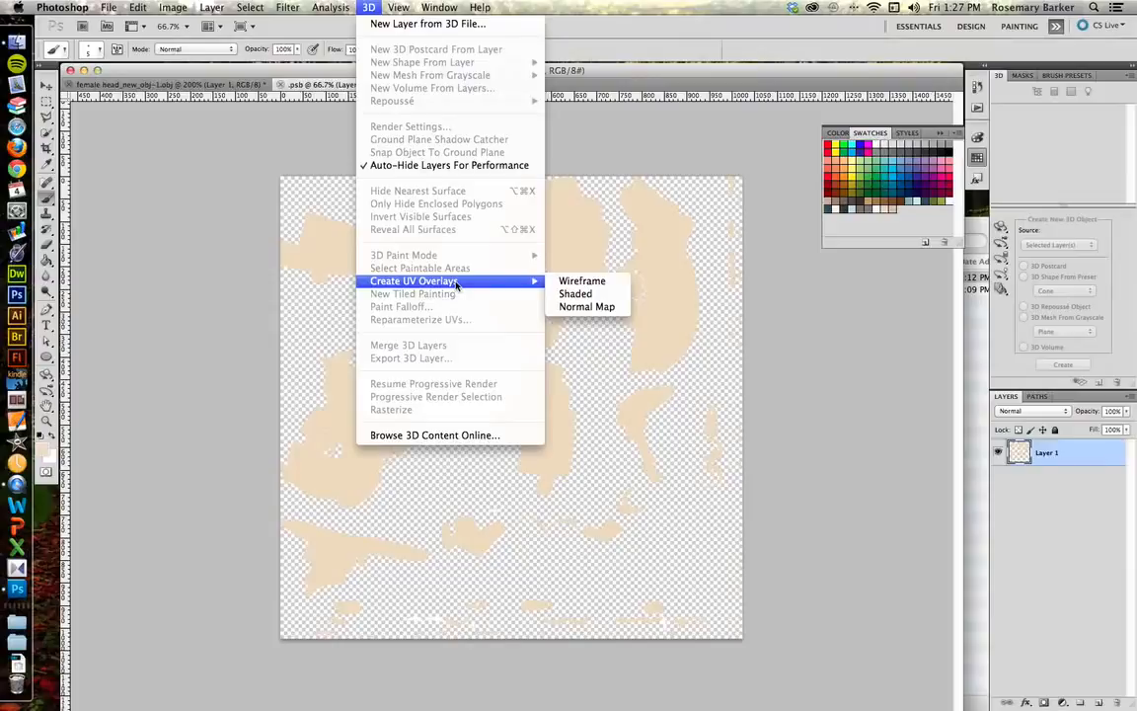
mouse_move(582, 280)
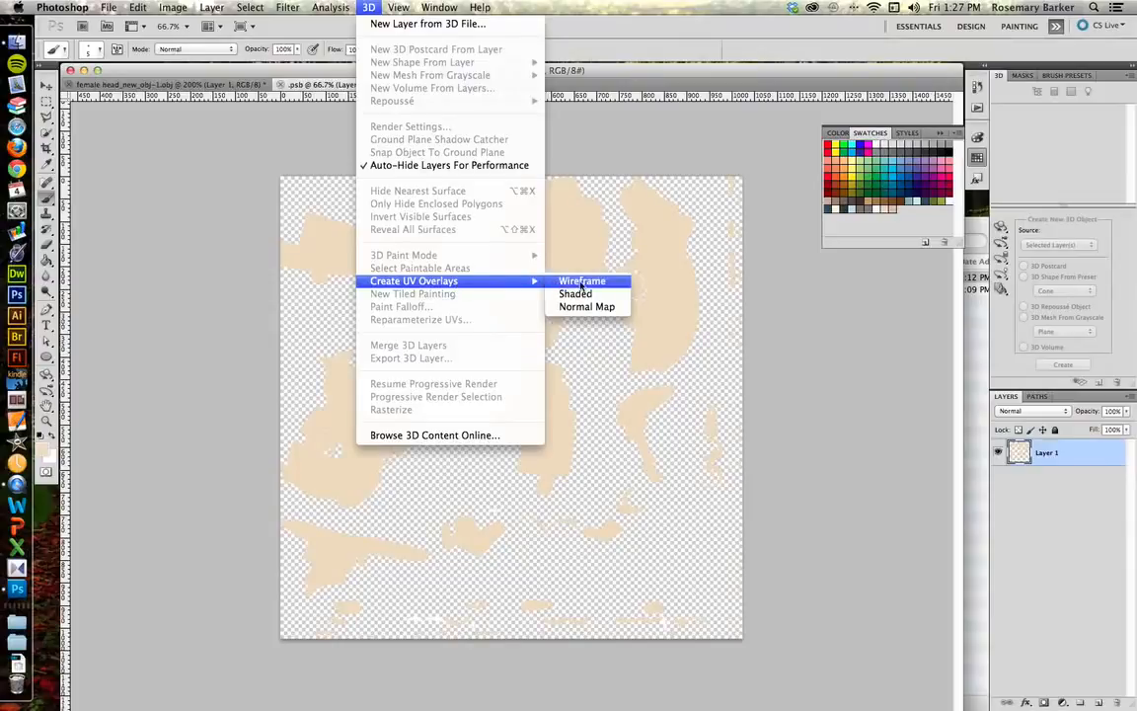
left_click(581, 281)
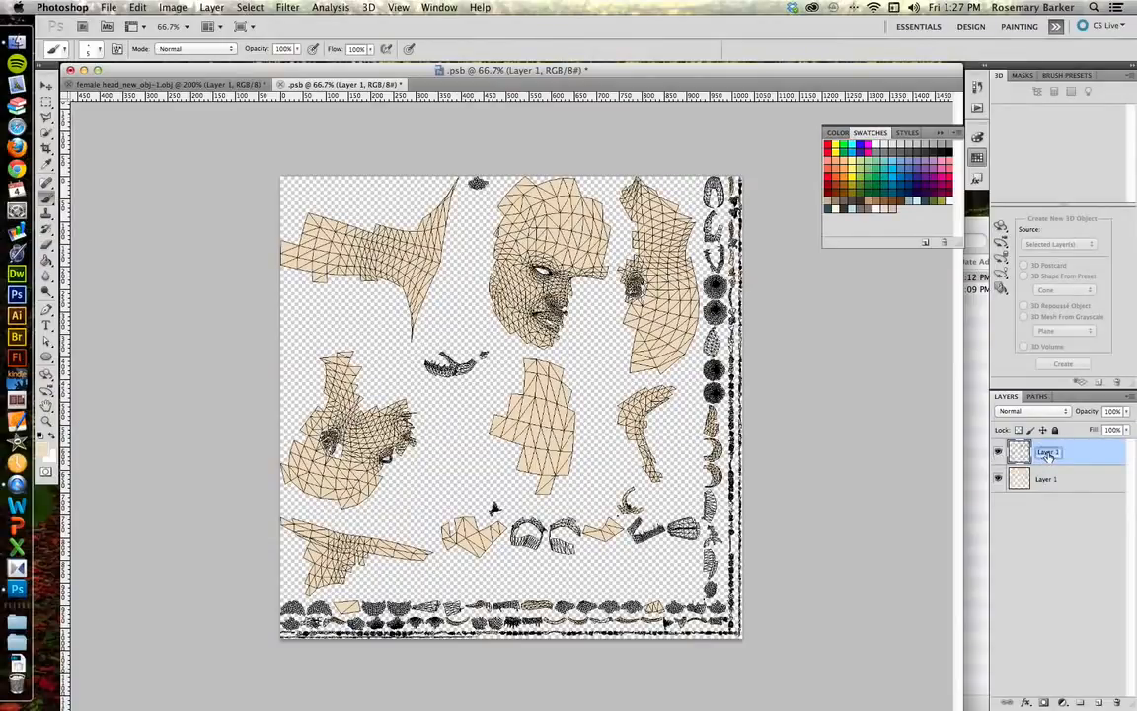
- Rename the wireframe overlay layer 'UV Mesh' and the original texture layer 'paint'
double_click(1051, 453)
type("UV Mesh")
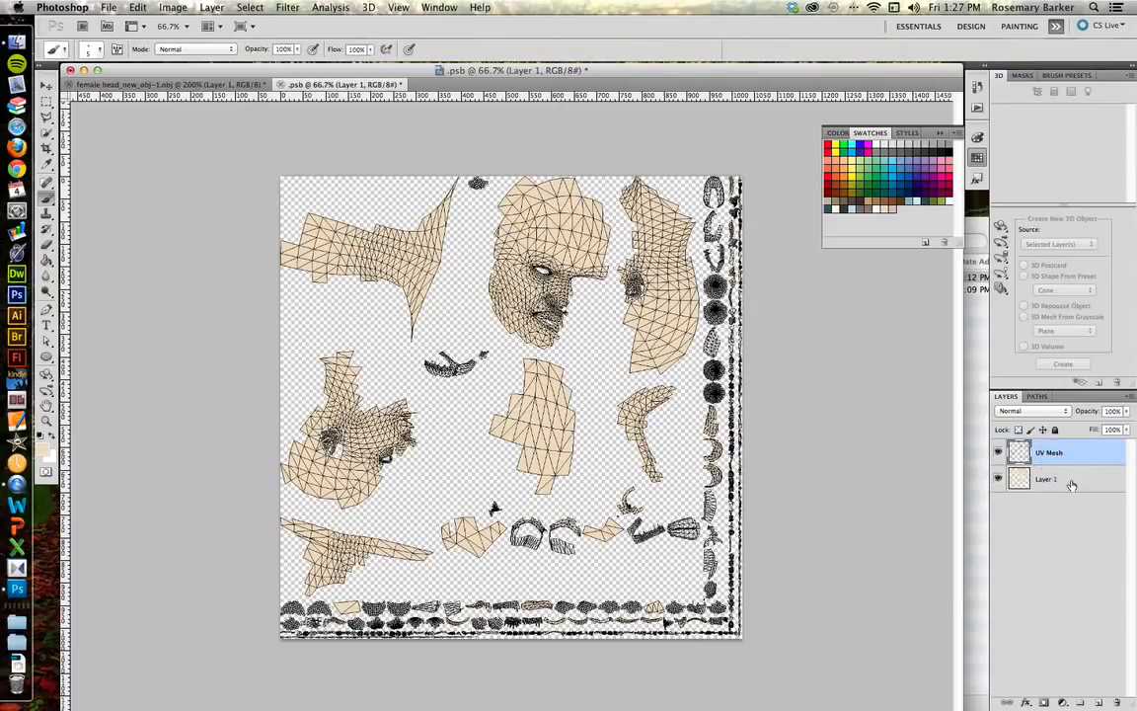
double_click(1046, 478)
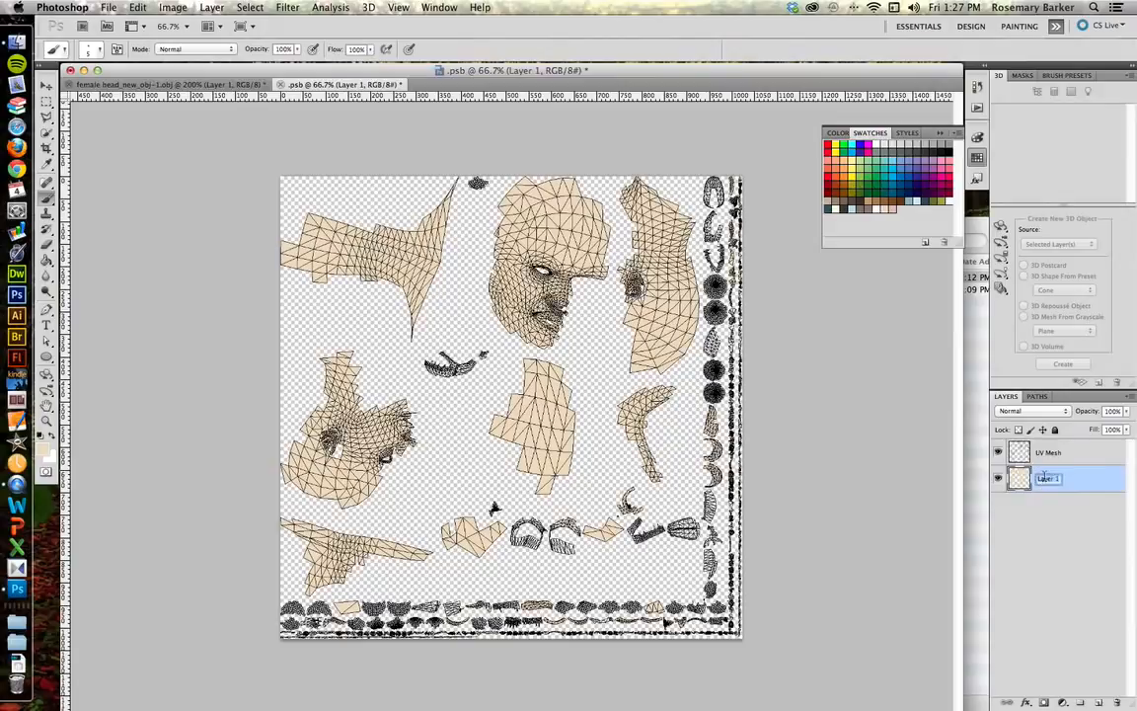
type("p")
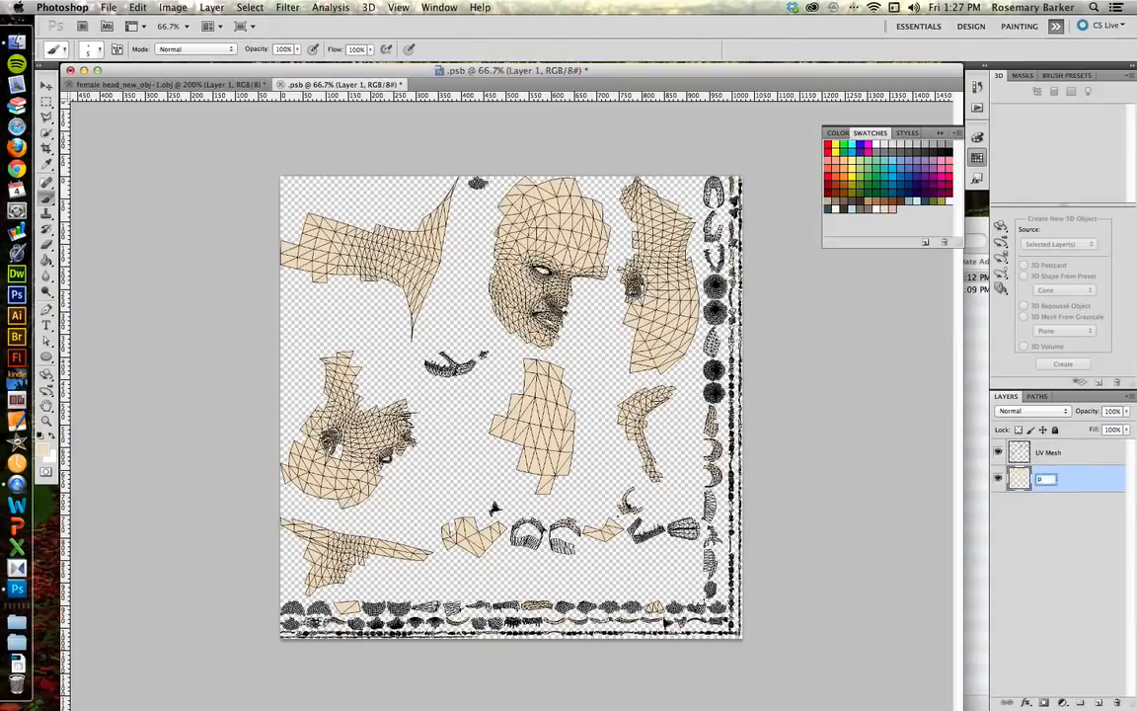
type("aint")
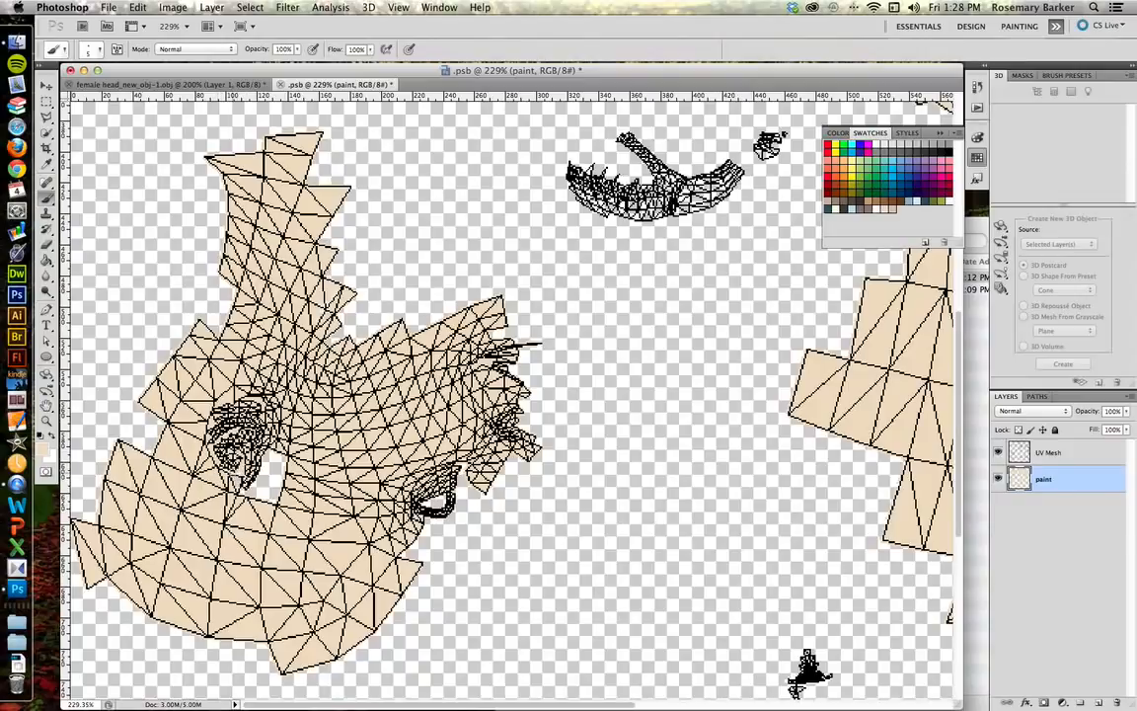
mouse_move(336, 288)
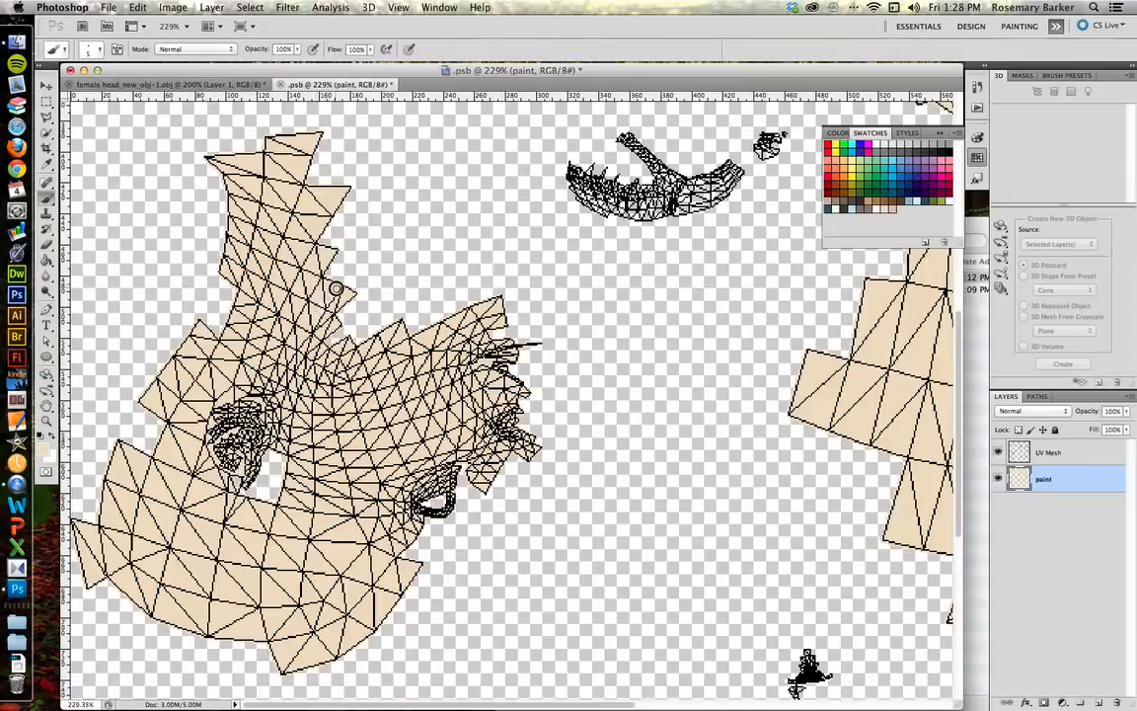
mouse_move(319, 303)
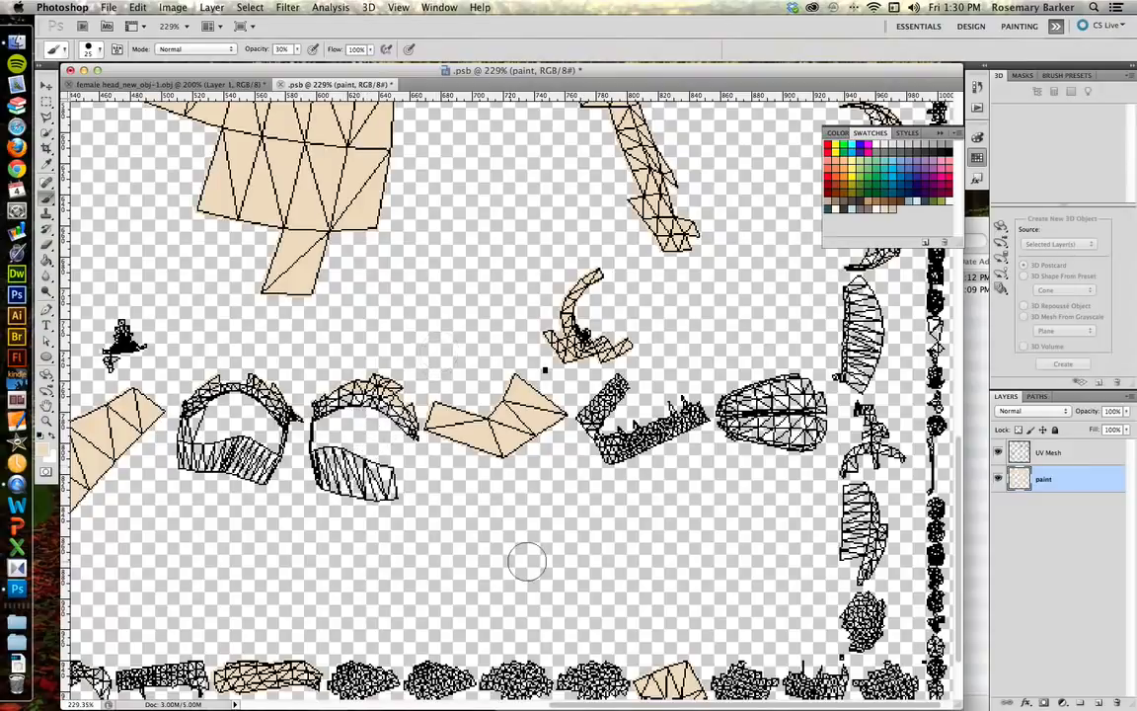
- Scroll down the texture map to reveal the lower rows of teeth islands
scroll("down", 3)
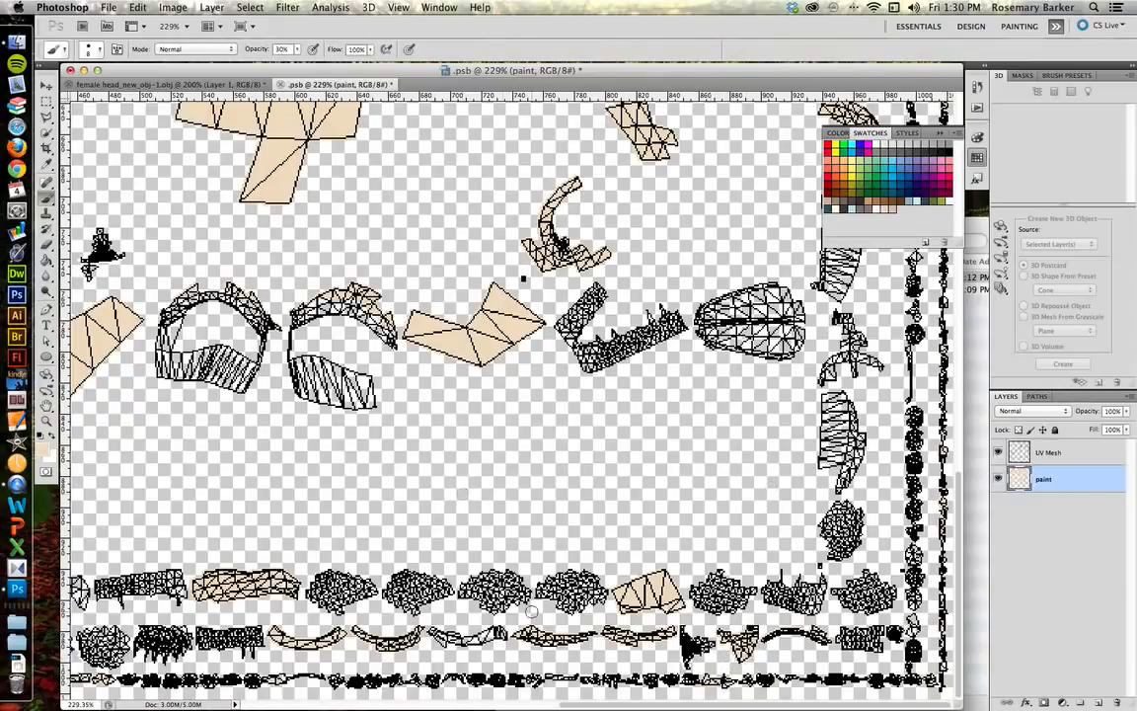
mouse_move(548, 644)
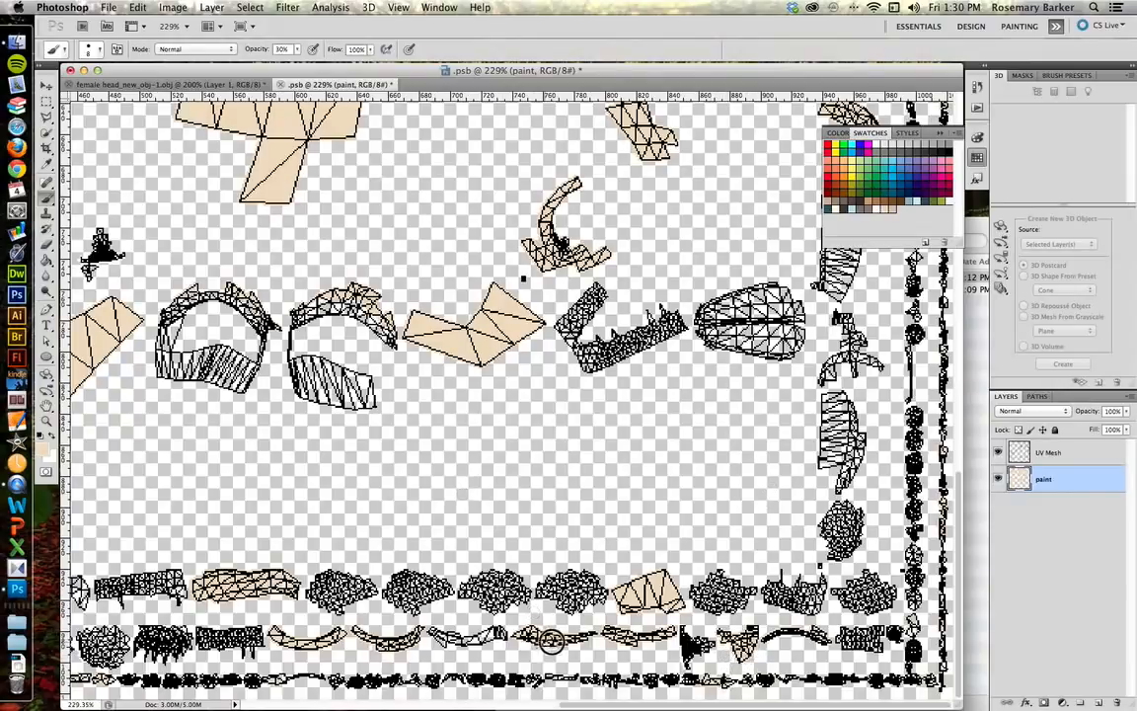
mouse_move(370, 511)
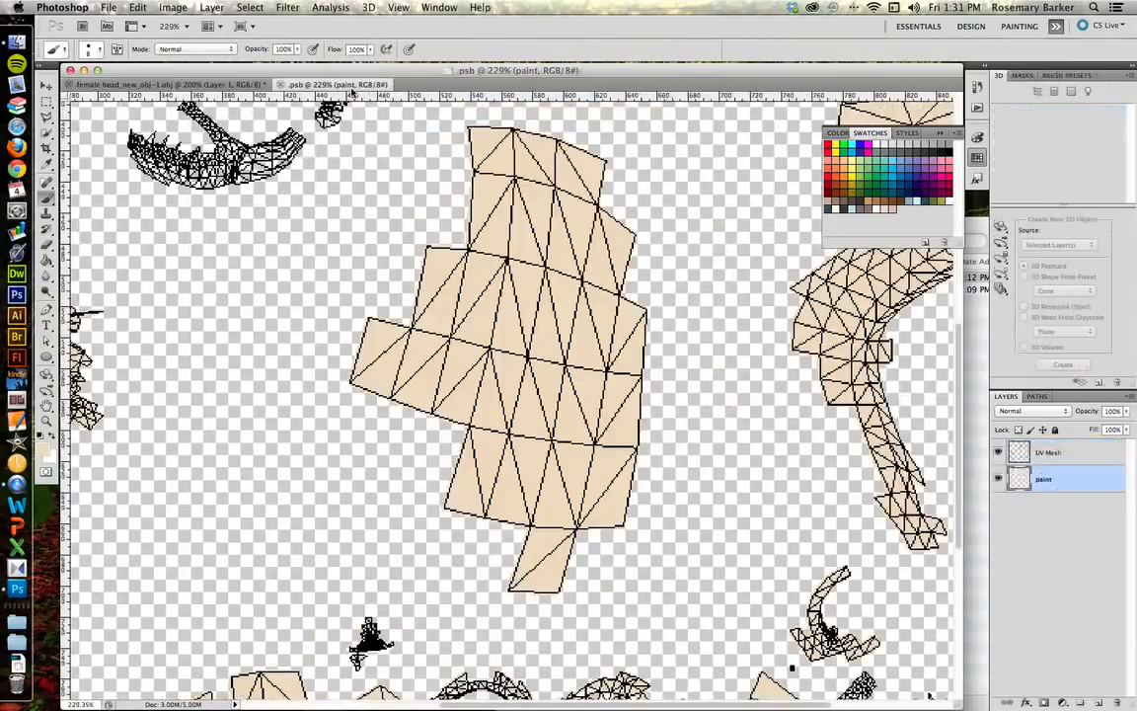
- Hide the UV Mesh layer and return to the female_head_new_obj document
left_click(1006, 453)
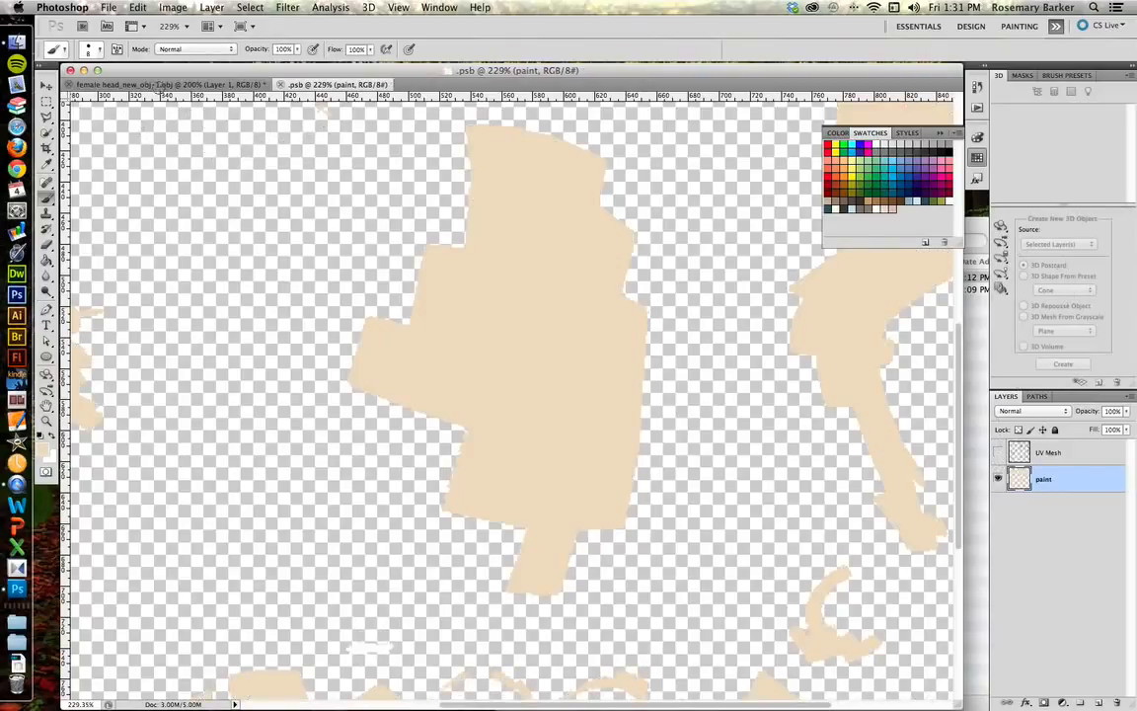
left_click(134, 85)
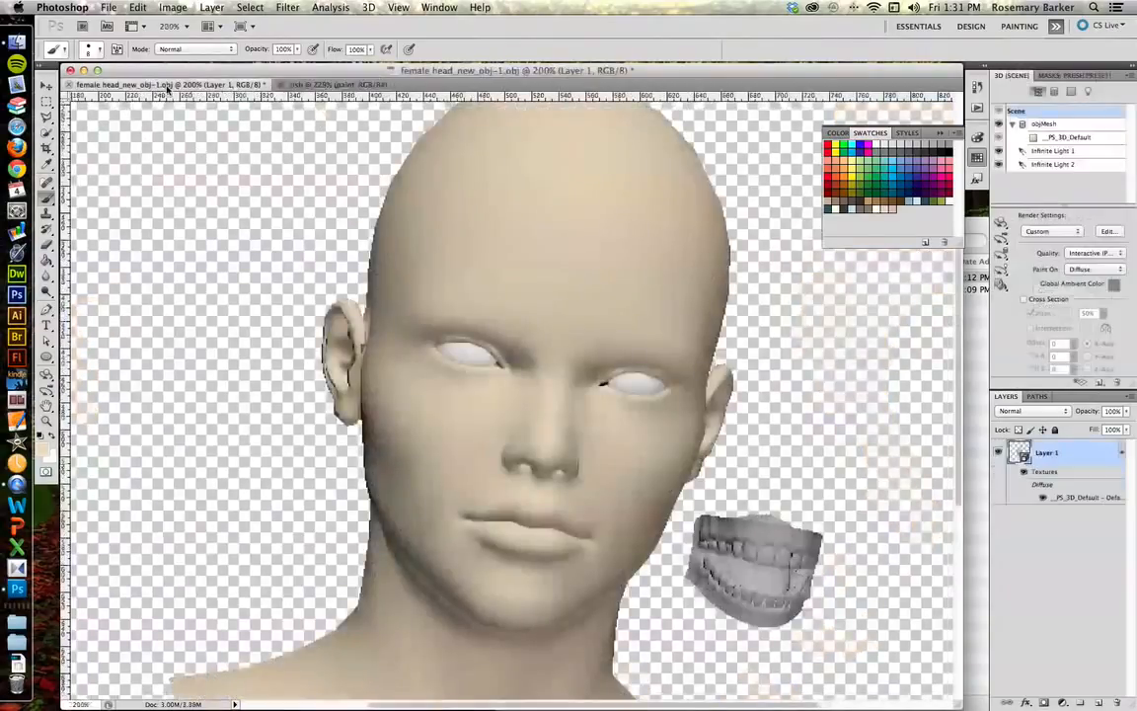